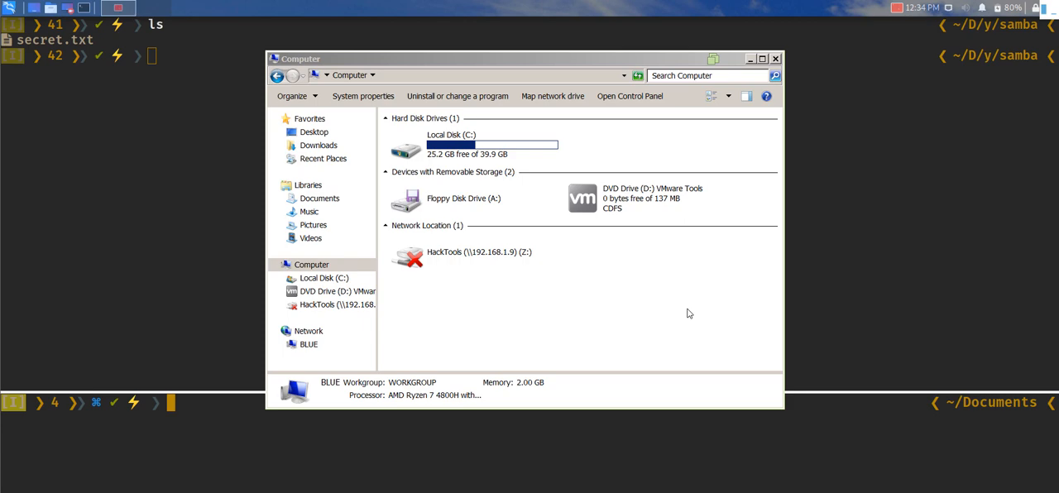
{"action": "mouse_move", "coordinate": [154, 278]}
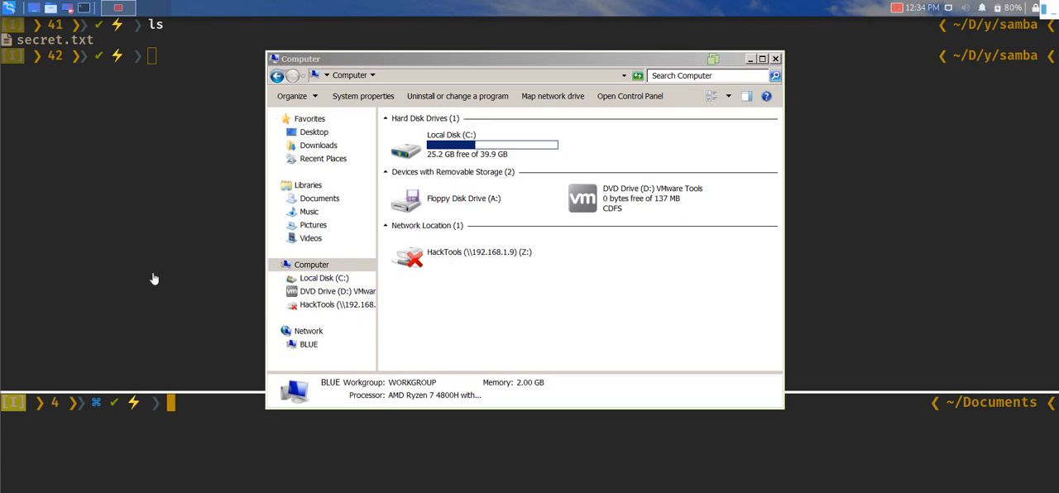
Step: Switch focus from the VMware Windows guest back to the Linux terminal
{"action": "left_click", "coordinate": [774, 58]}
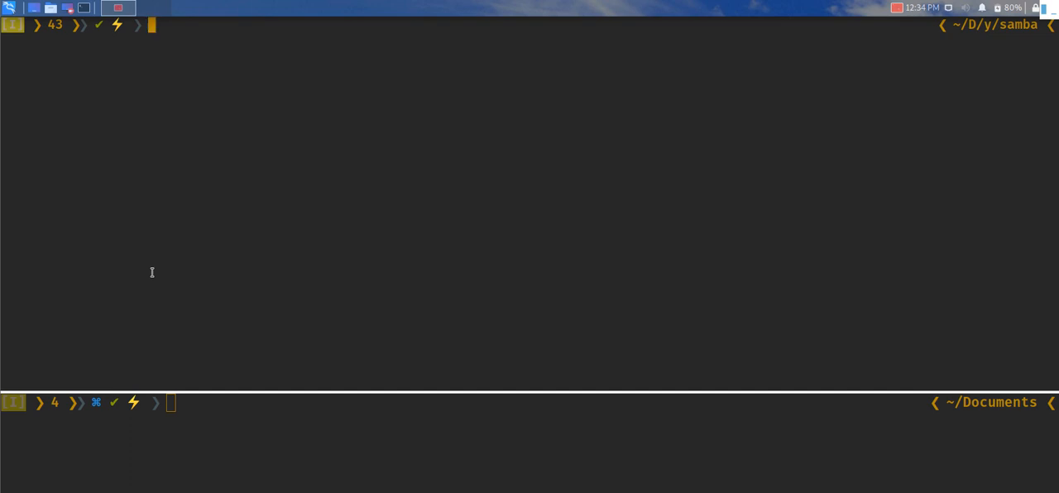
Step: Run 'apt install samba', see it is already the newest version, then clear the screen
{"action": "type", "text": "apt install samba"}
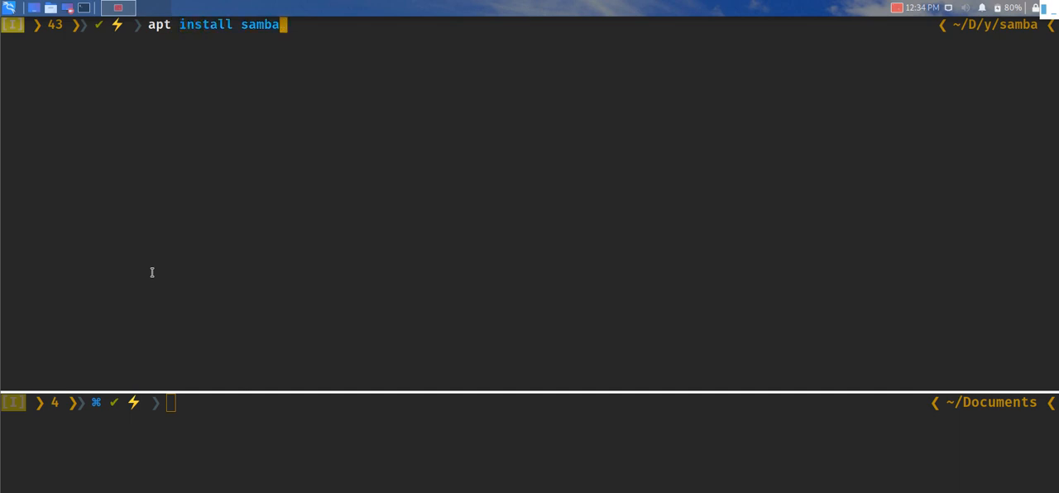
{"action": "key", "text": "Return"}
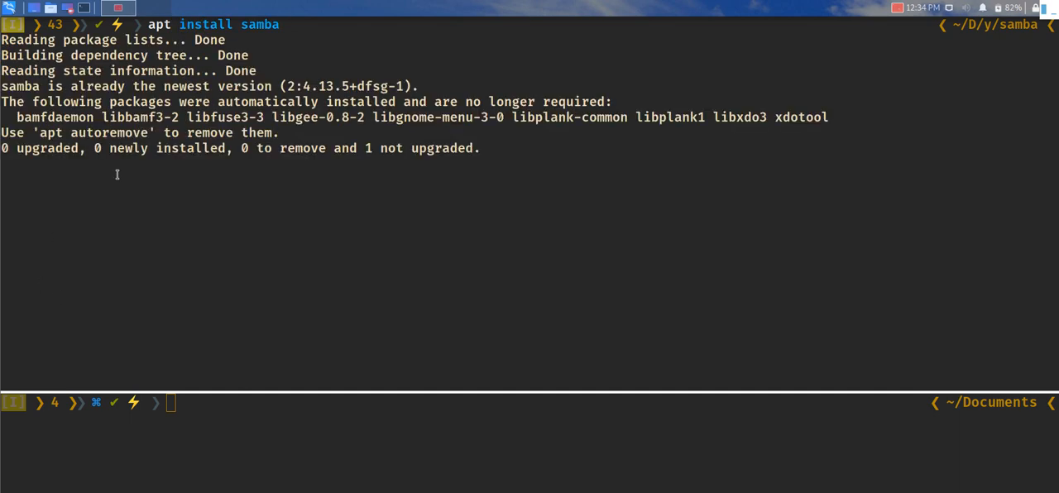
{"action": "key", "text": "Return"}
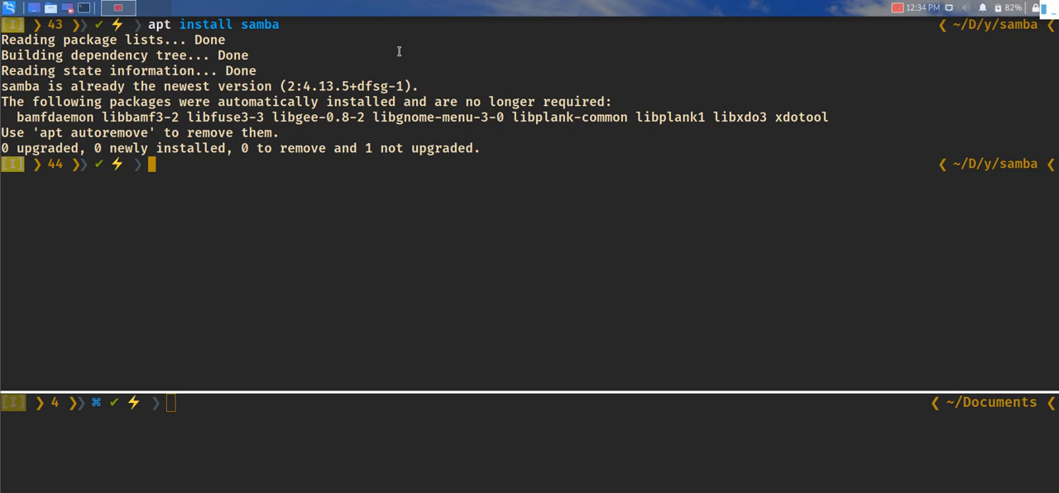
{"action": "double_click", "coordinate": [258, 23]}
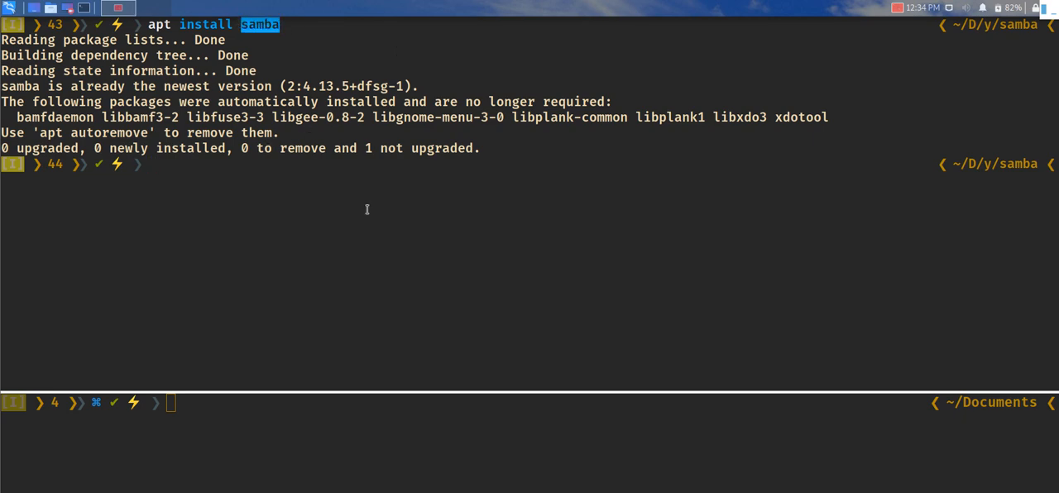
{"action": "type", "text": "clear"}
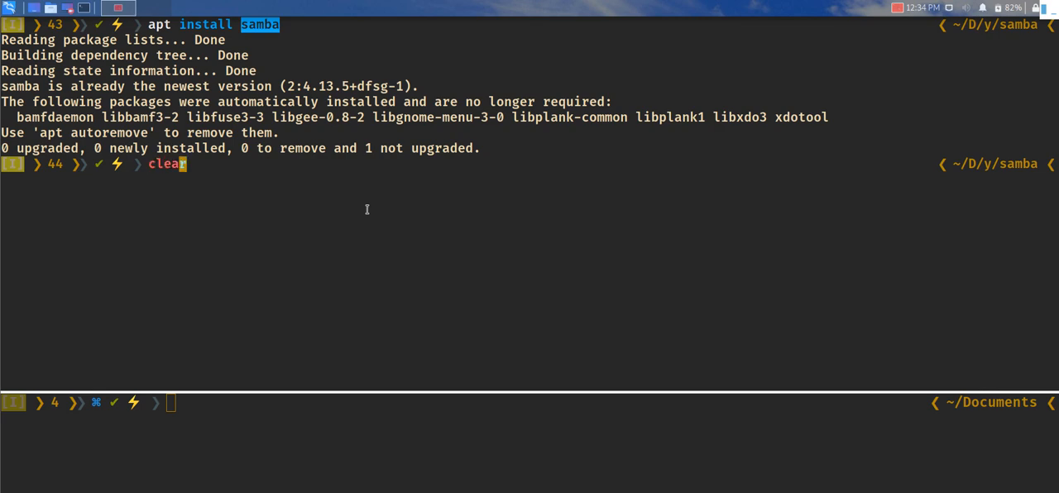
{"action": "key", "text": "Return"}
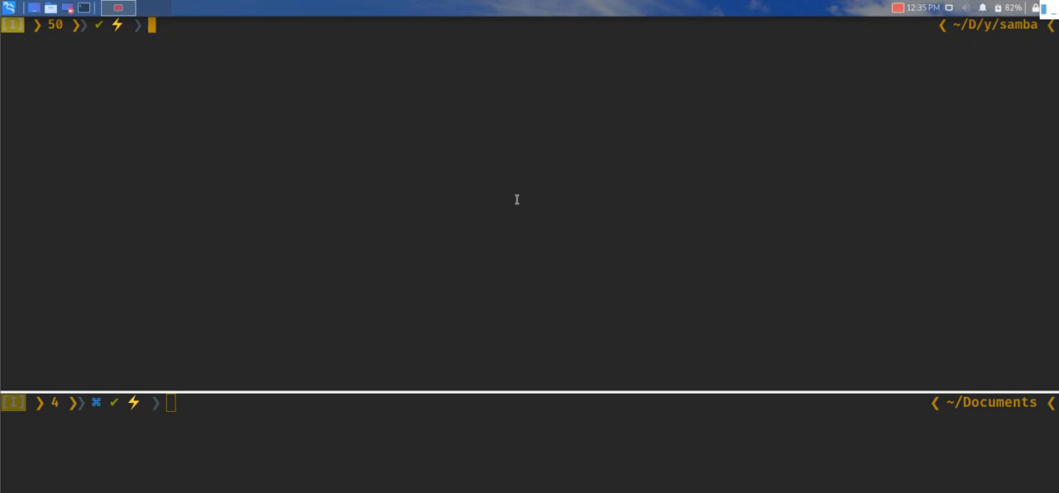
Step: Run 'lsof | grep smb' (no results) and check the smbd service status, finding it inactive
{"action": "type", "text": "lsof | grep smb"}
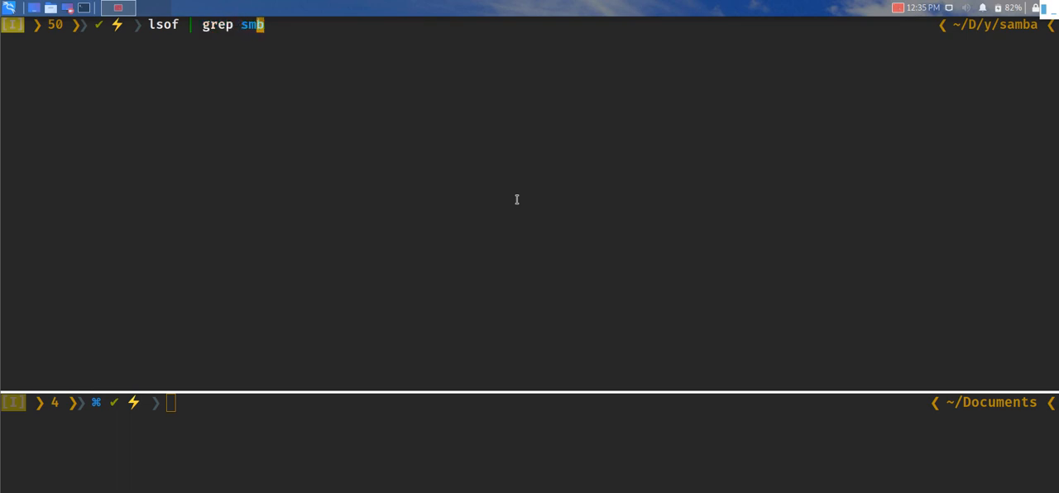
{"action": "key", "text": "Return"}
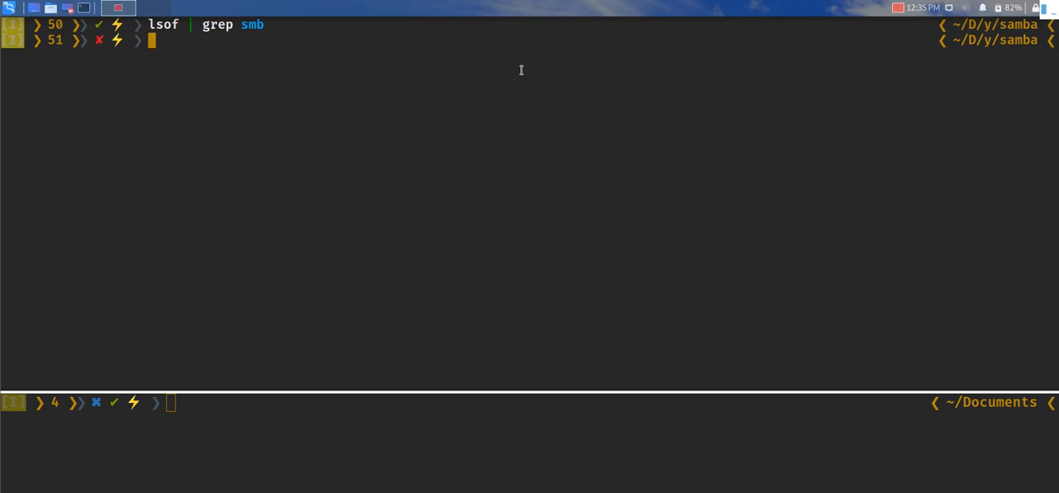
{"action": "type", "text": "service smbd restart"}
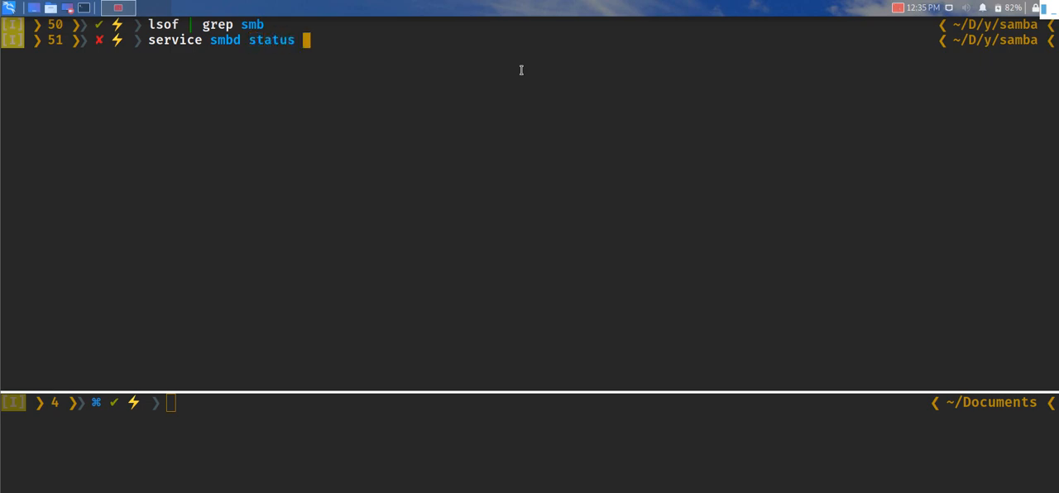
{"action": "key", "text": "Return"}
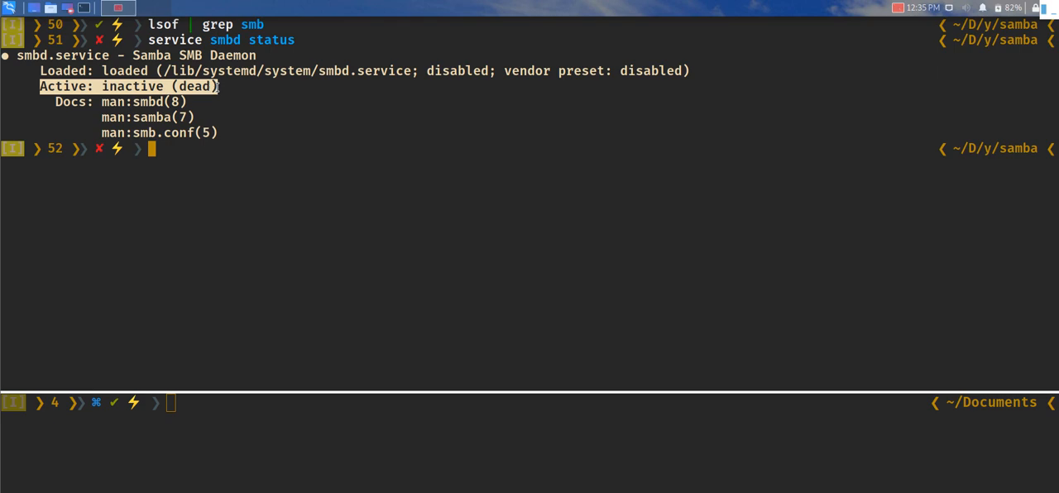
{"action": "mouse_move", "coordinate": [323, 141]}
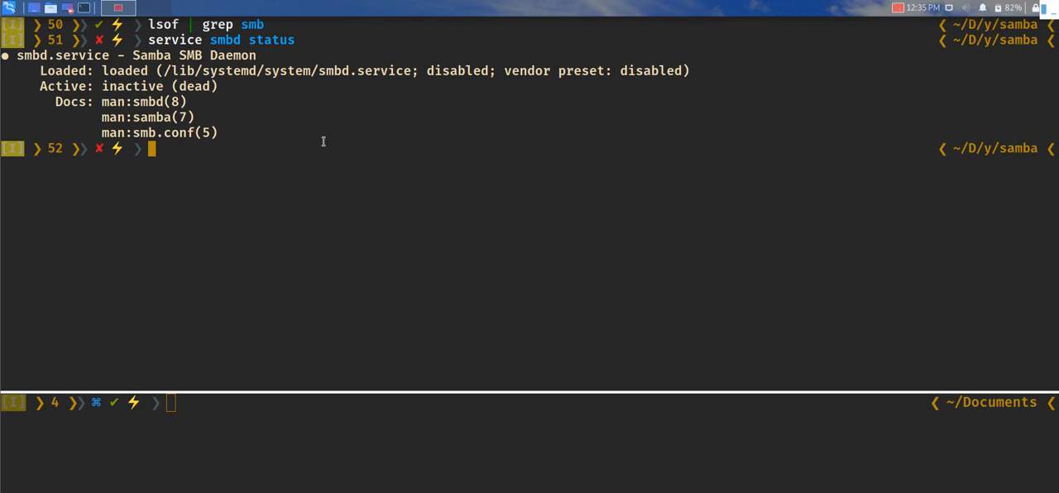
Step: Create the /tmp/smb folder and copy secret.txt into it
{"action": "type", "text": "mkdir samba"}
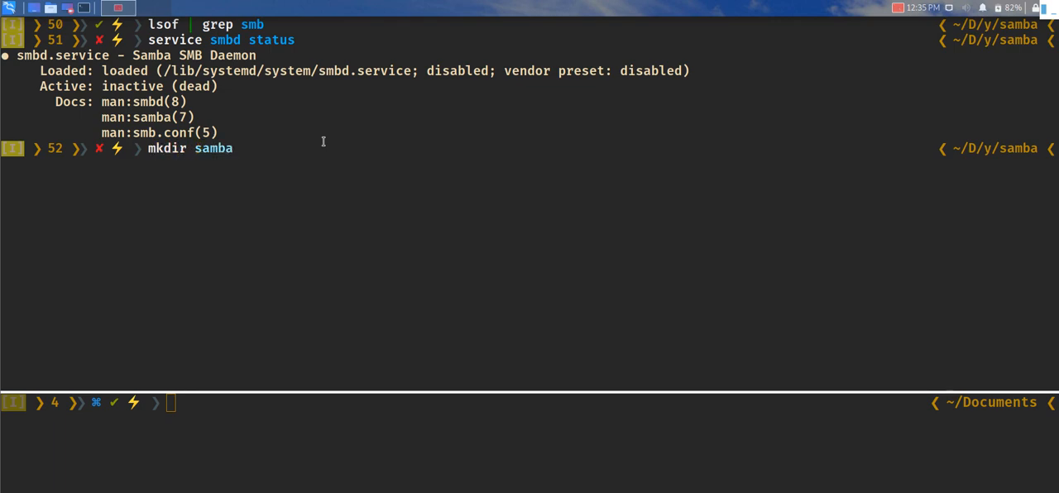
{"action": "type", "text": "/tmps"}
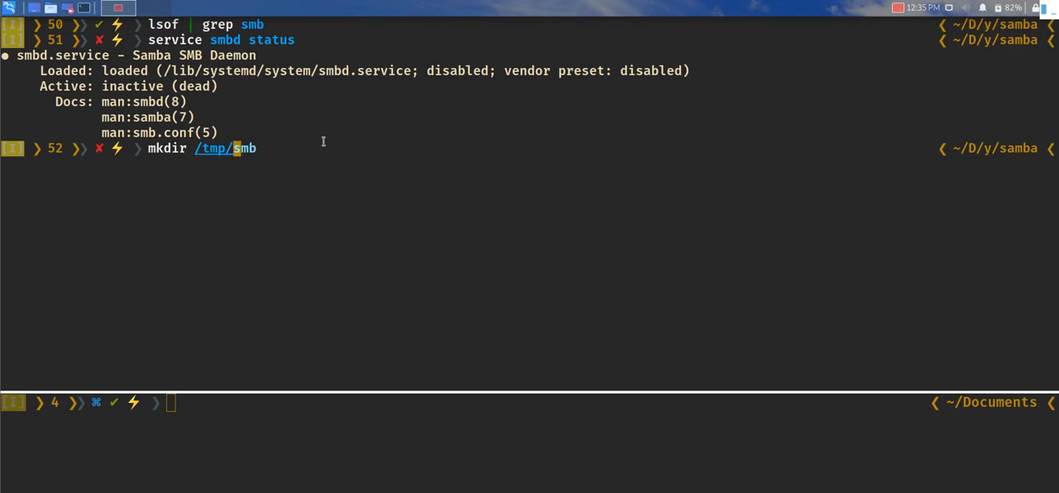
{"action": "key", "text": "Return"}
{"action": "type", "text": "ls"}
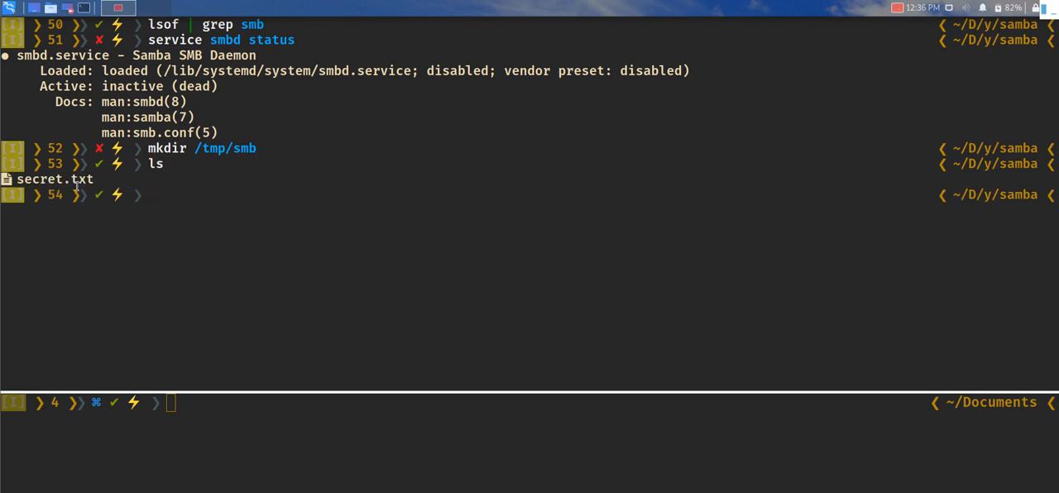
{"action": "type", "text": "cp ../certutil/secret.txt ./"}
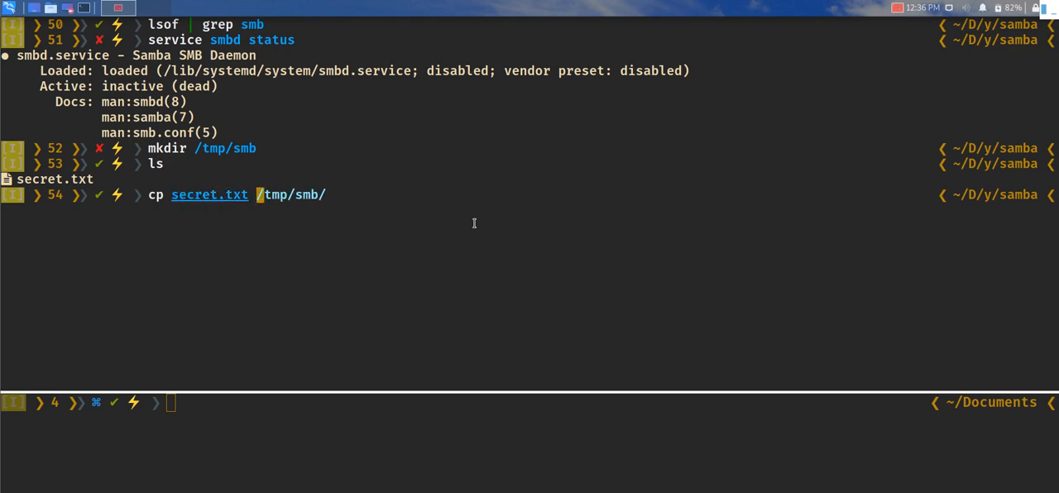
{"action": "key", "text": "Return"}
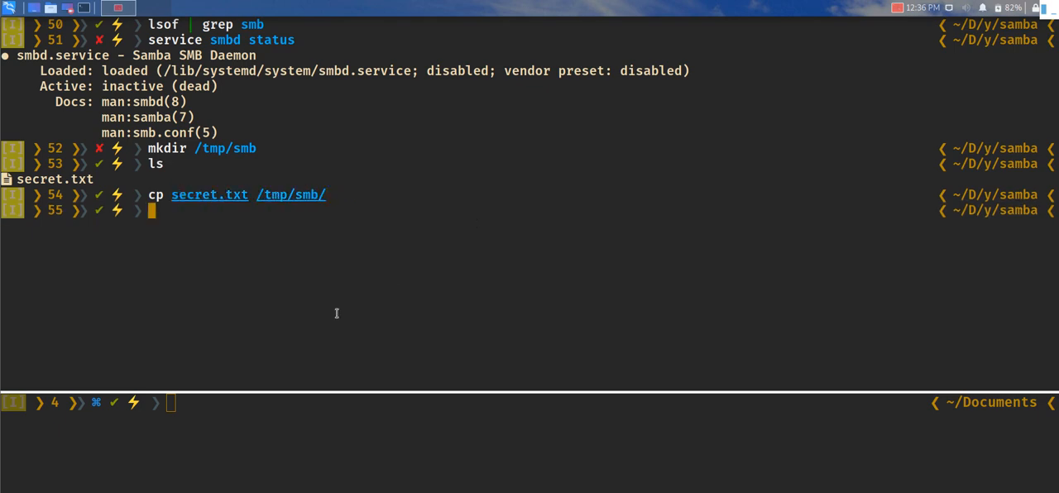
{"action": "mouse_move", "coordinate": [421, 192]}
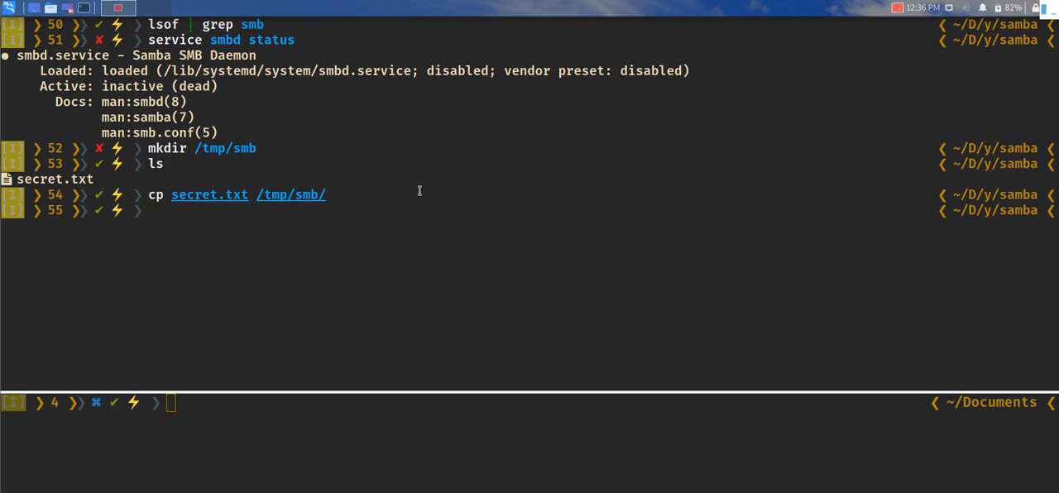
Step: List /tmp and /tmp/smb in detail to confirm secret.txt is there
{"action": "type", "text": "ls -la /mnt/hgfs/"}
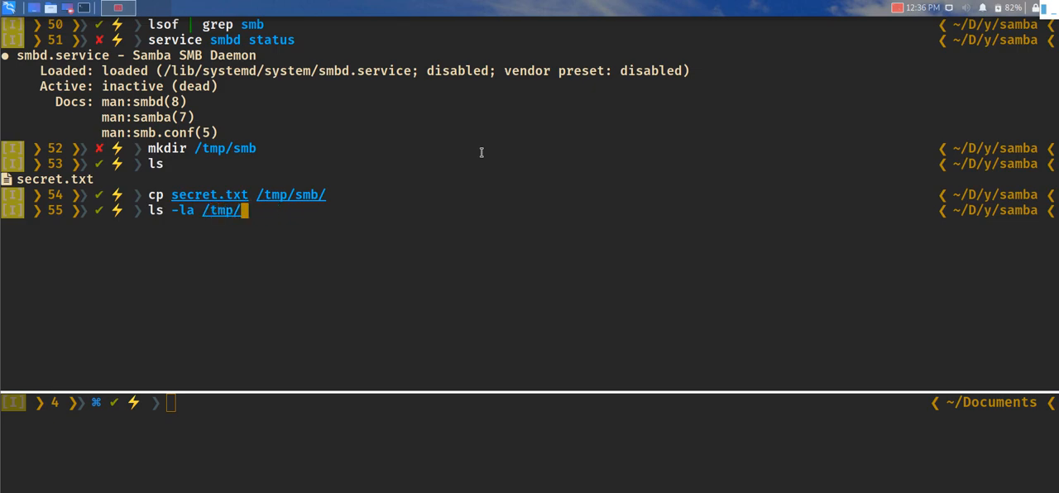
{"action": "type", "text": "smb/"}
{"action": "key", "text": "Return"}
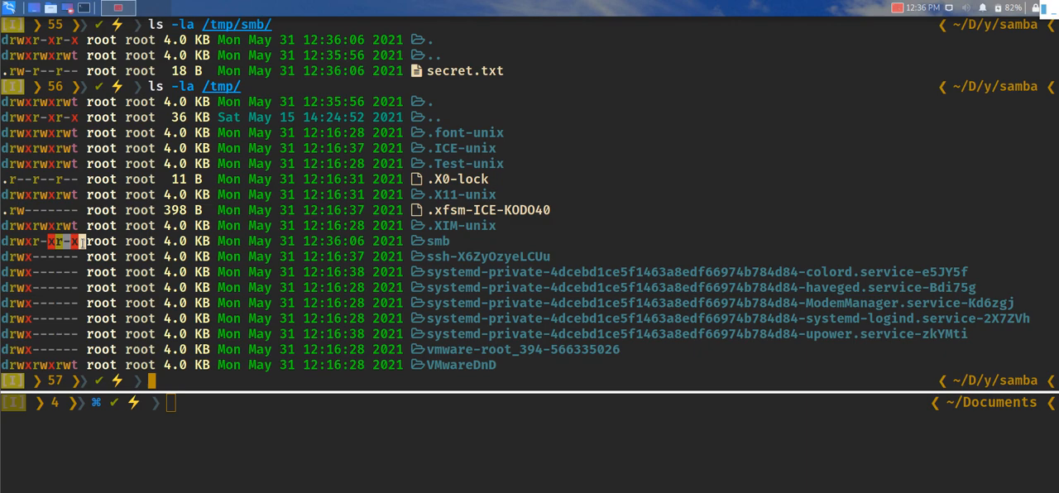
{"action": "mouse_move", "coordinate": [460, 242]}
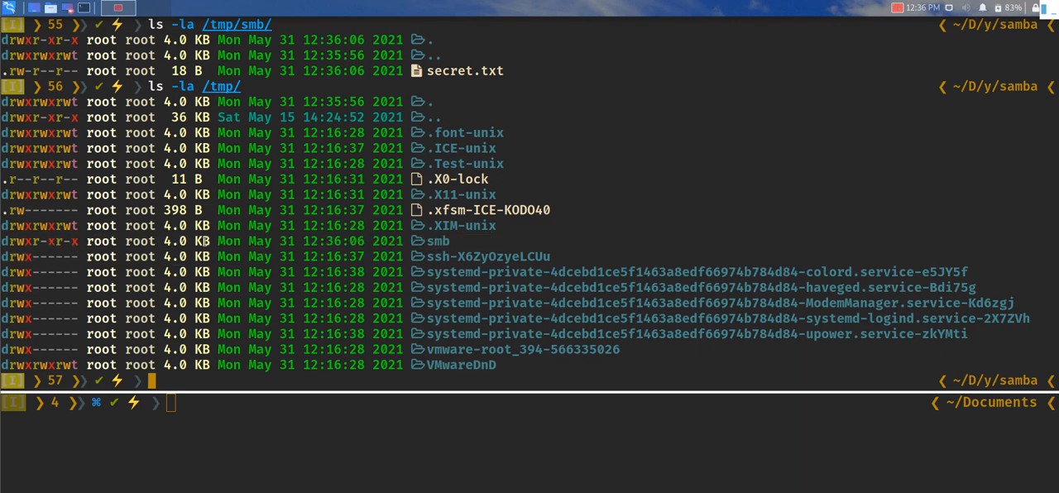
{"action": "type", "text": "ls -la /tmp/"}
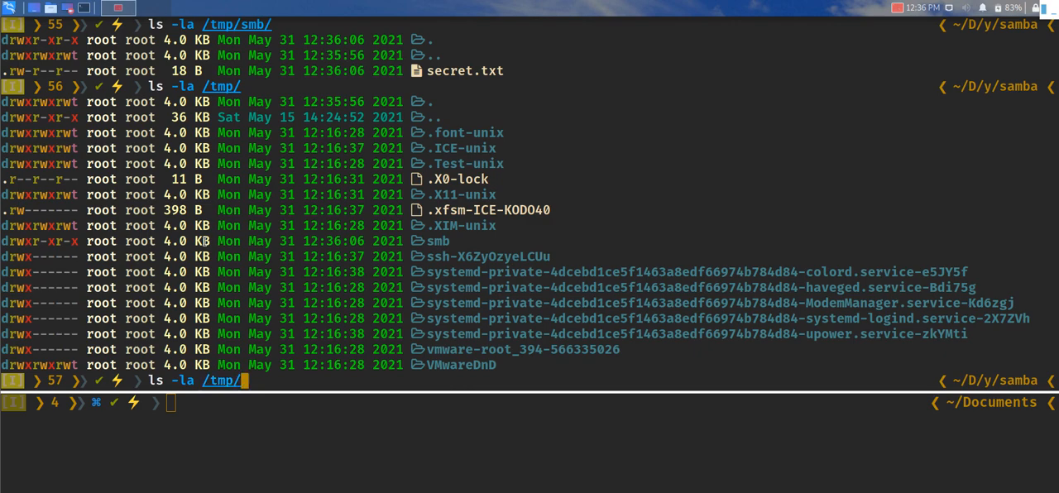
{"action": "type", "text": "smb/"}
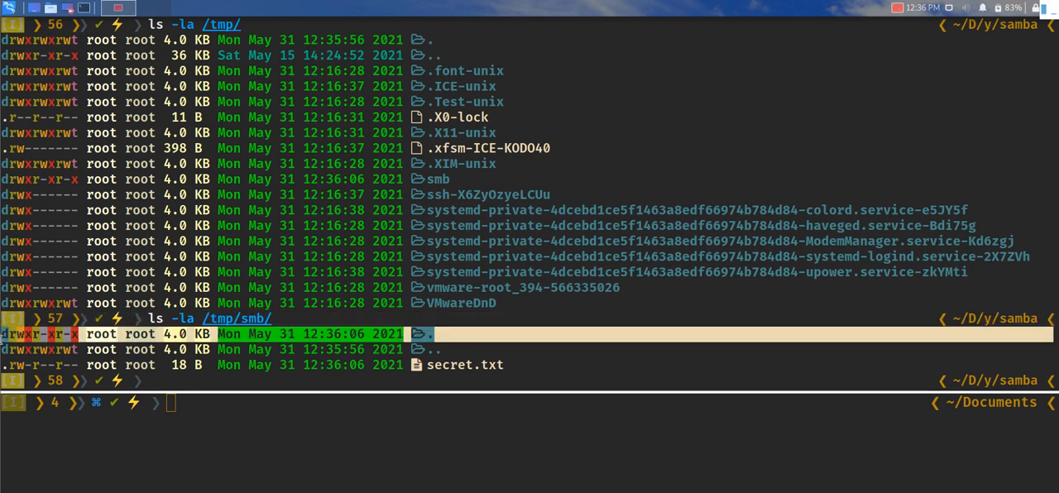
Step: Give /tmp/smb 777 permissions and verify with a detailed listing
{"action": "key", "text": "Return"}
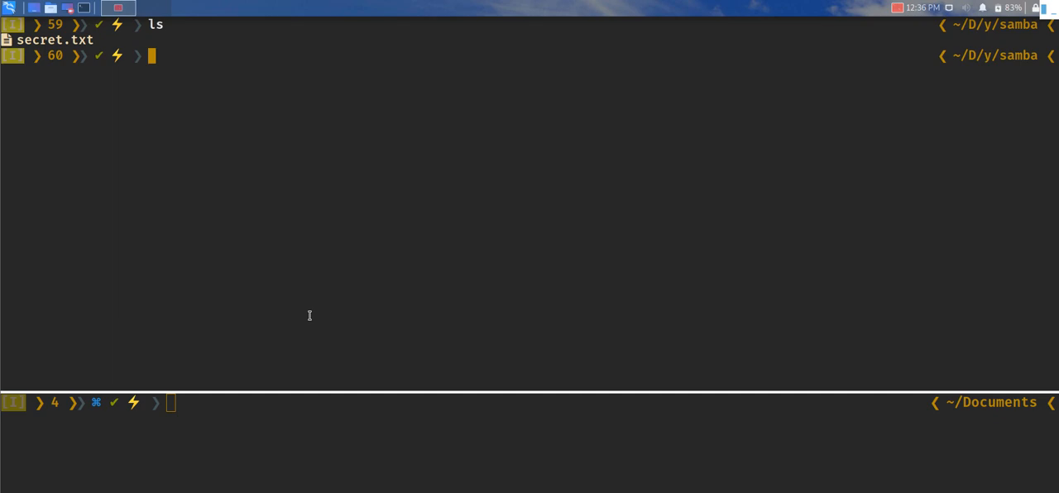
{"action": "type", "text": "clear"}
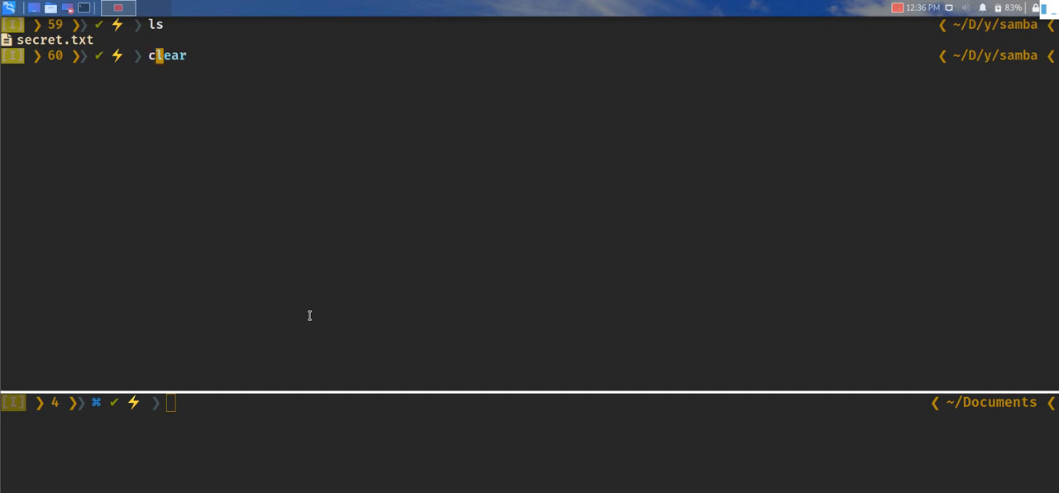
{"action": "type", "text": "chmod 777 /tmp/smb/"}
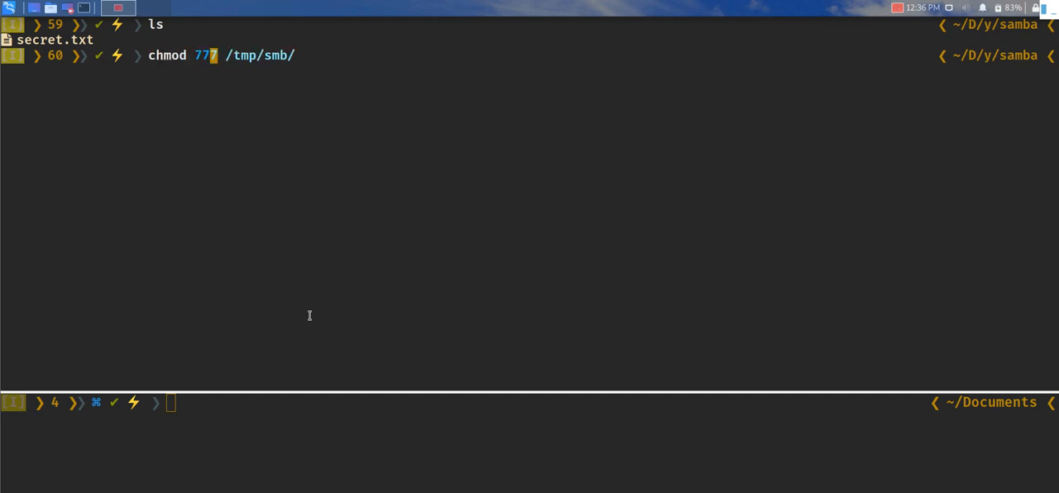
{"action": "key", "text": "Return"}
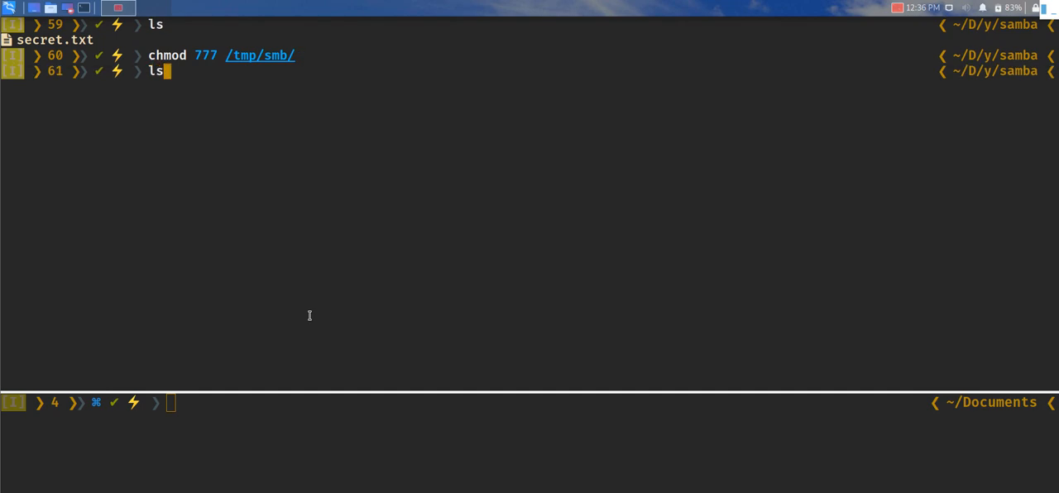
{"action": "type", "text": " -la /tmp/smb/"}
{"action": "key", "text": "Return"}
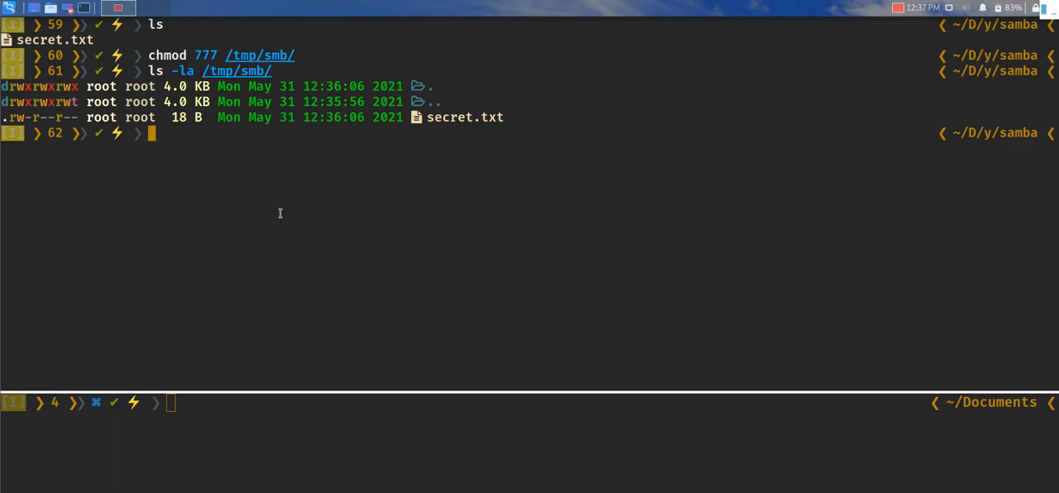
Step: Have 'vim /etc/samba/smb.conf' ready at the prompt
{"action": "type", "text": "vim /etc/samba/smb.conf"}
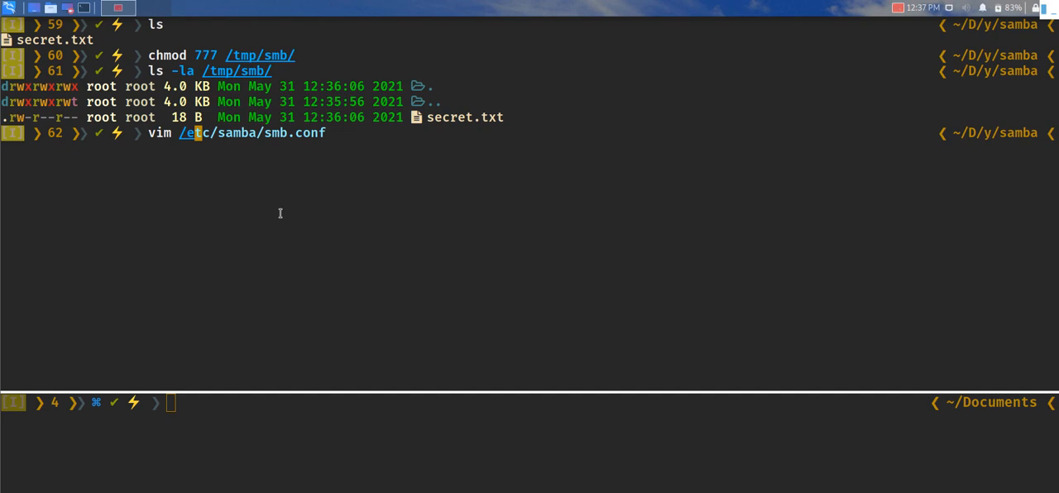
{"action": "key", "text": "Right"}
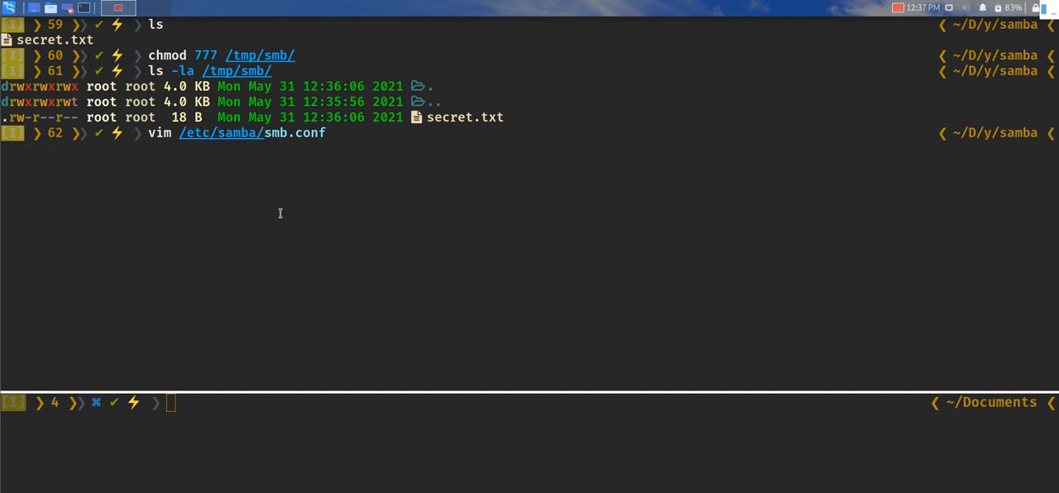
Step: Open smb.conf in vim and duplicate the seven-line [print$] share block at the end
{"action": "key", "text": "Tab"}
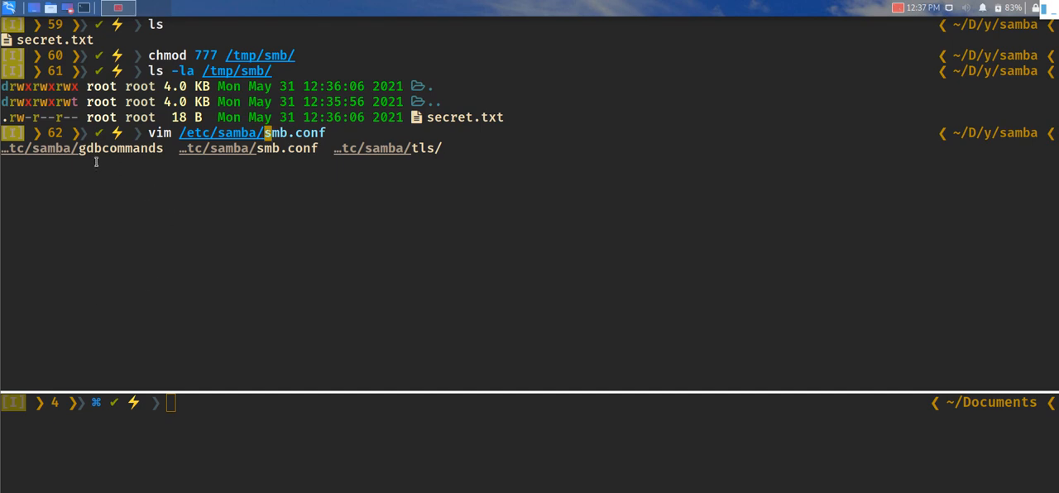
{"action": "mouse_move", "coordinate": [401, 141]}
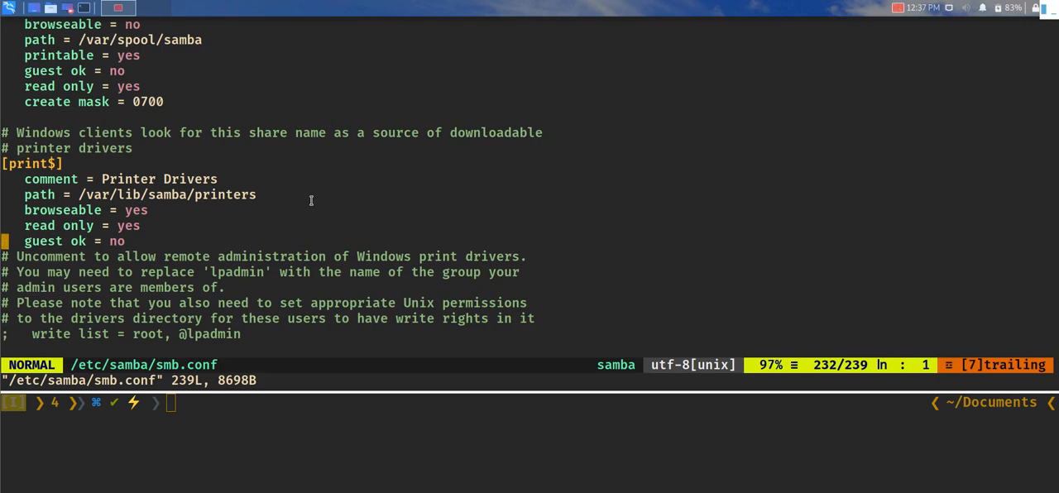
{"action": "scroll", "scroll_direction": "up", "scroll_amount": 3}
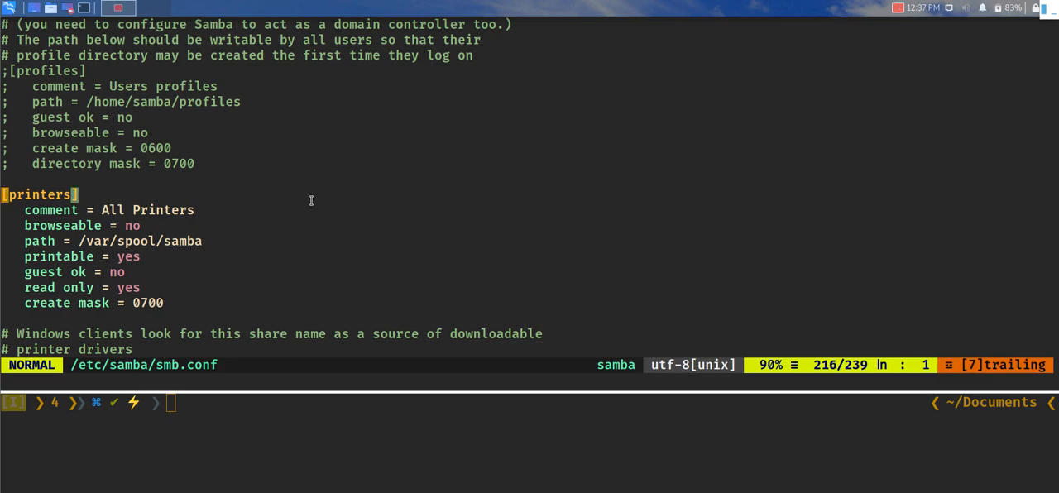
{"action": "scroll", "scroll_direction": "down", "scroll_amount": 3}
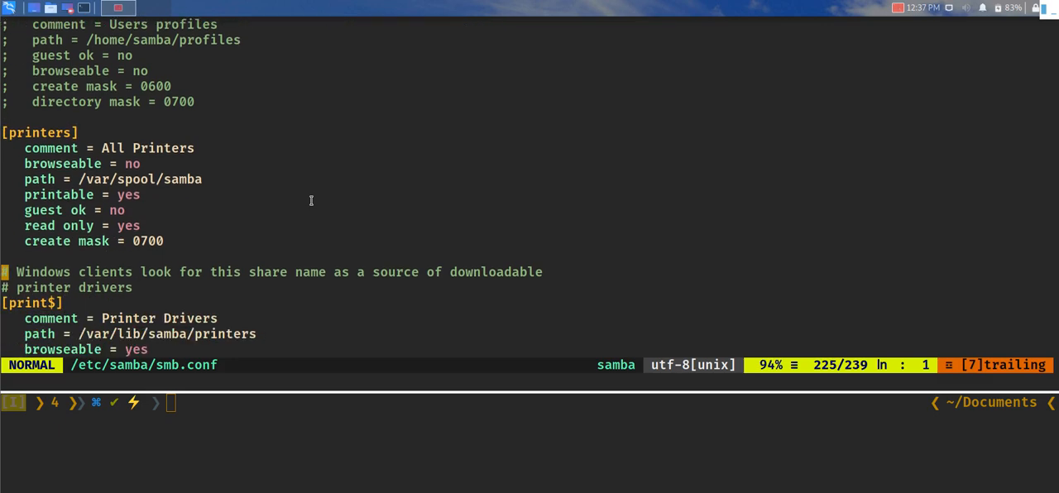
{"action": "scroll", "scroll_direction": "down", "scroll_amount": 3}
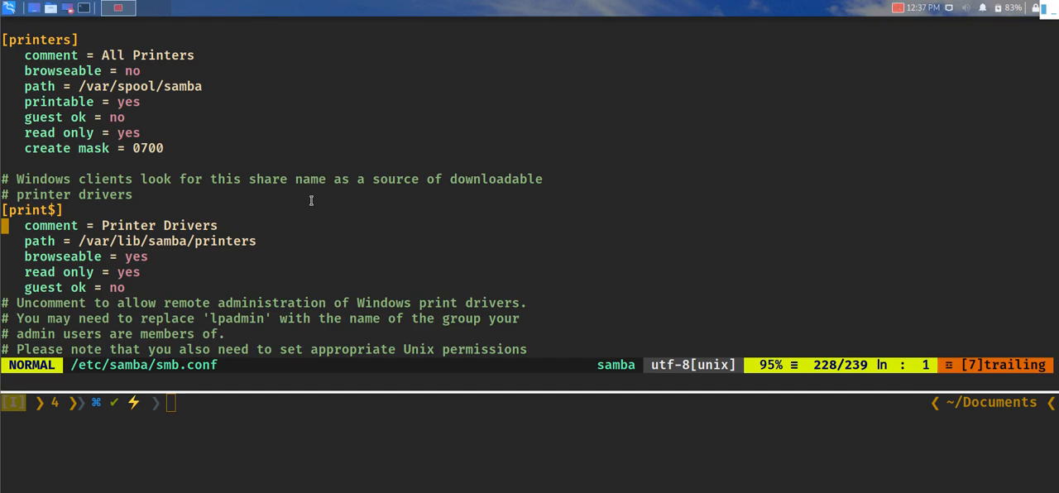
{"action": "scroll", "scroll_direction": "down", "scroll_amount": 3}
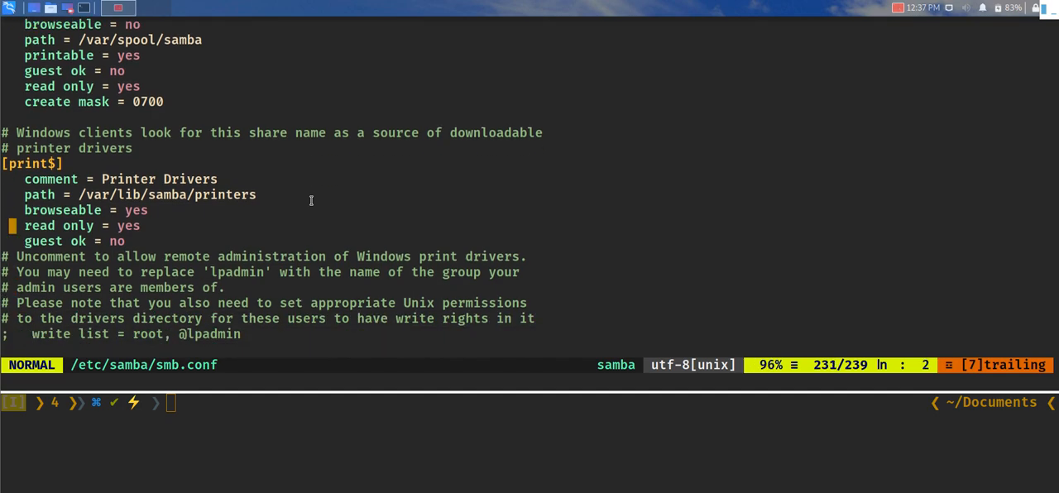
{"action": "key", "text": "v"}
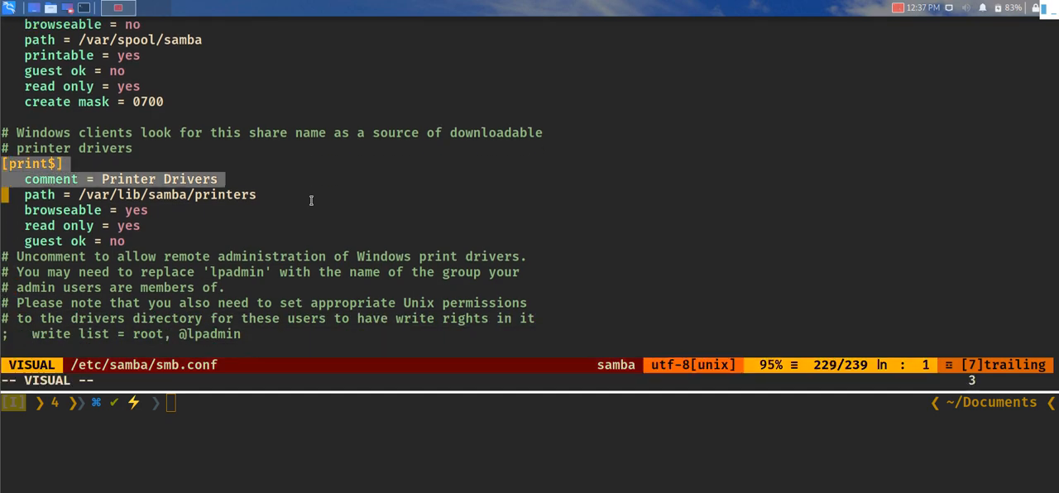
{"action": "key", "text": "y"}
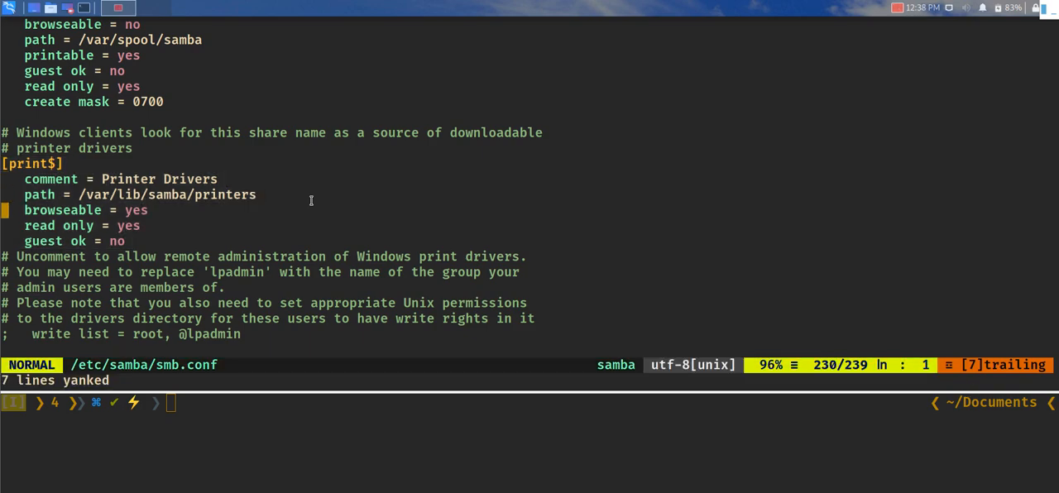
{"action": "key", "text": "p"}
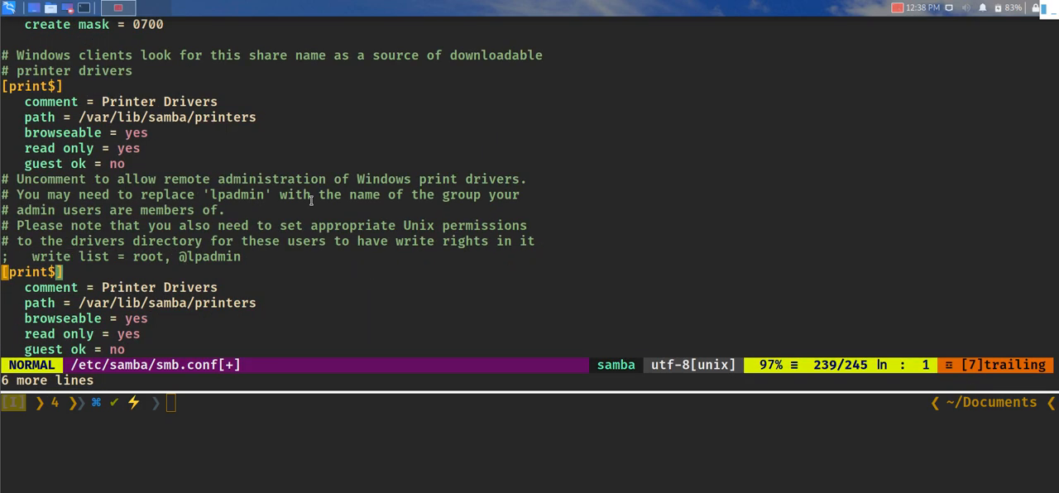
Step: Add a '# Configuring samba' comment line above the copied block
{"action": "scroll", "scroll_direction": "down", "scroll_amount": 3}
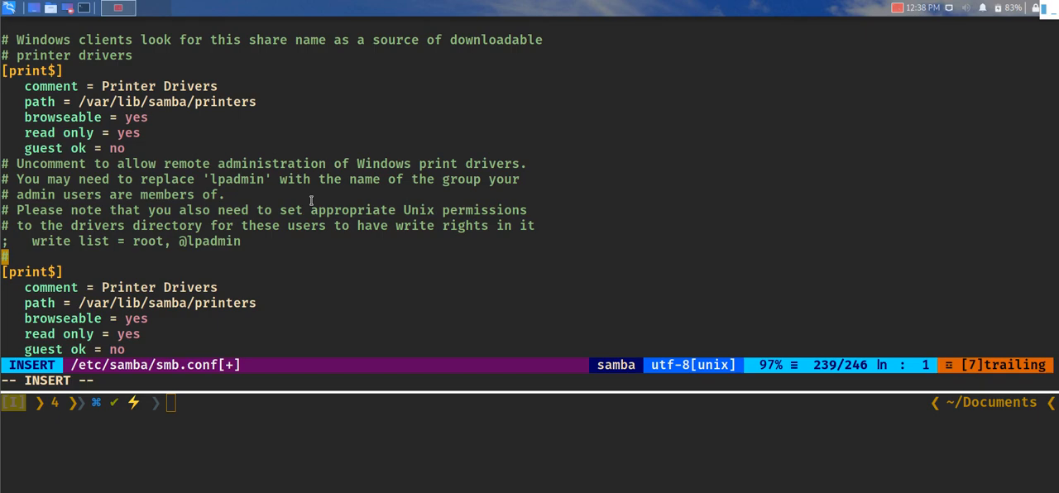
{"action": "type", "text": "#"}
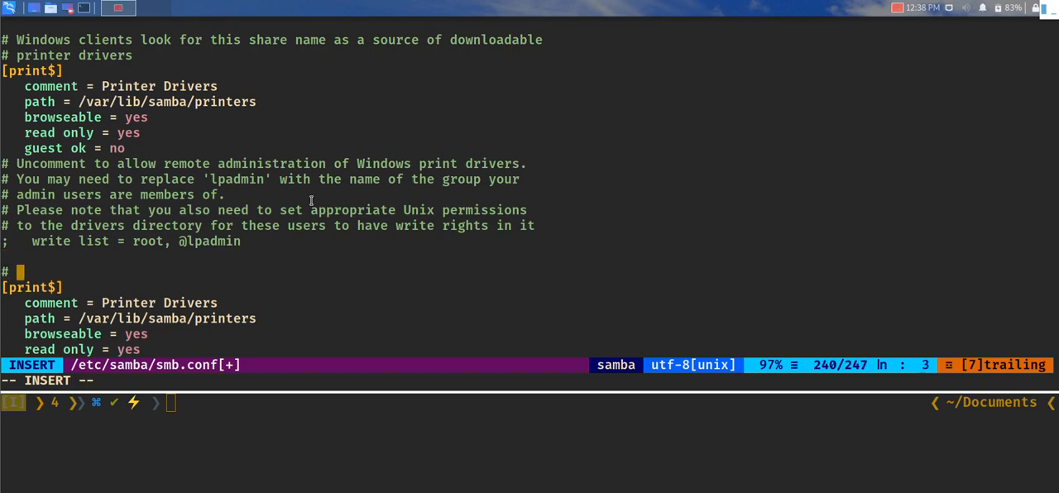
{"action": "type", "text": "COnfiguring"}
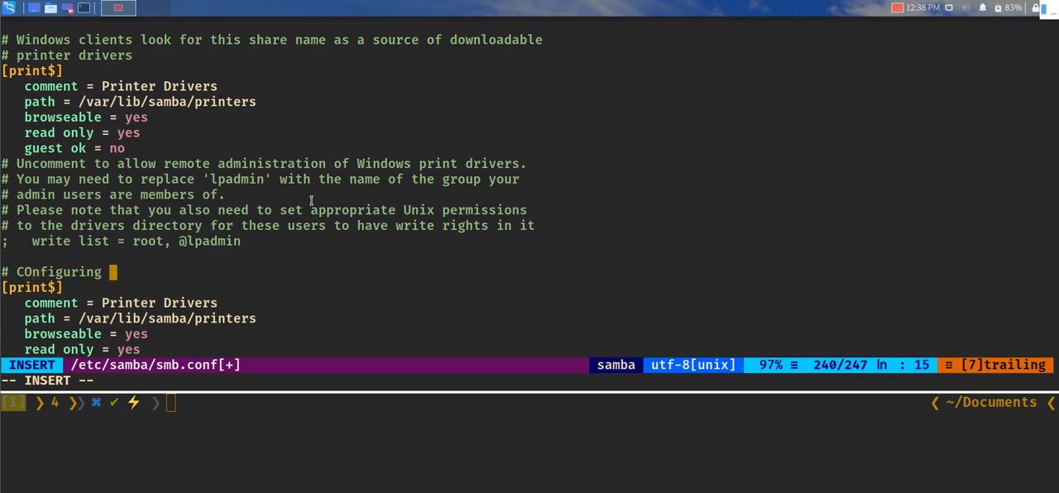
{"action": "type", "text": "samba"}
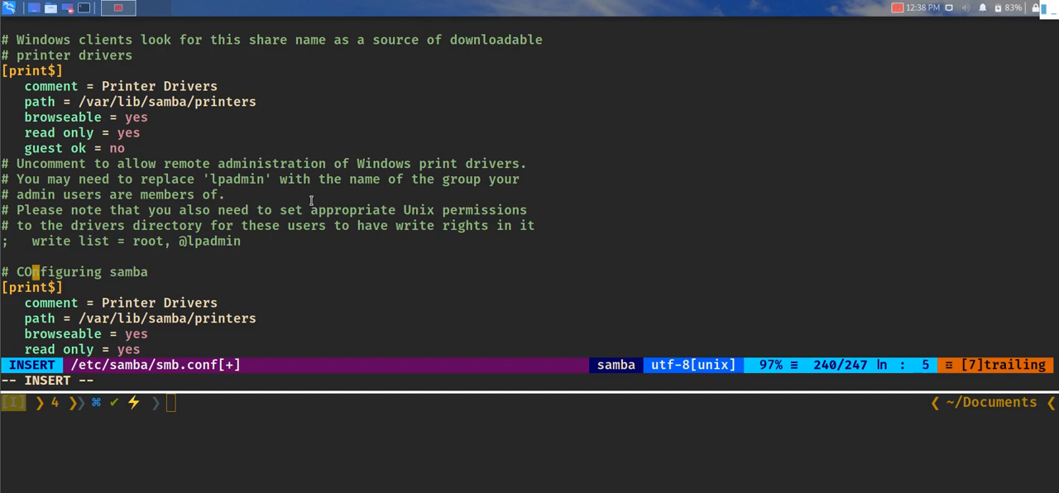
{"action": "key", "text": "End"}
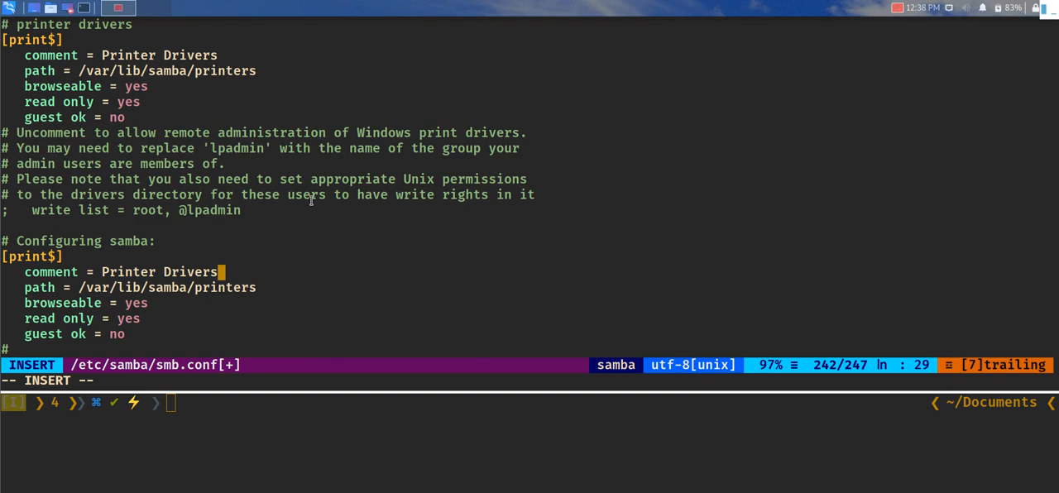
Step: Edit the copied share to comment File transfer, path /tmp/smb, read only = no, guest ok = yes
{"action": "key", "text": "BackSpace"}
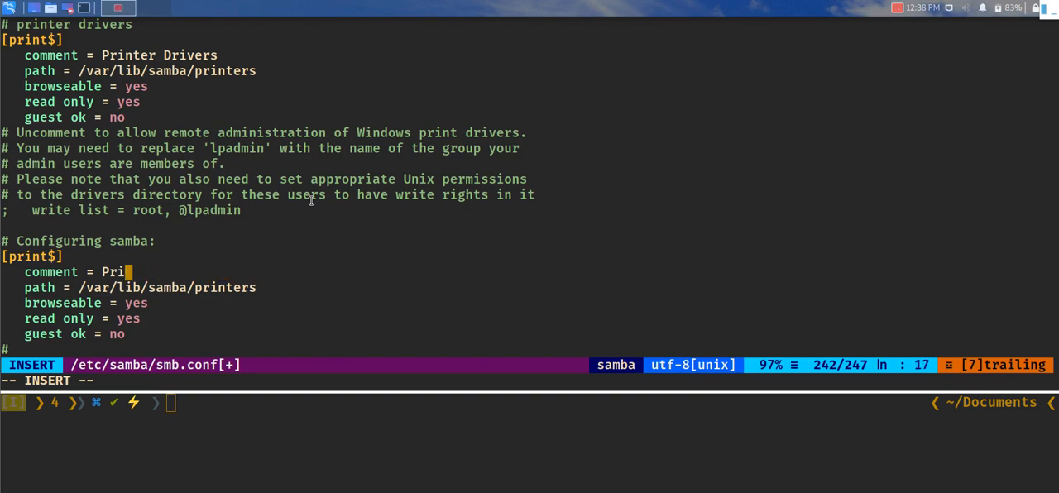
{"action": "type", "text": "File tra"}
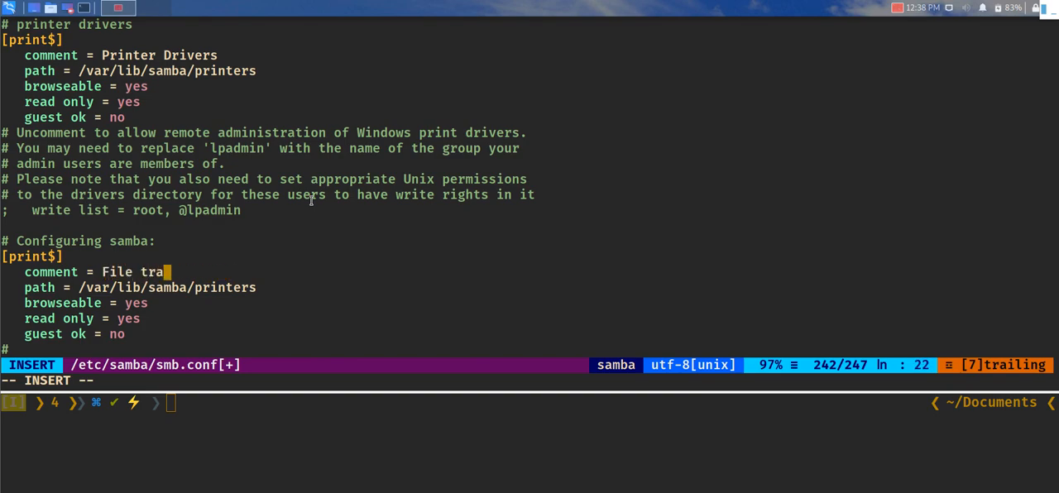
{"action": "type", "text": "nsfer"}
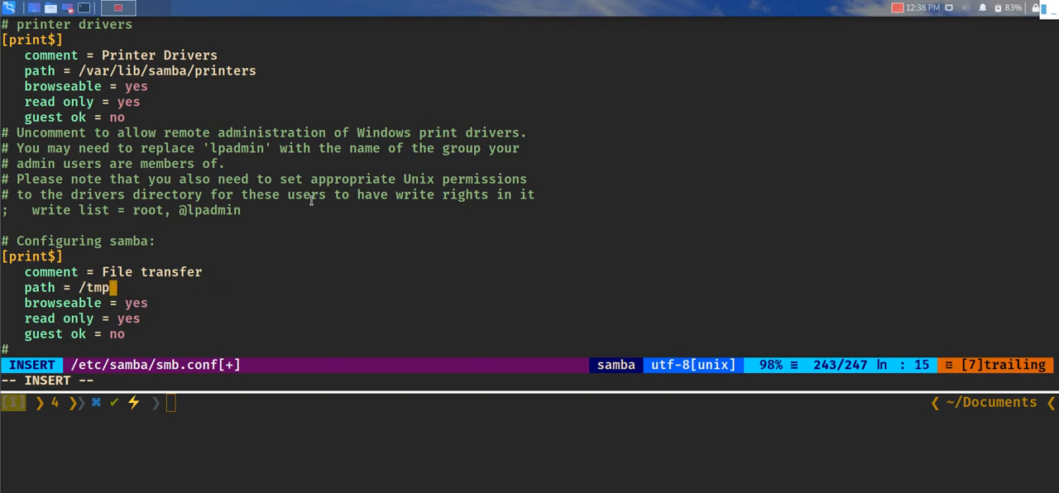
{"action": "type", "text": "/s"}
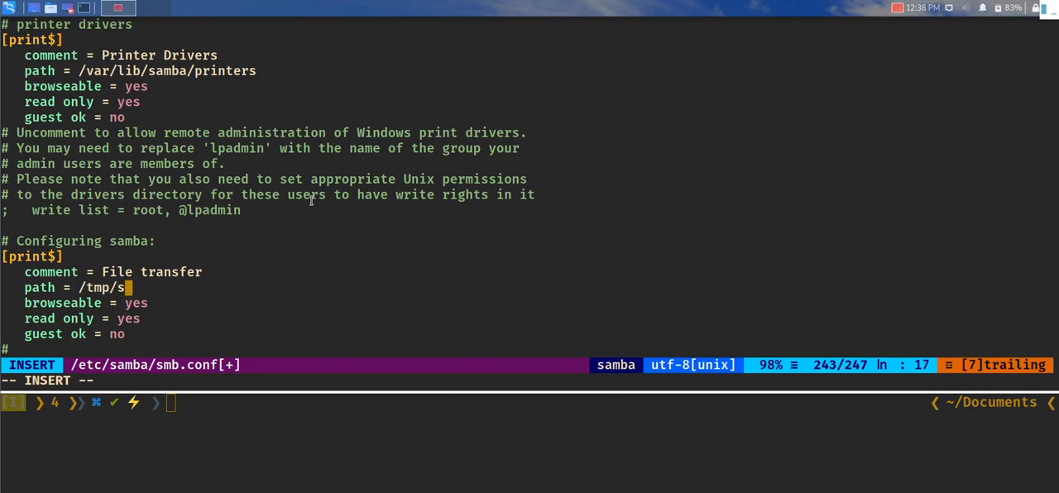
{"action": "type", "text": "mb"}
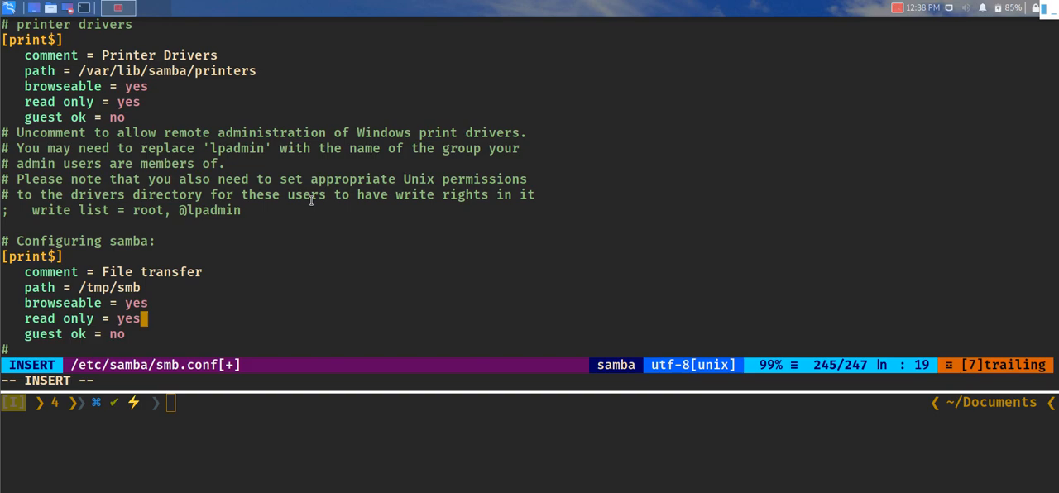
{"action": "type", "text": "no"}
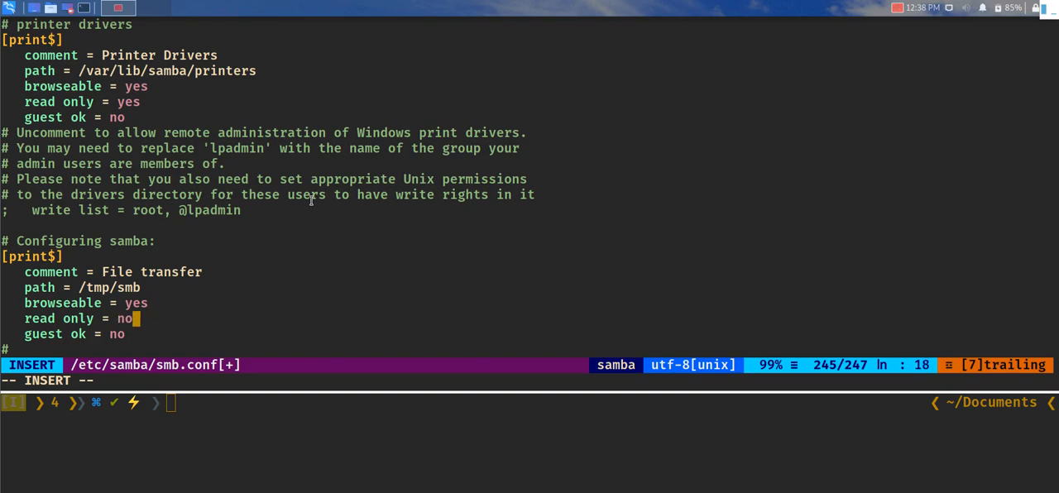
{"action": "key", "text": "Down"}
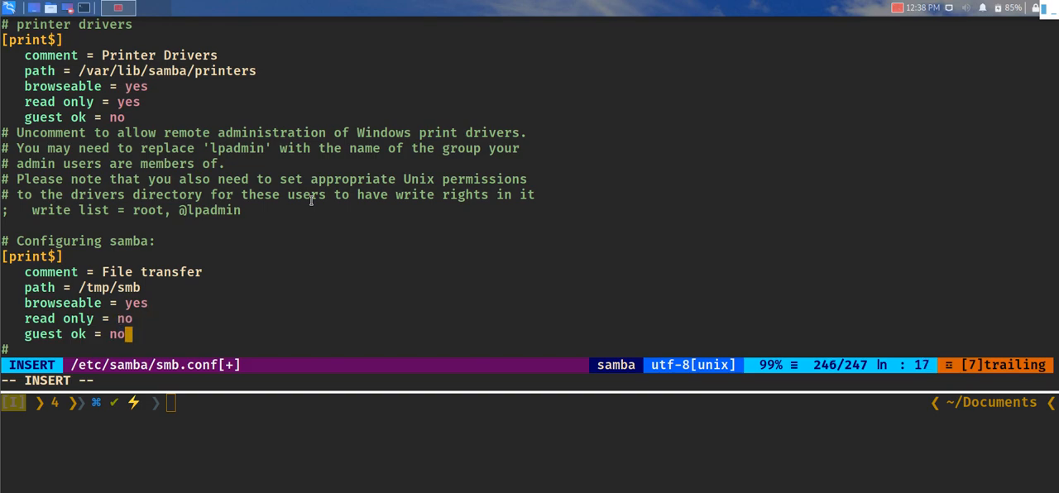
{"action": "type", "text": "yes"}
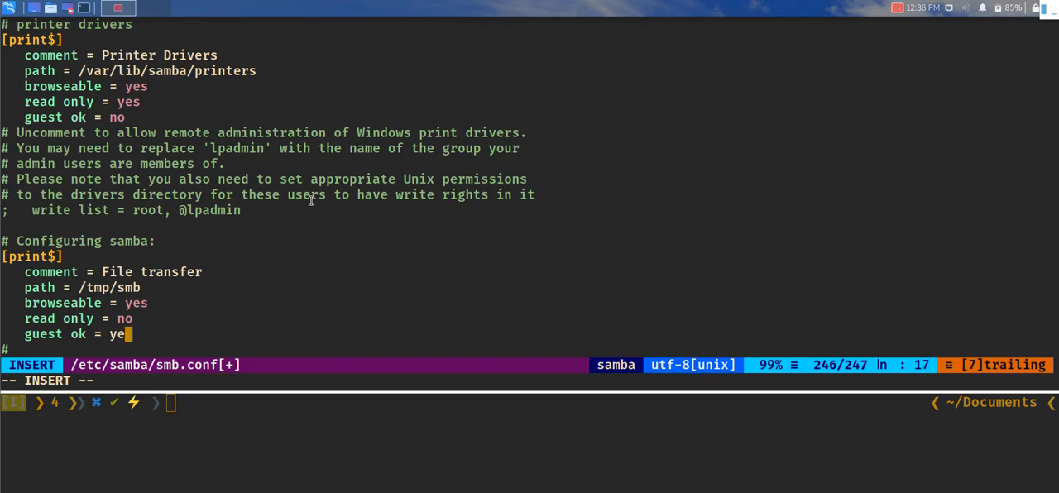
{"action": "type", "text": "s"}
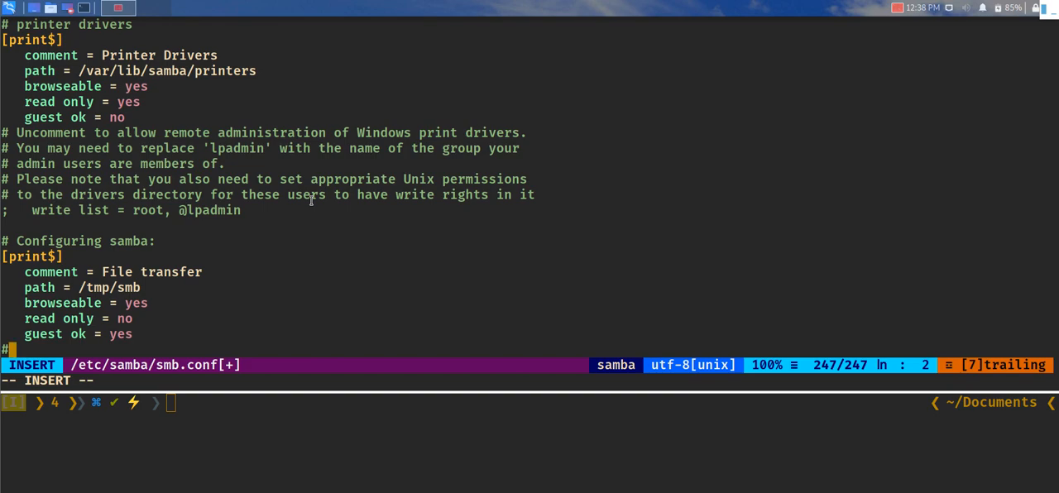
Step: Add the comment '# This is a samba for demo' to the share
{"action": "type", "text": "T"}
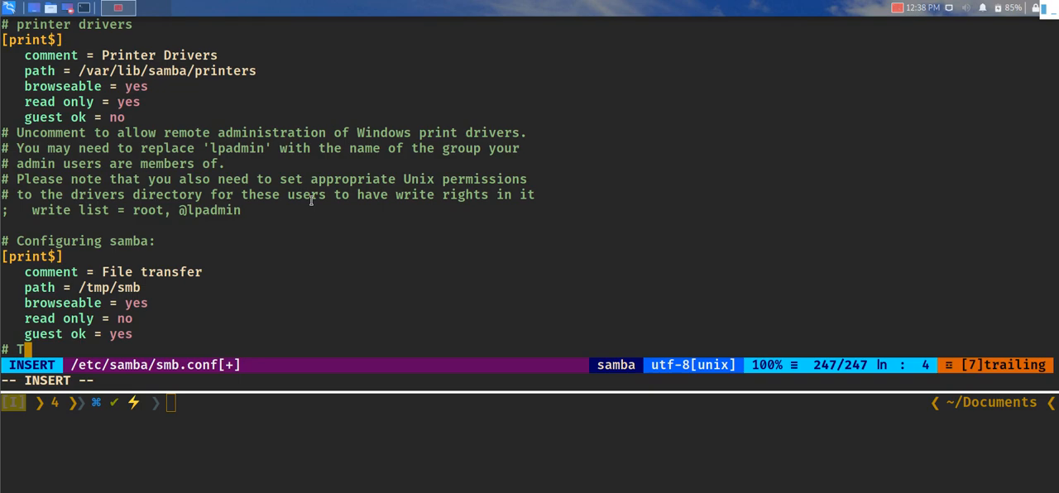
{"action": "type", "text": "his is a"}
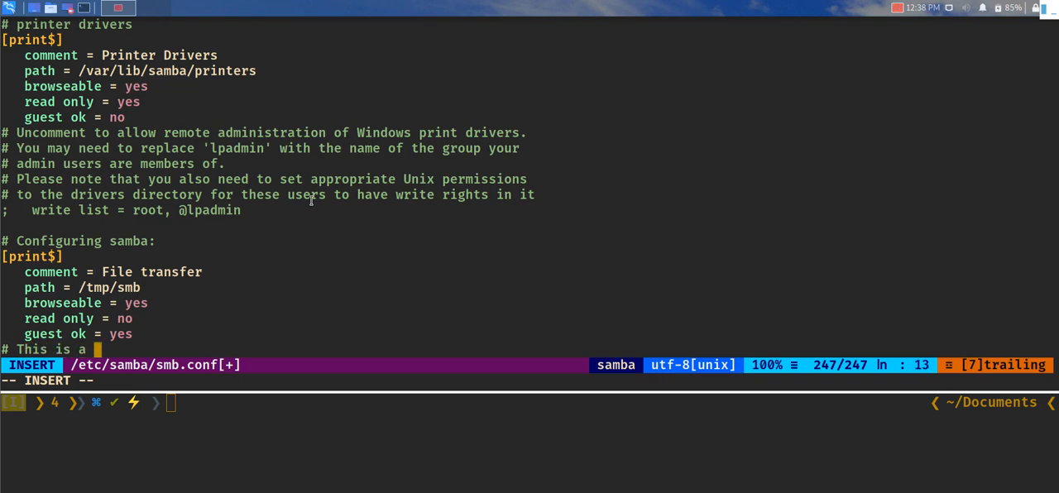
{"action": "type", "text": "sambs"}
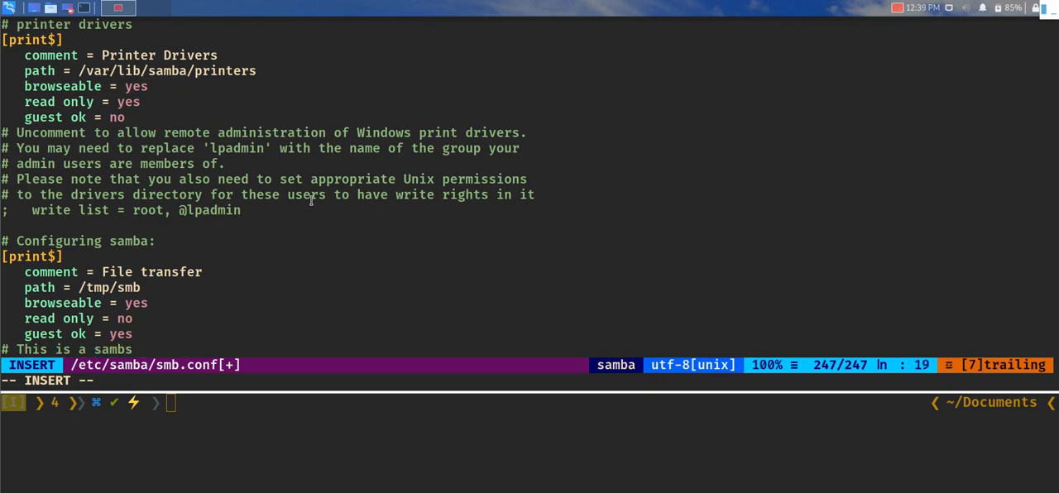
{"action": "type", "text": "for"}
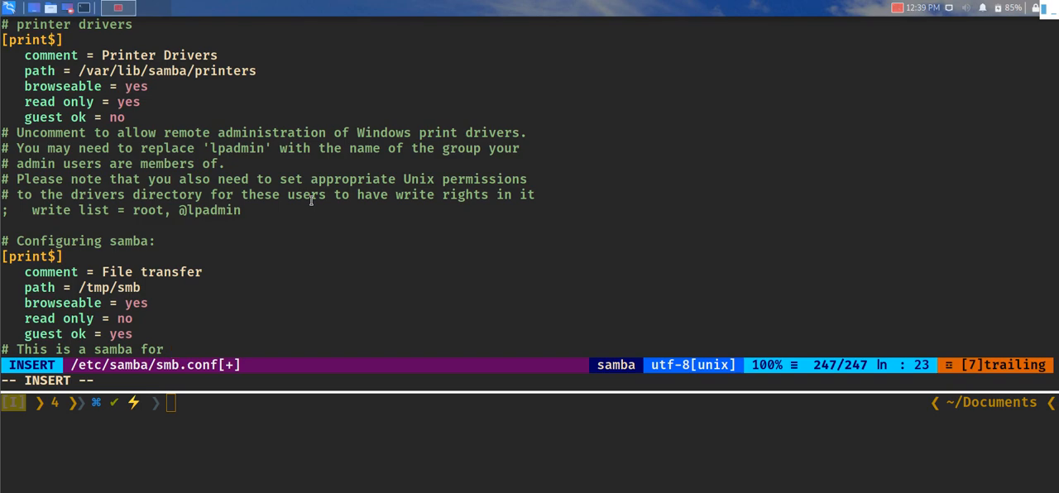
{"action": "type", "text": "demo"}
{"action": "left_click", "coordinate": [530, 380]}
{"action": "type", "text": ":wq"}
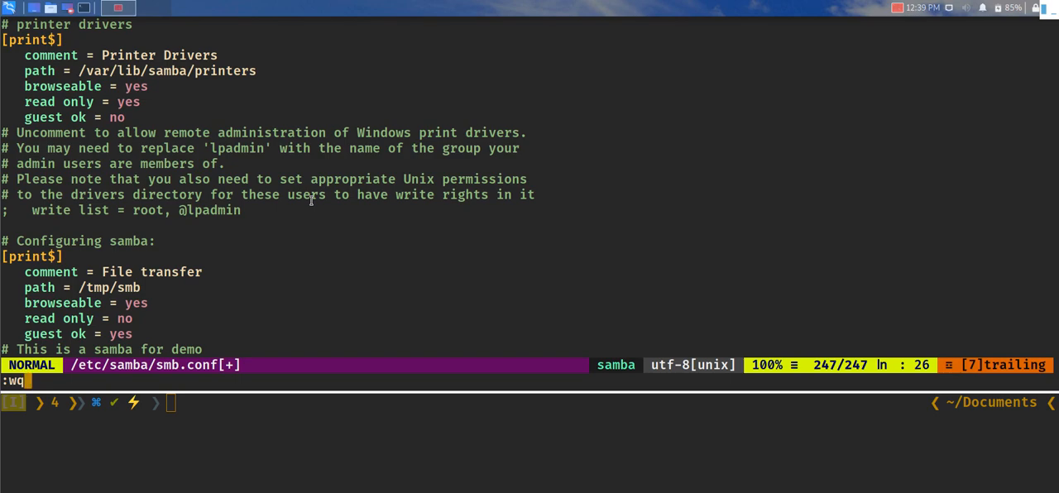
Step: Save and quit vim, then tail /etc/samba/smb.conf to confirm the new File transfer share
{"action": "key", "text": "Return"}
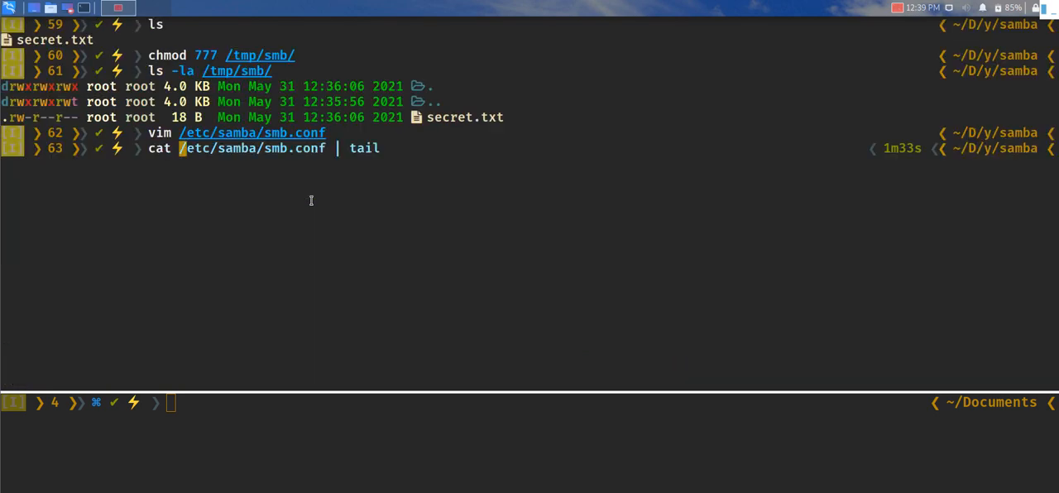
{"action": "key", "text": "Return"}
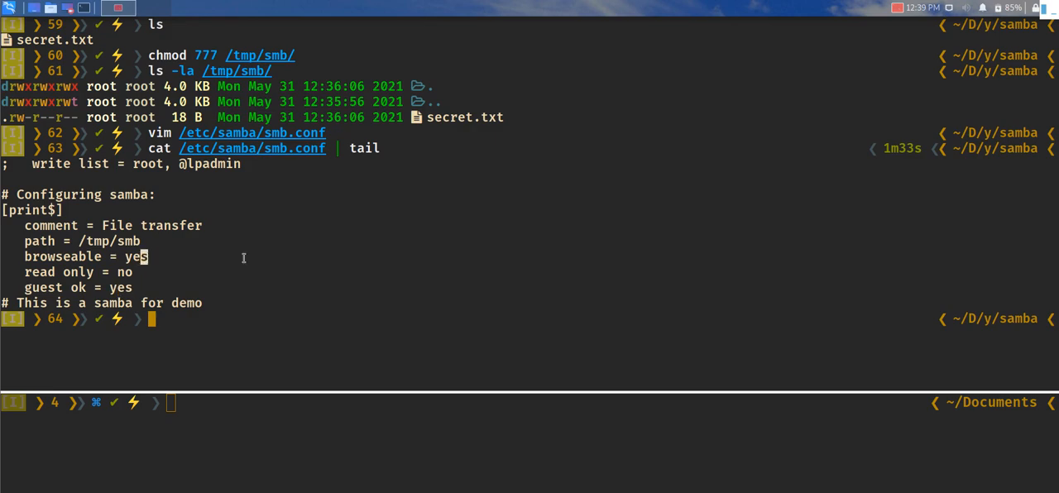
{"action": "type", "text": "clear"}
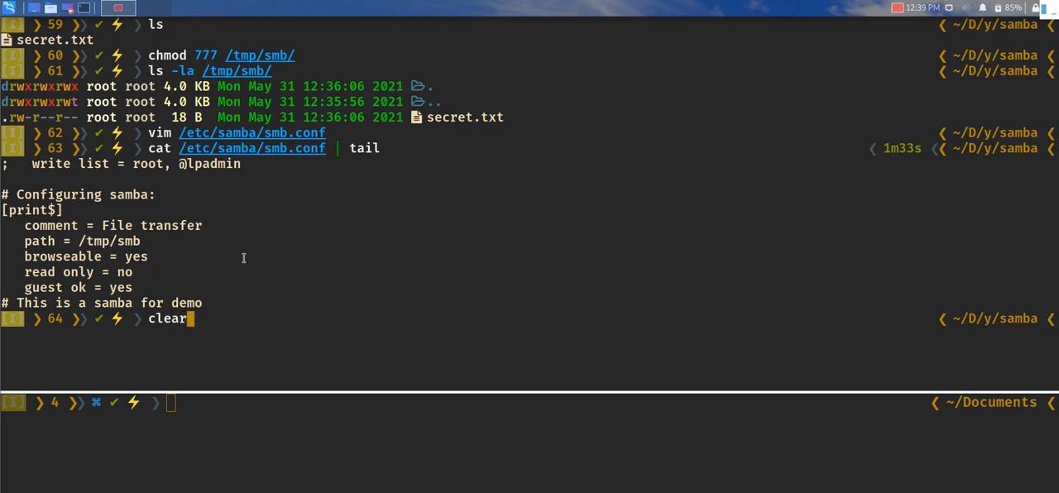
Step: Check smbd status, restart the service, and recheck it now shows active (running)
{"action": "key", "text": "Return"}
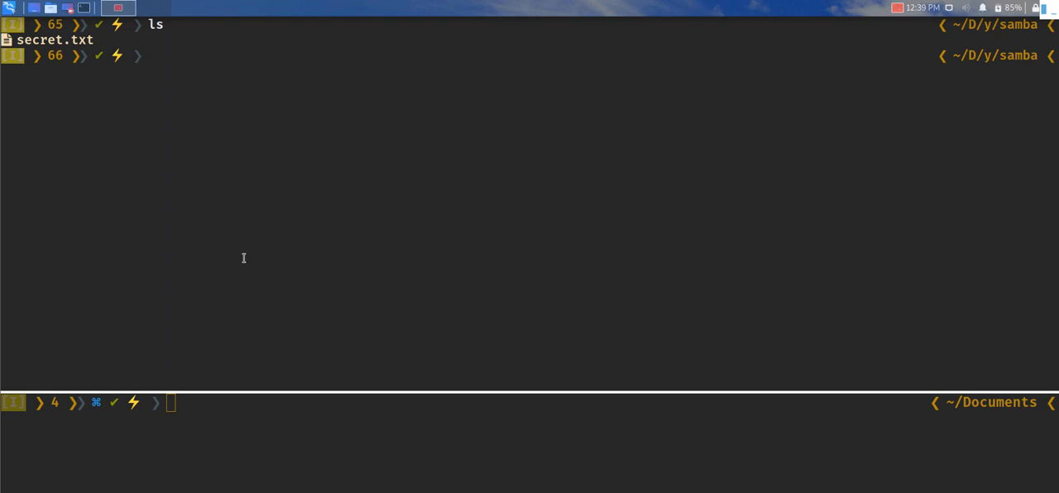
{"action": "type", "text": "service smbd status"}
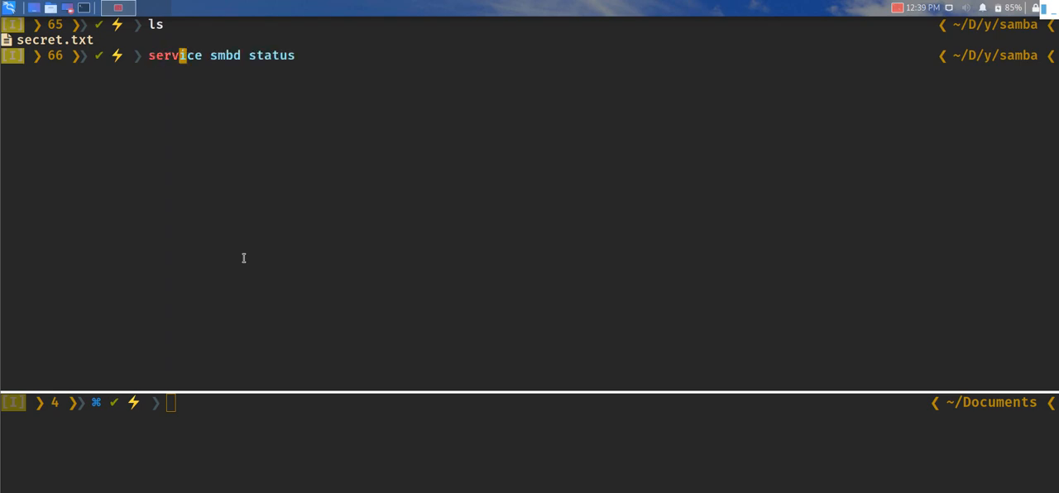
{"action": "key", "text": "Return"}
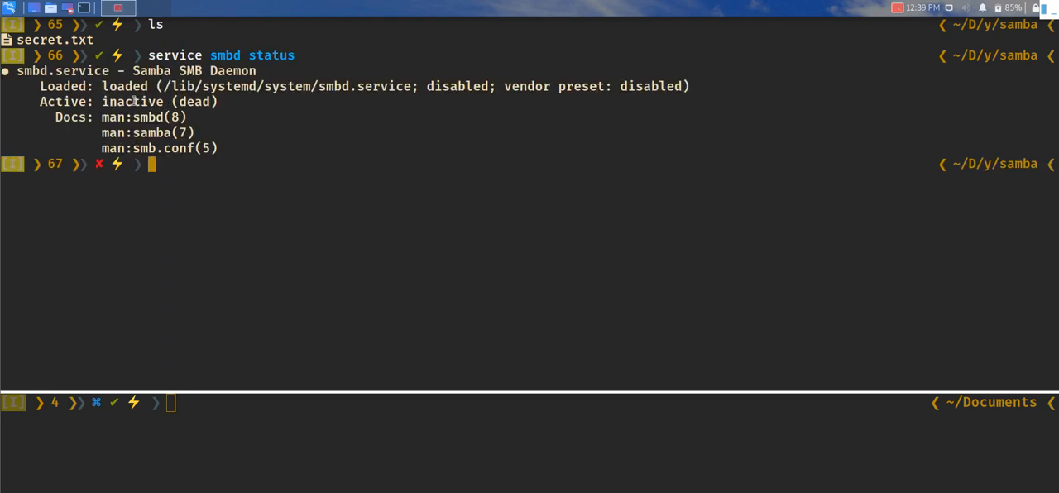
{"action": "key", "text": "Up"}
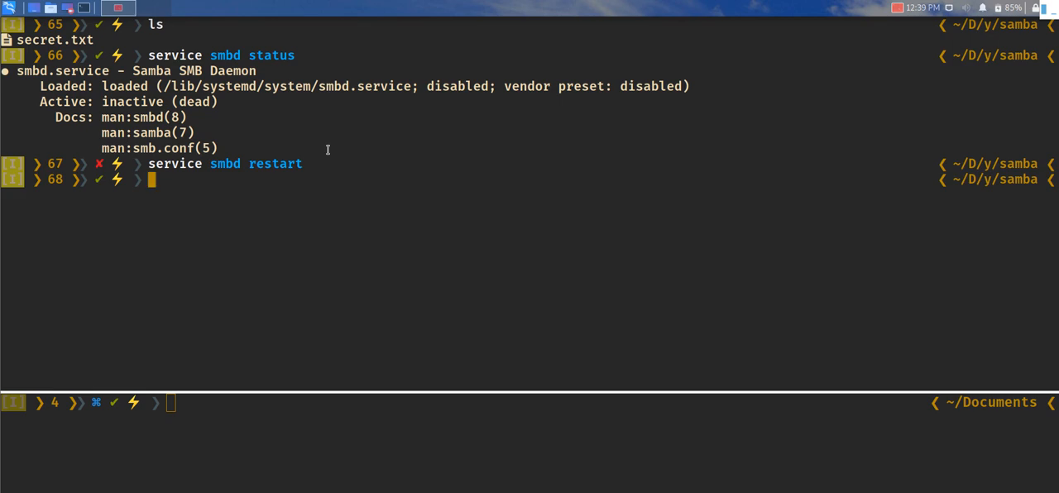
{"action": "type", "text": "s"}
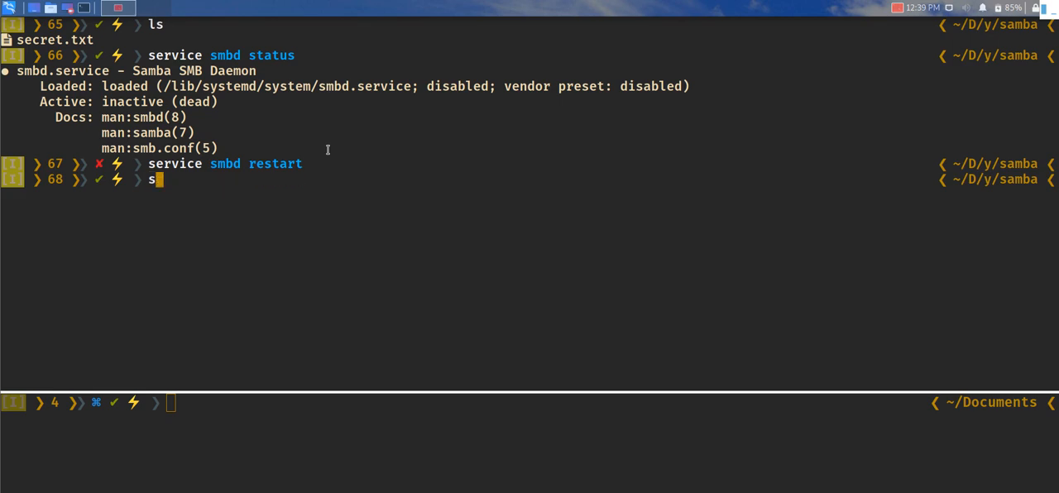
{"action": "type", "text": "ervice smbd r"}
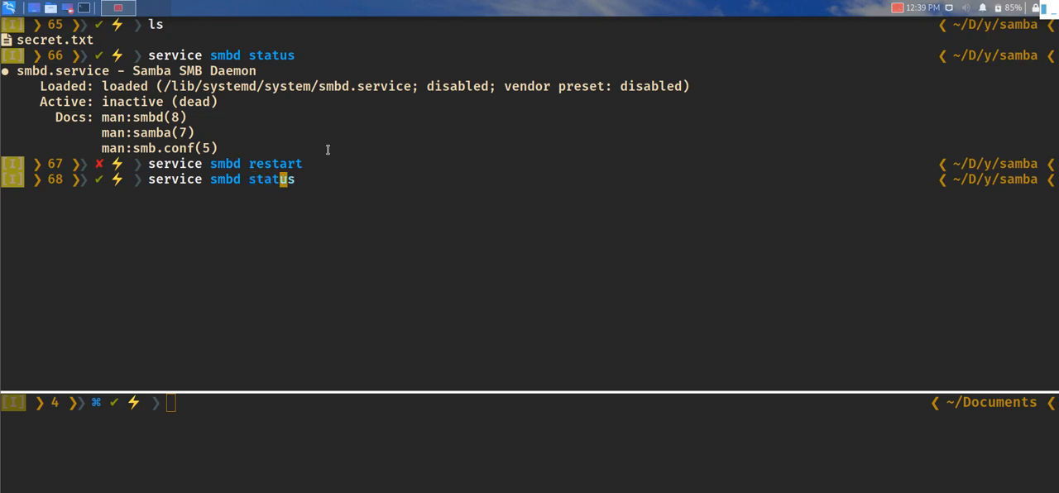
{"action": "key", "text": "Return"}
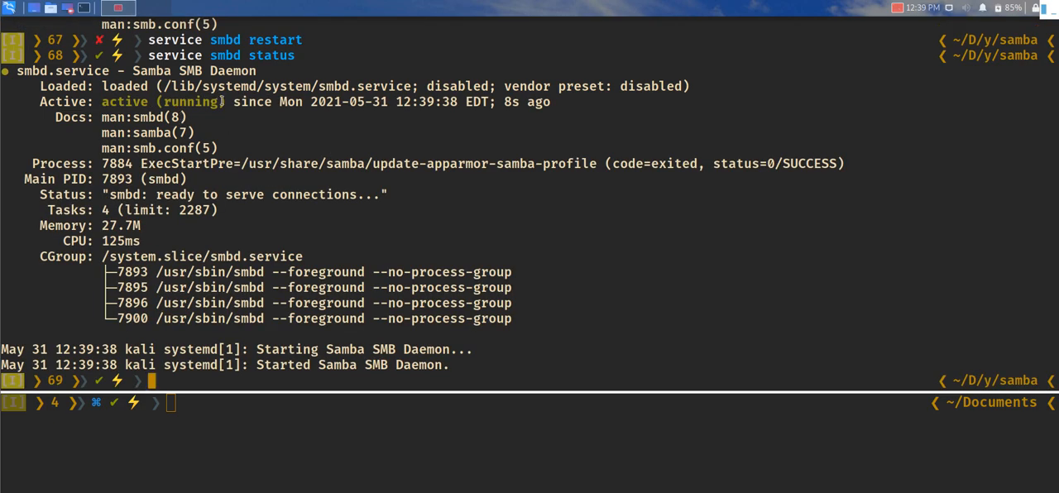
{"action": "mouse_move", "coordinate": [304, 142]}
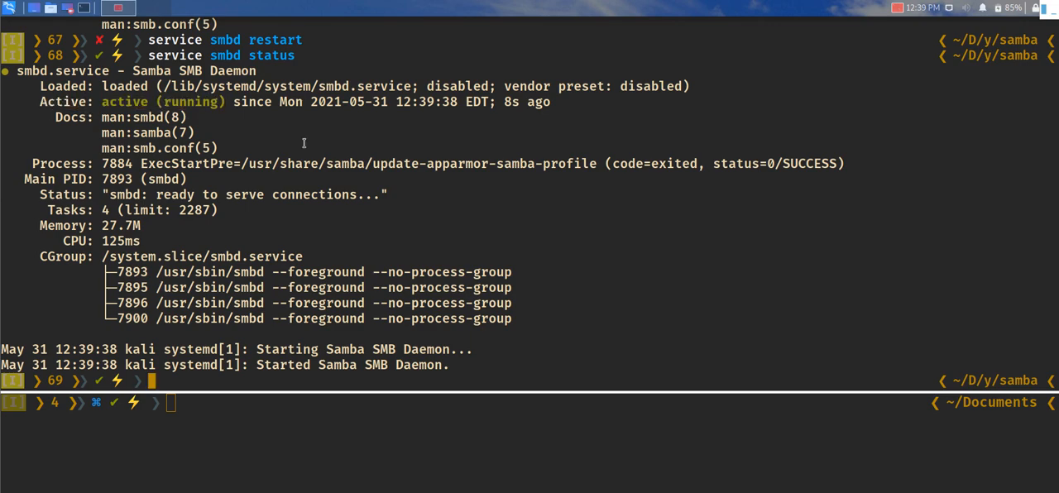
{"action": "type", "text": "clear"}
{"action": "type", "text": "ls"}
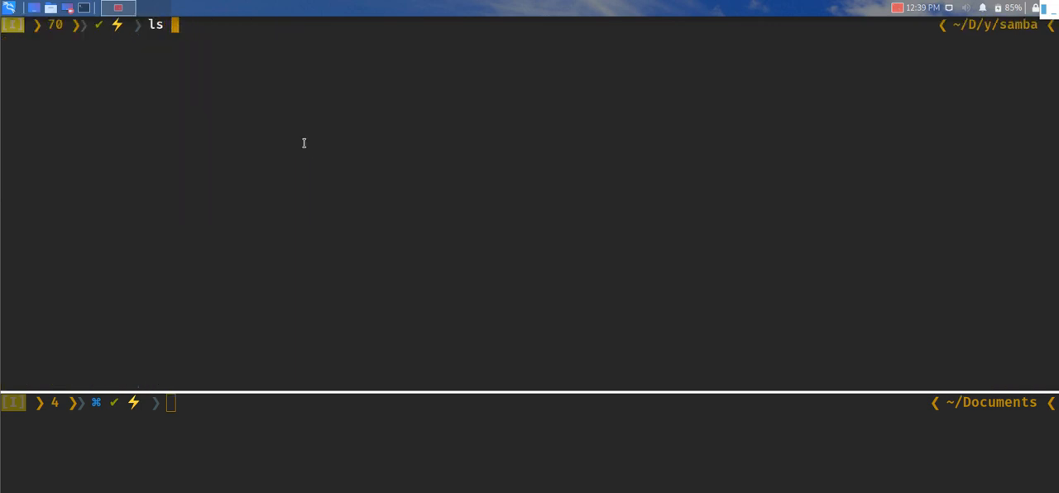
Step: Run 'lsof | grep smb' to confirm open smbd files are now listed
{"action": "key", "text": "ctrl+c"}
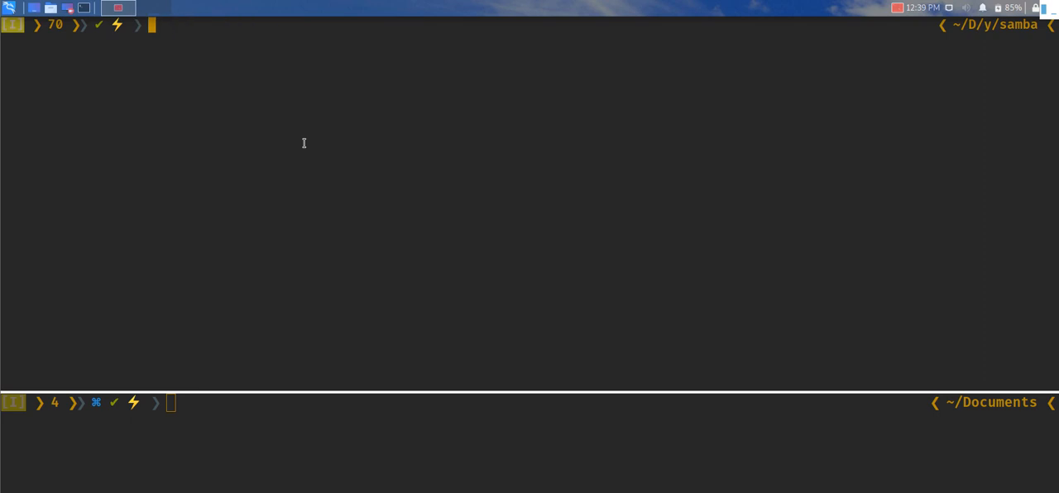
{"action": "type", "text": "lsof | grep smb"}
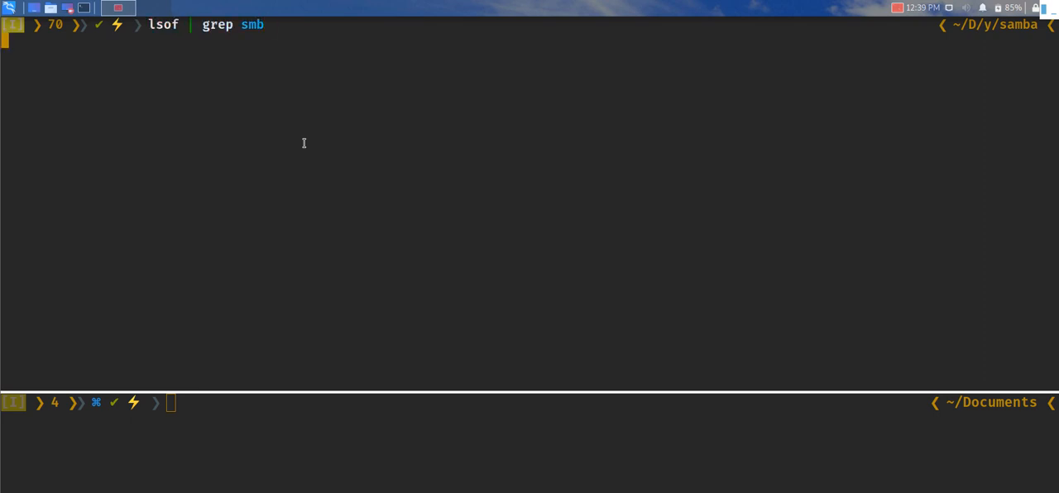
{"action": "key", "text": "Return"}
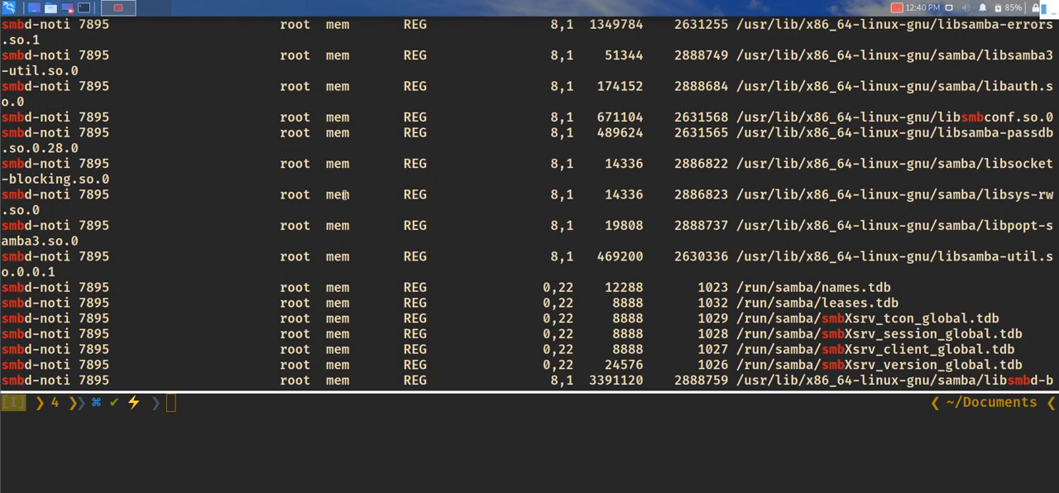
{"action": "scroll", "scroll_direction": "down", "scroll_amount": 3}
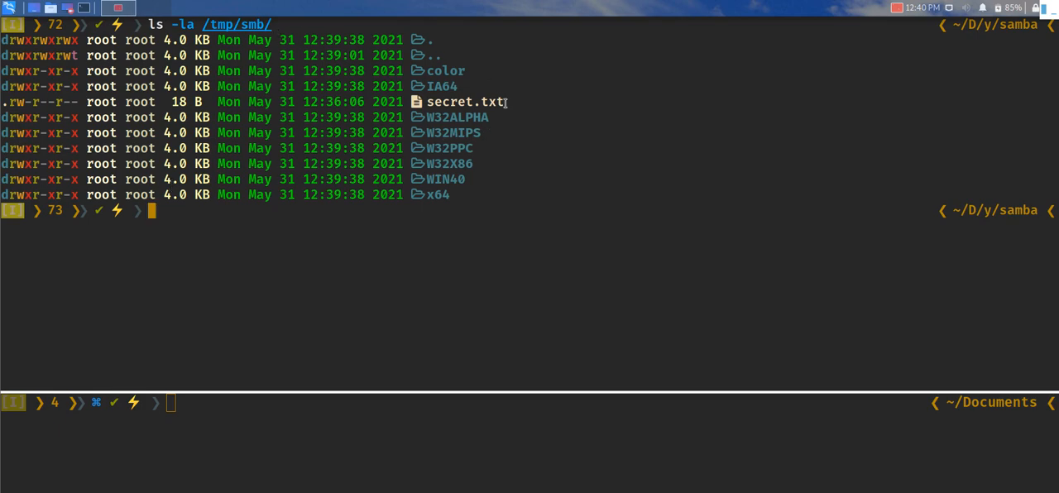
{"action": "mouse_move", "coordinate": [487, 240]}
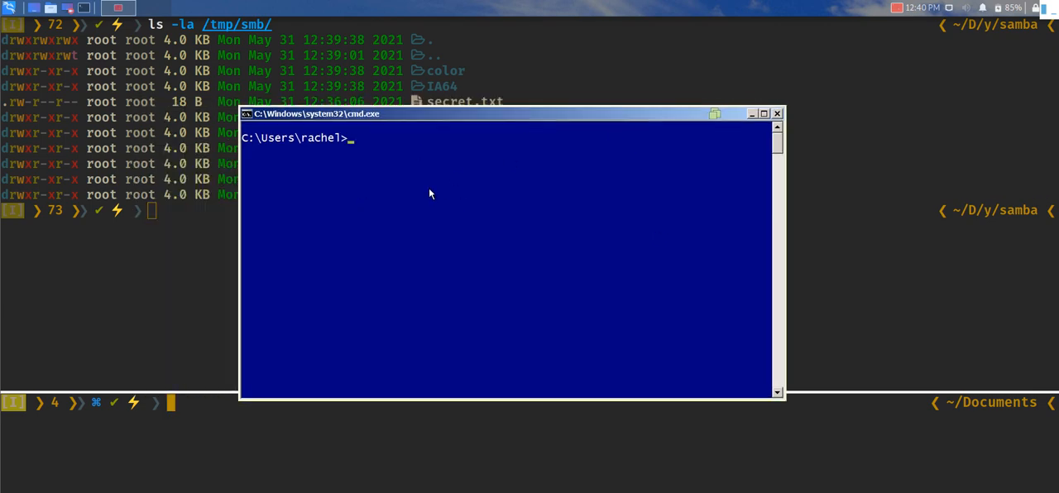
Step: Begin a net use command with a wildcard drive letter instead of x:
{"action": "type", "text": "net u"}
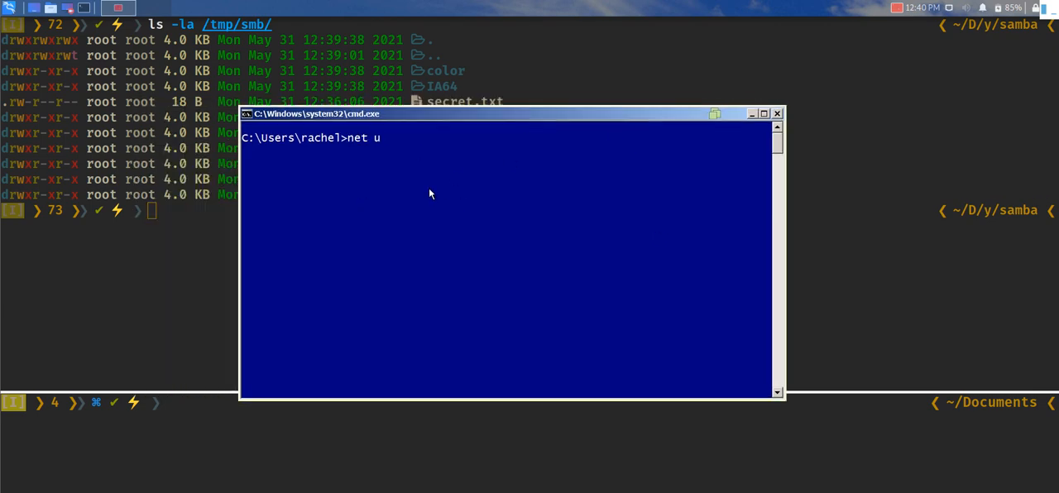
{"action": "type", "text": "se *"}
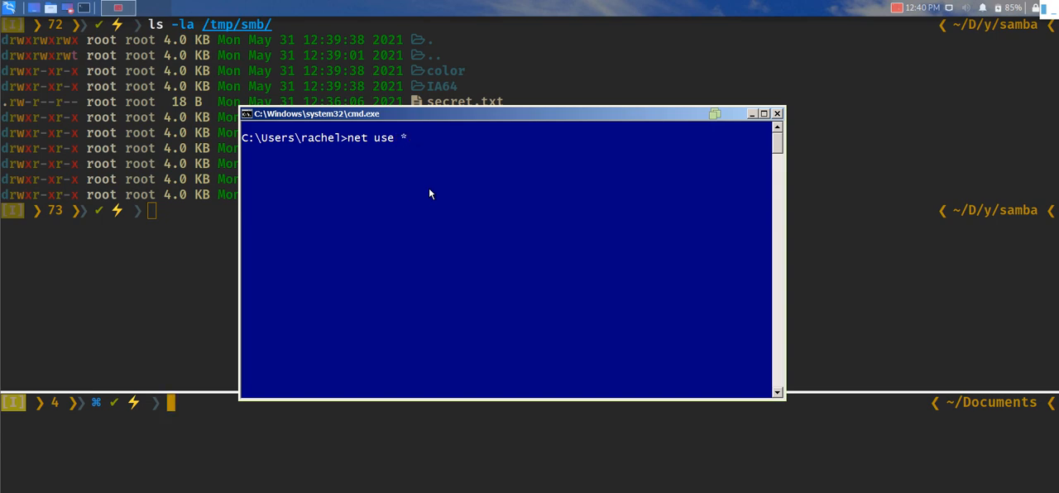
{"action": "type", "text": "x:"}
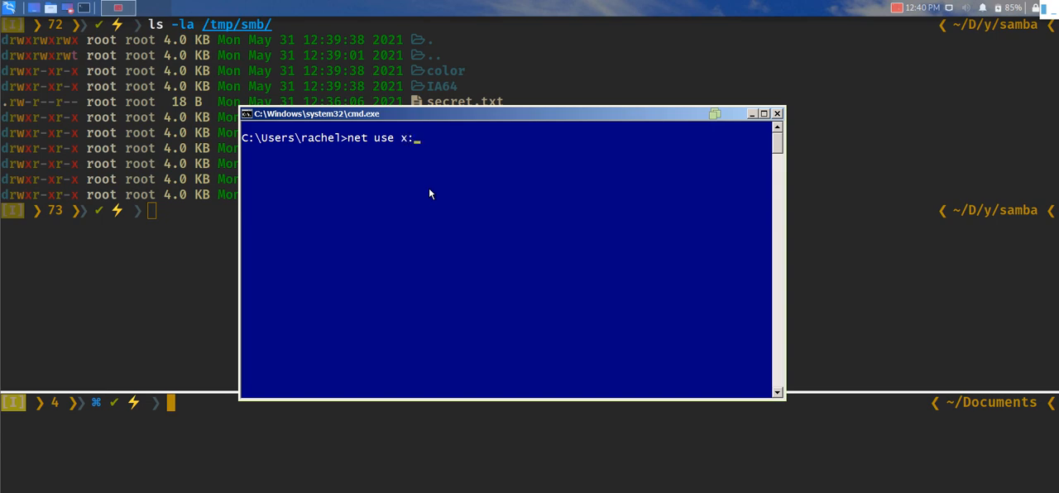
{"action": "key", "text": "Backspace"}
{"action": "type", "text": "y"}
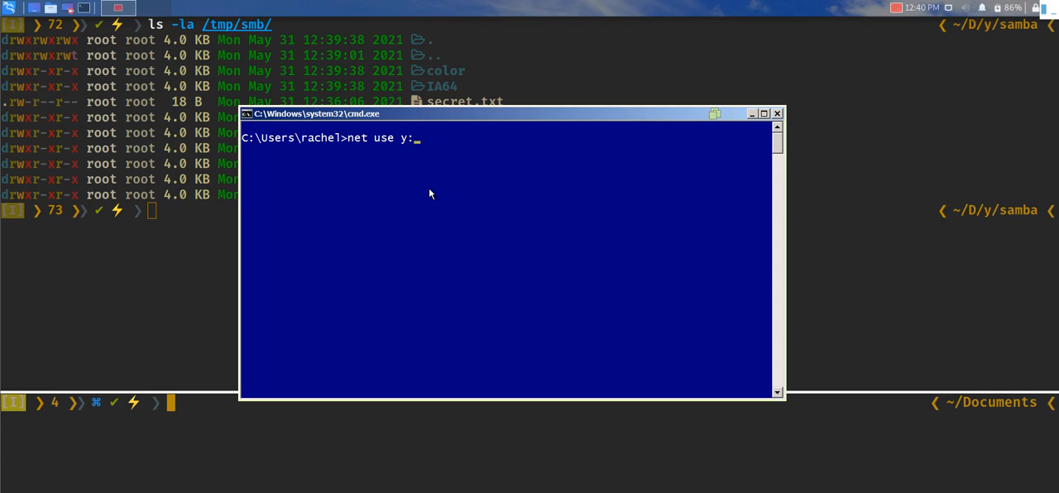
{"action": "key", "text": "BackSpace"}
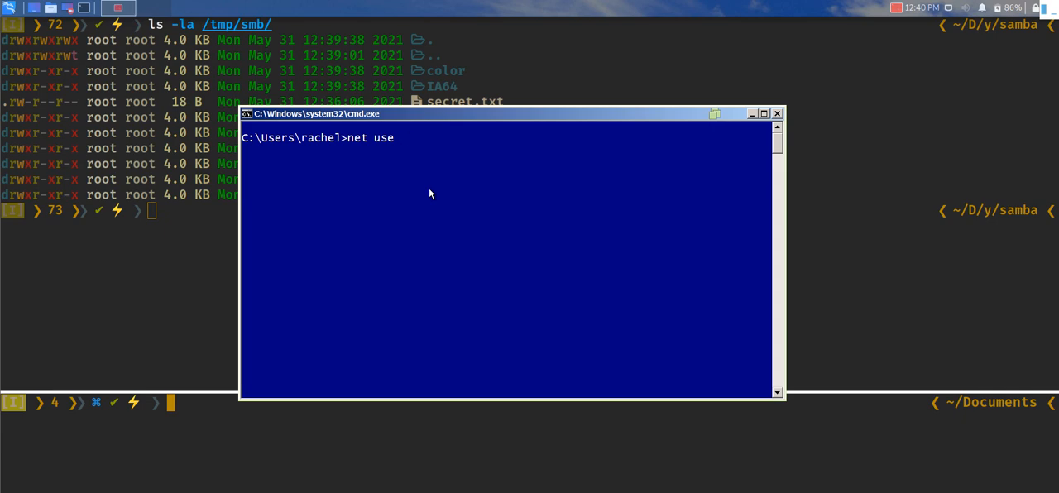
{"action": "type", "text": "*"}
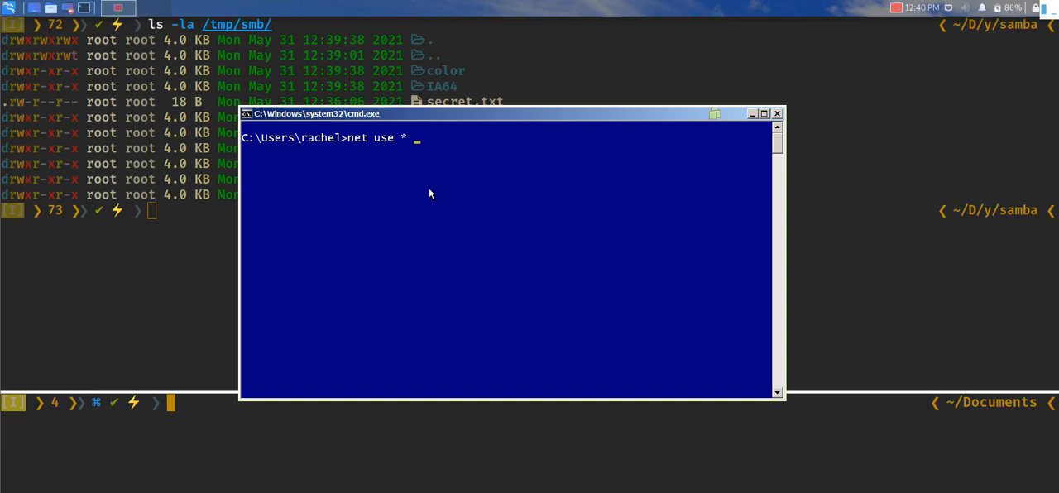
Step: Point net use at \\10.0.2.2\Public, checking the Linux eth0 address with ifconfig
{"action": "type", "text": "\\\\"}
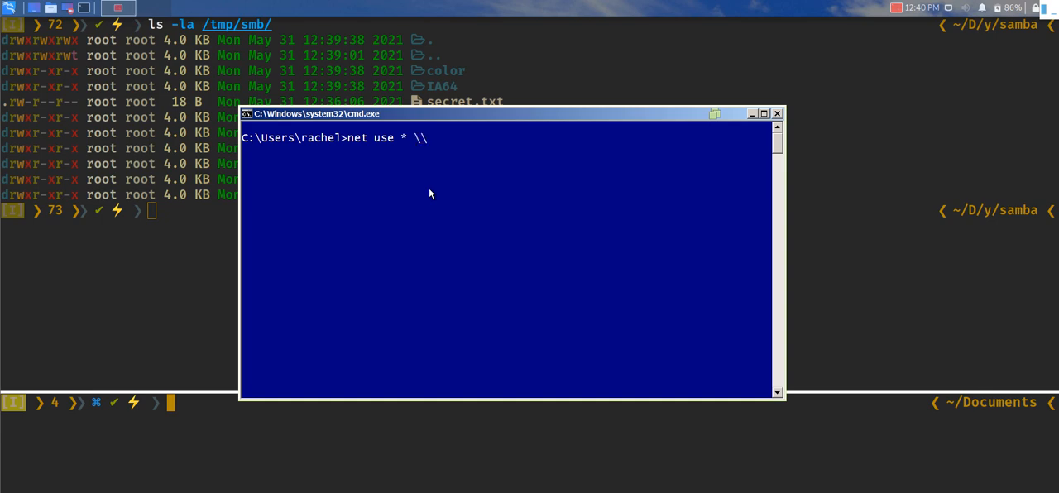
{"action": "type", "text": "10.0"}
{"action": "type", "text": "ifconfig eth0 | grep inet"}
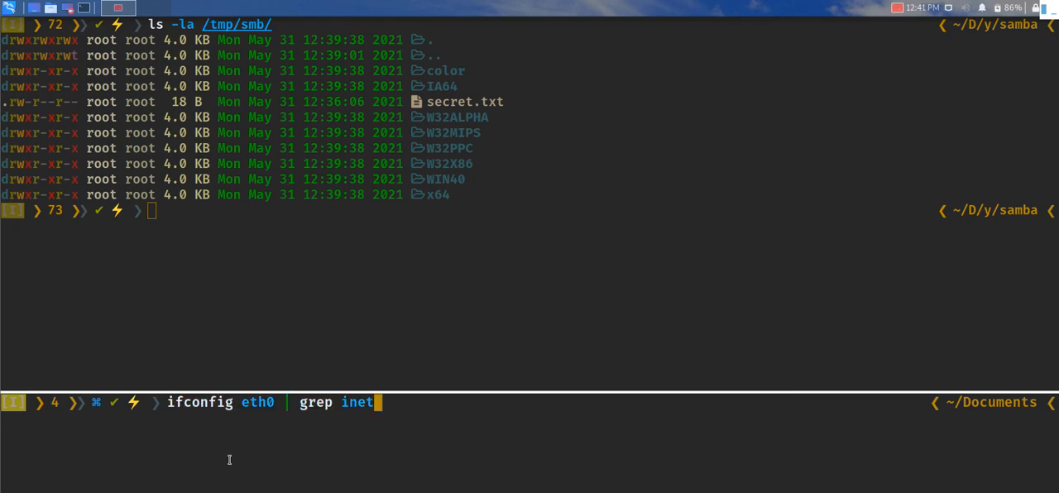
{"action": "key", "text": "Return"}
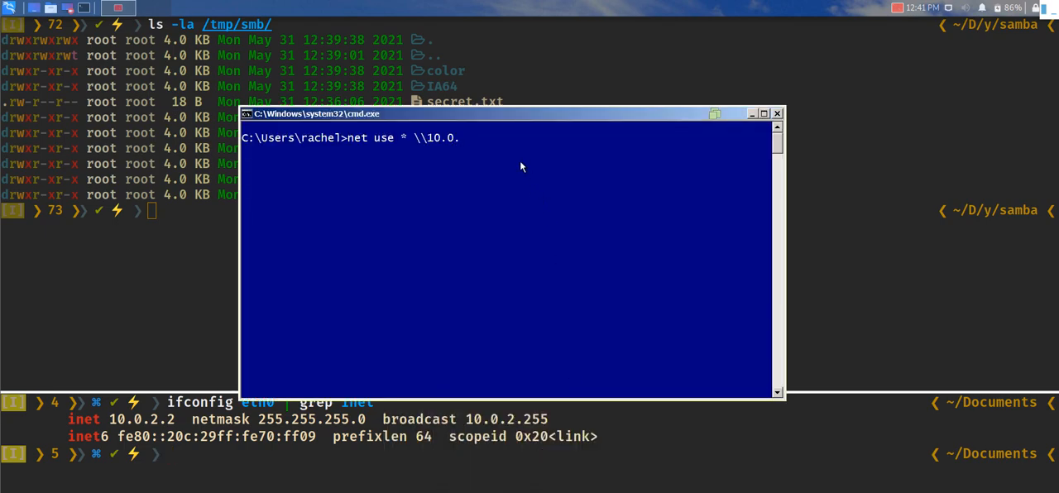
{"action": "type", "text": "2.2\\"}
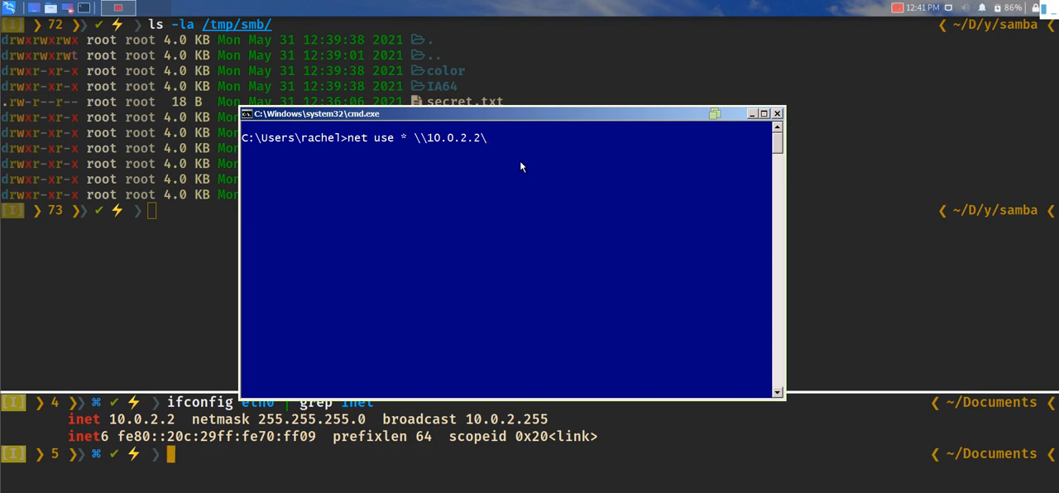
{"action": "type", "text": "Public"}
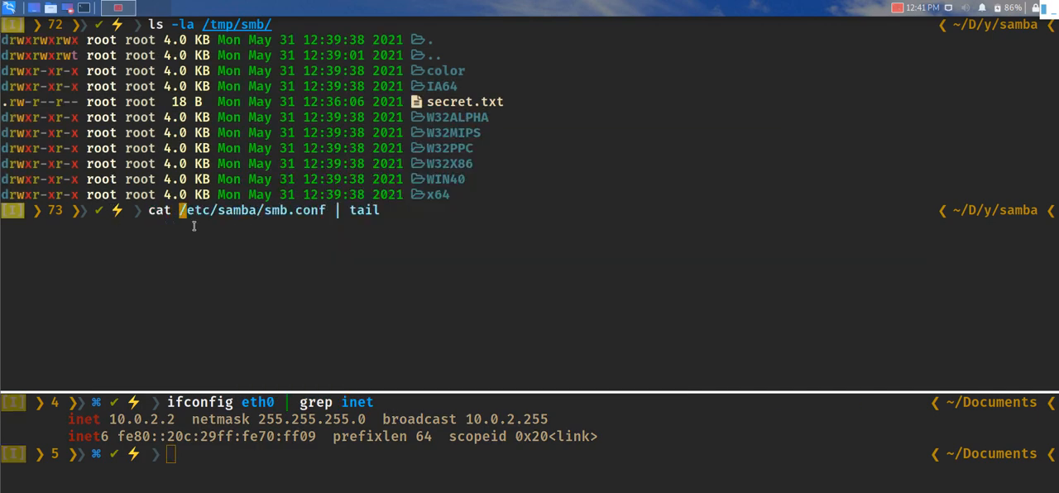
Step: Rename the share heading to [Hacking] in smb.conf and save the file
{"action": "key", "text": "Return"}
{"action": "type", "text": "[pri]"}
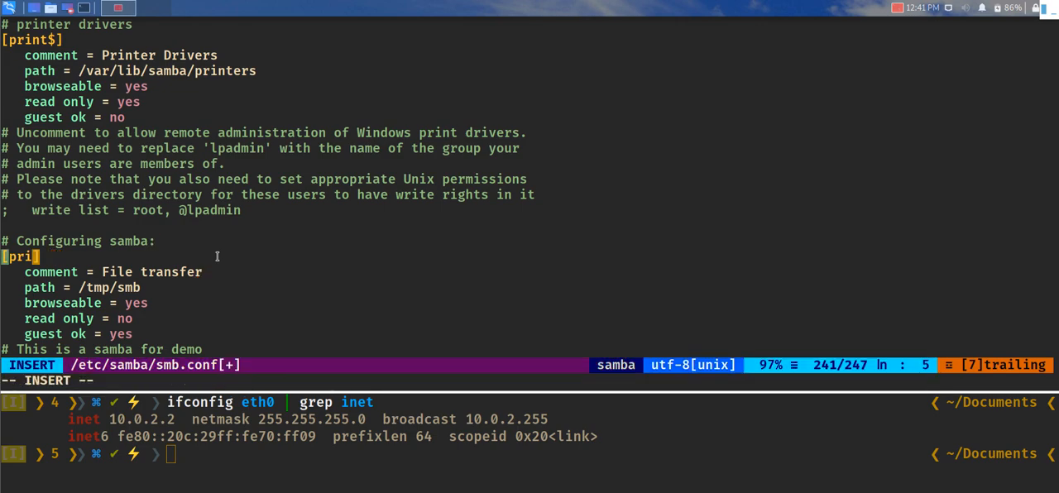
{"action": "key", "text": "BackSpace"}
{"action": "type", "text": ":Wq"}
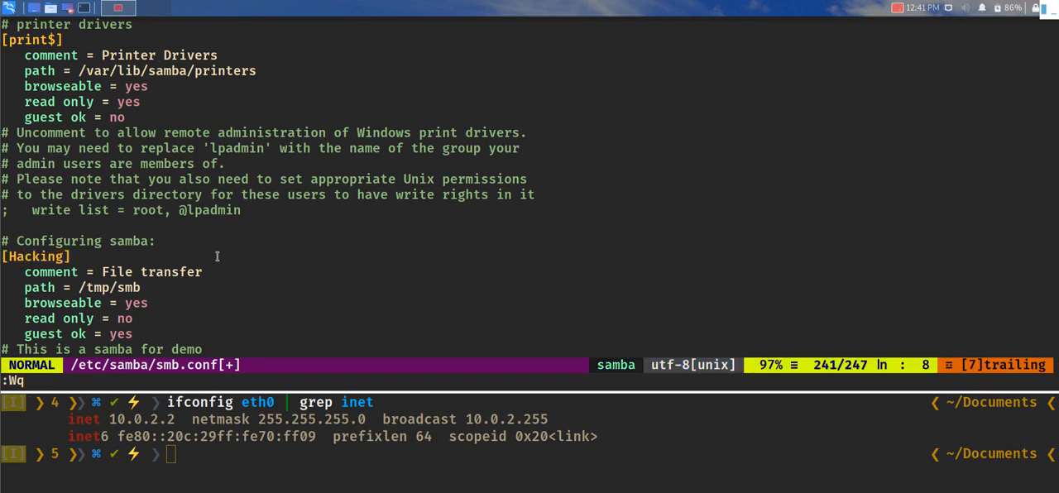
{"action": "key", "text": "Return"}
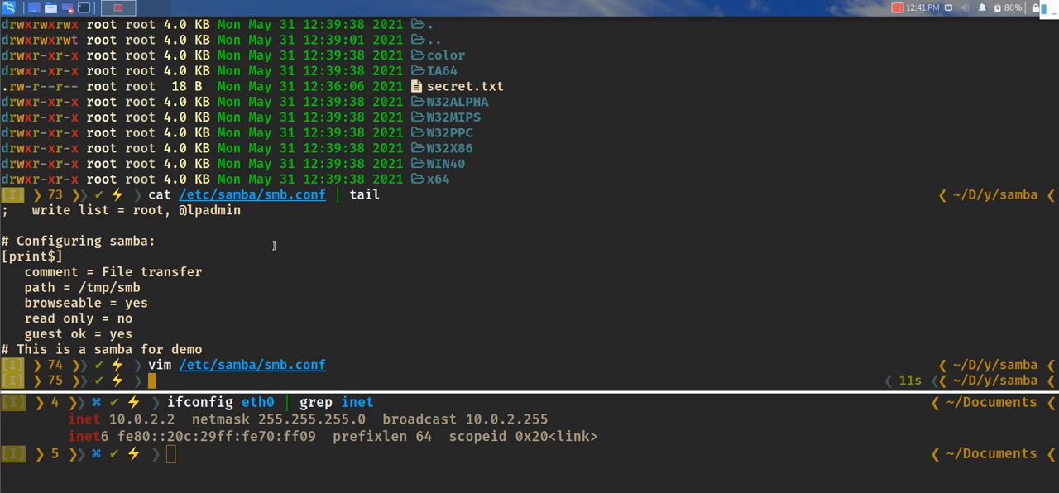
Step: Restart the smbd service so the renamed Hacking share is loaded
{"action": "type", "text": "service smbd status"}
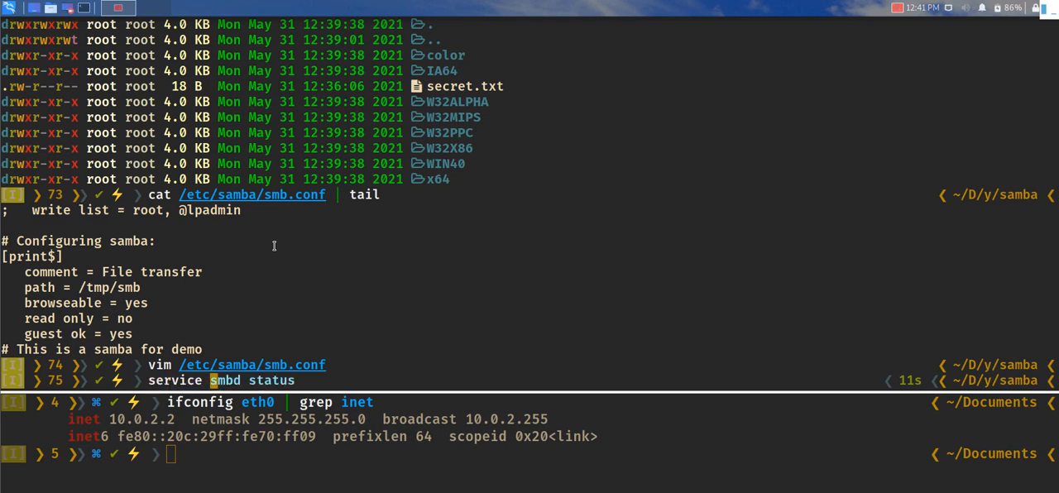
{"action": "type", "text": "restart"}
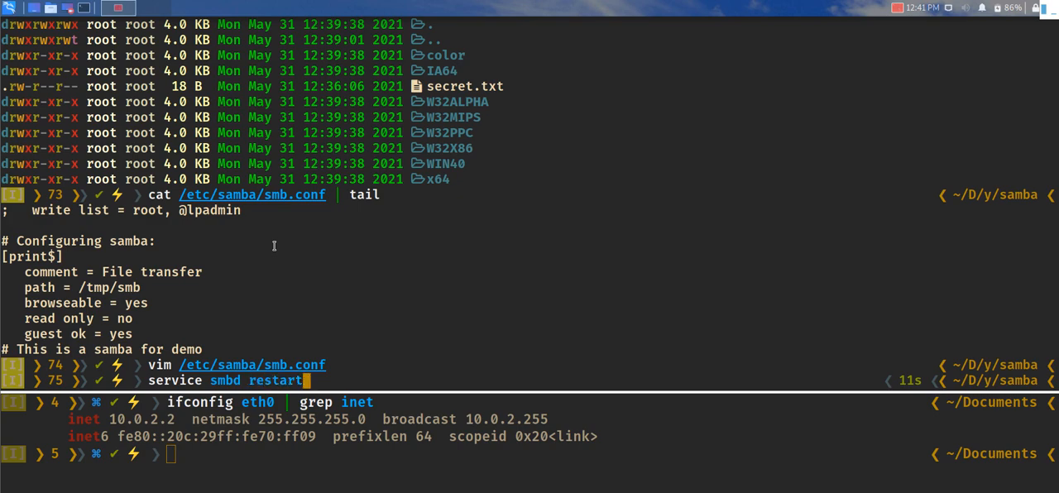
{"action": "key", "text": "Return"}
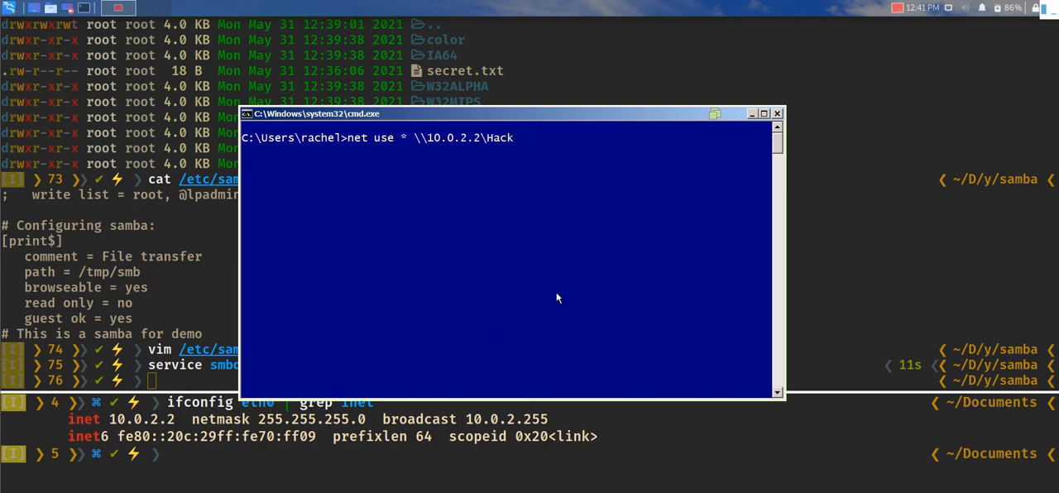
Step: Run net use to map Hacking as Y:, then browse the drive and view the secret file
{"action": "key", "text": "Return"}
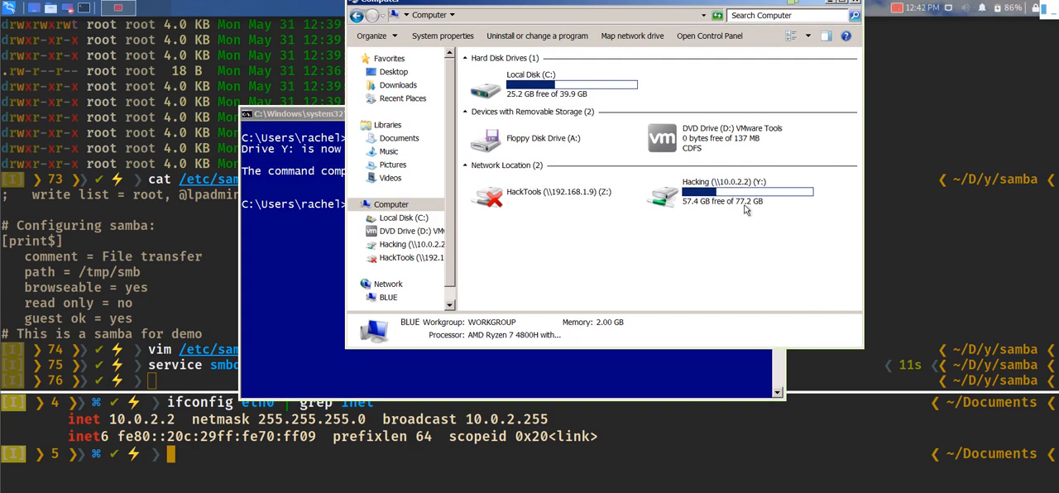
{"action": "left_click", "coordinate": [725, 192]}
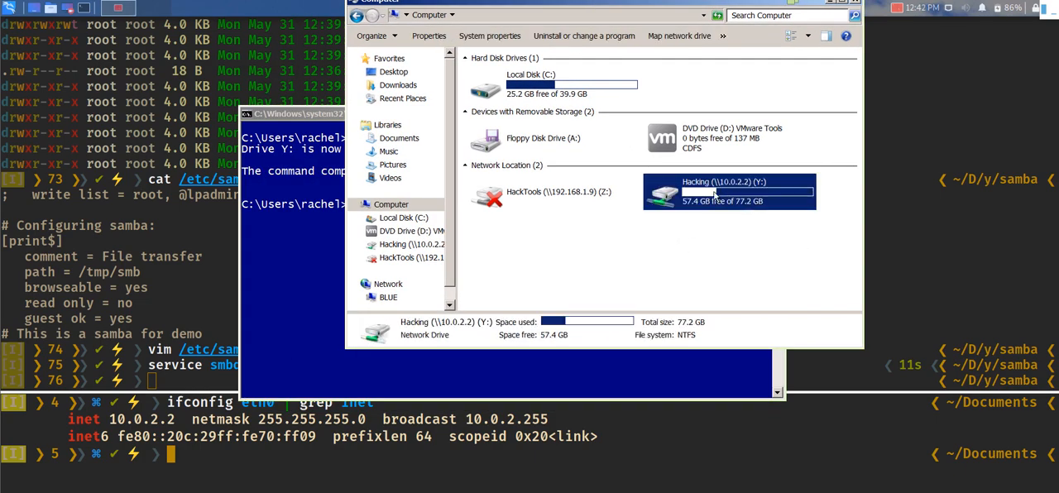
{"action": "double_click", "coordinate": [728, 192]}
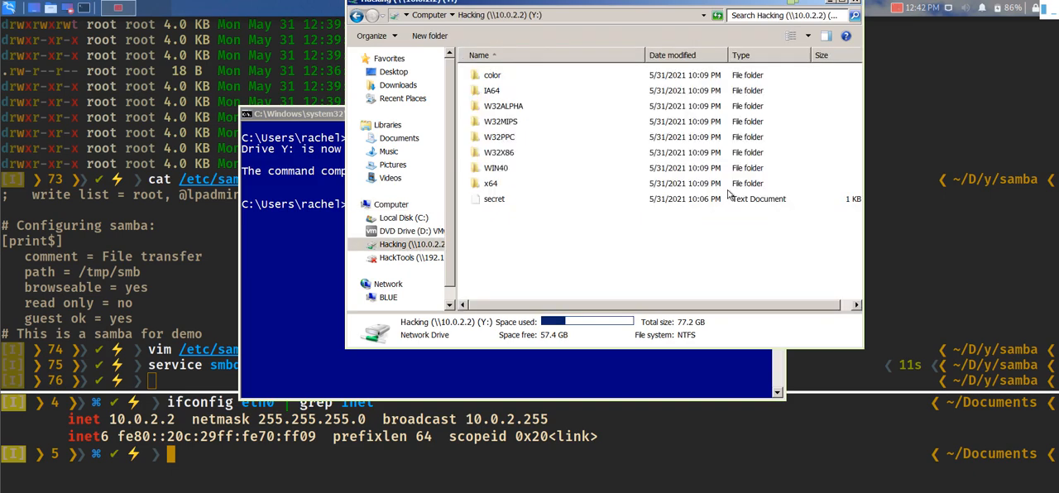
{"action": "left_click", "coordinate": [493, 199]}
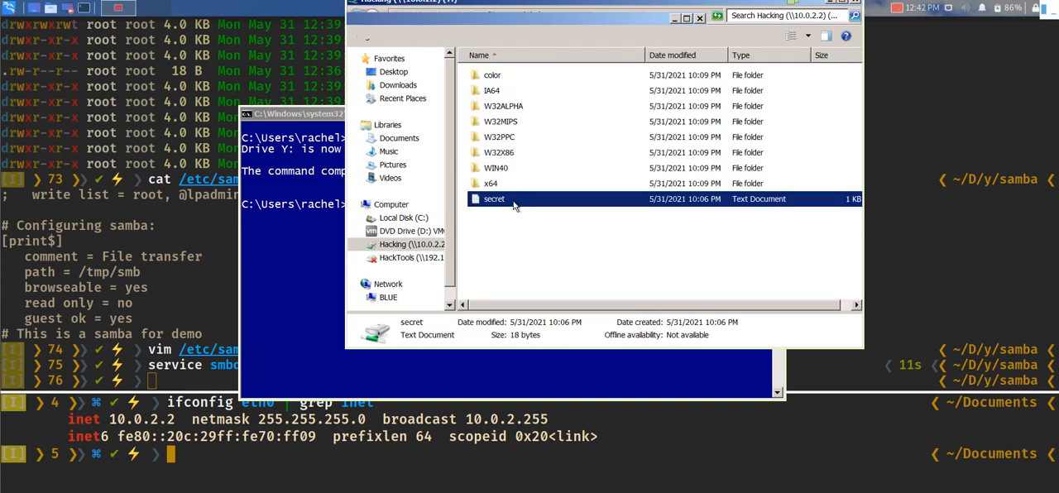
{"action": "double_click", "coordinate": [493, 198]}
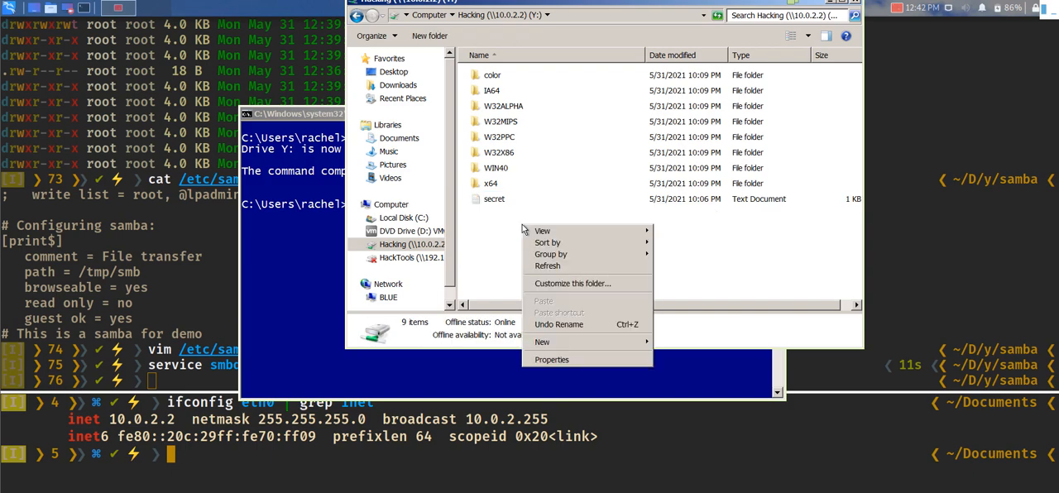
Step: Create a new text document on the share and rename it PleaseSubscribe
{"action": "left_click", "coordinate": [541, 341]}
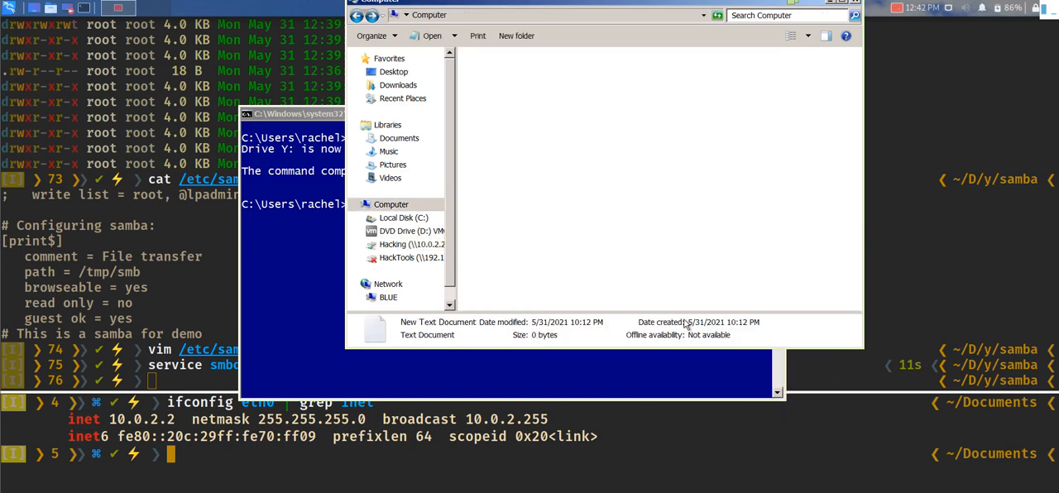
{"action": "left_click", "coordinate": [411, 245]}
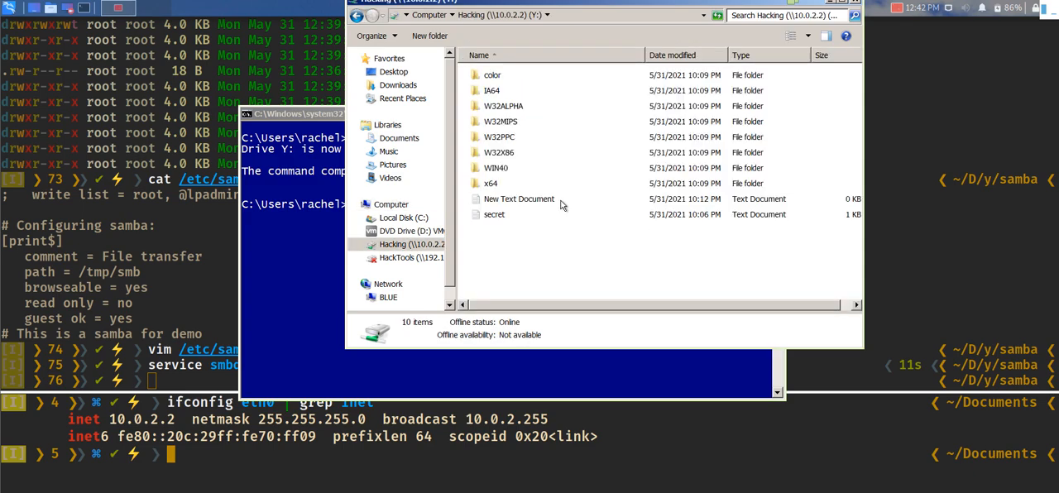
{"action": "right_click", "coordinate": [520, 199]}
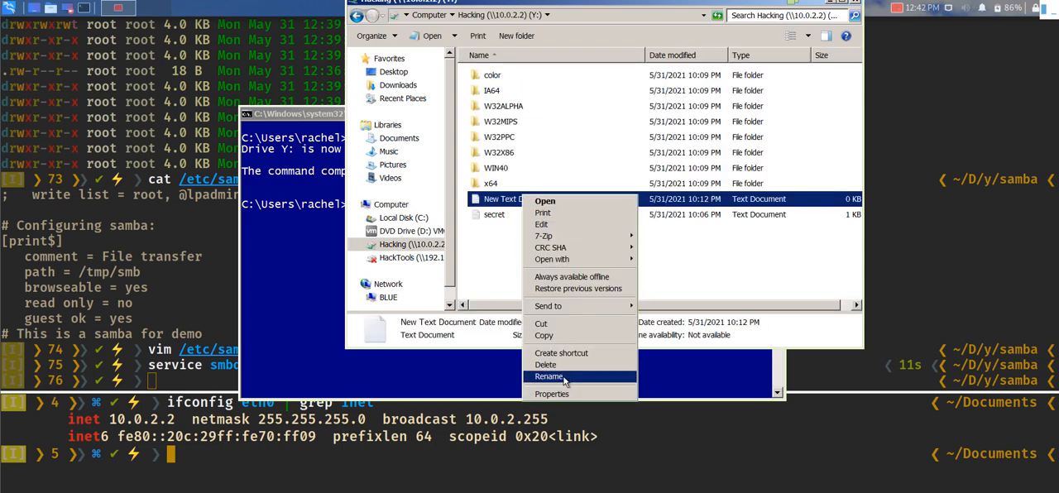
{"action": "left_click", "coordinate": [549, 377]}
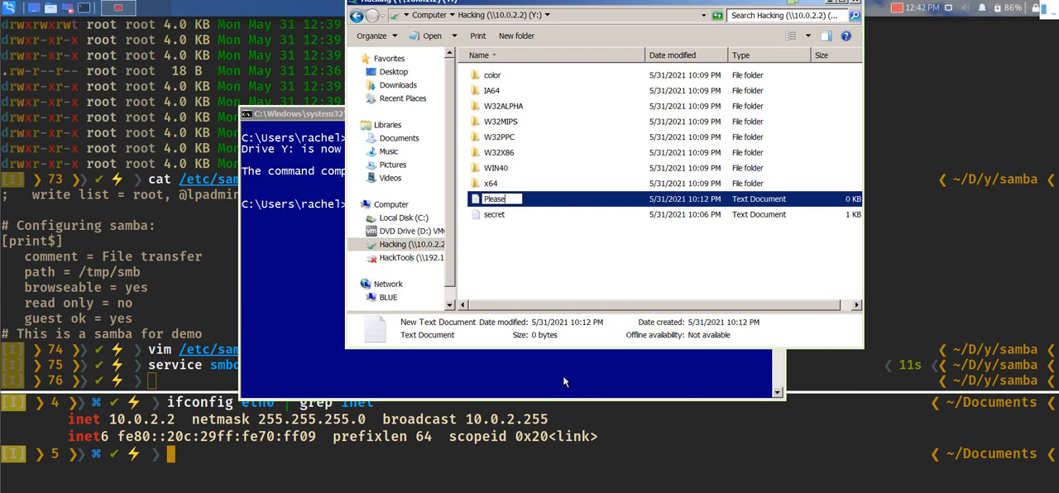
{"action": "type", "text": "Subscribe"}
{"action": "type", "text": "Hell"}
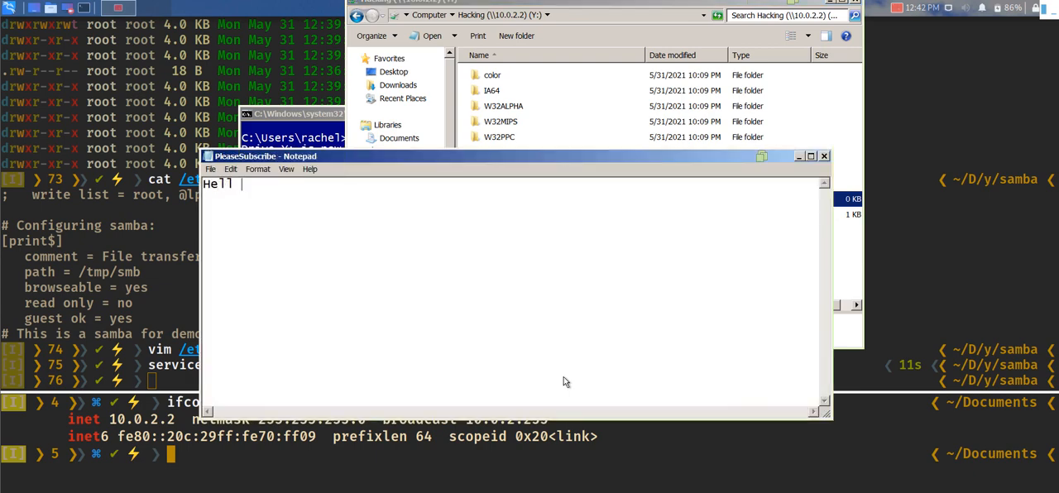
Step: Write Hello youtube! into the PleaseSubscribe file in Notepad
{"action": "type", "text": "o youtube"}
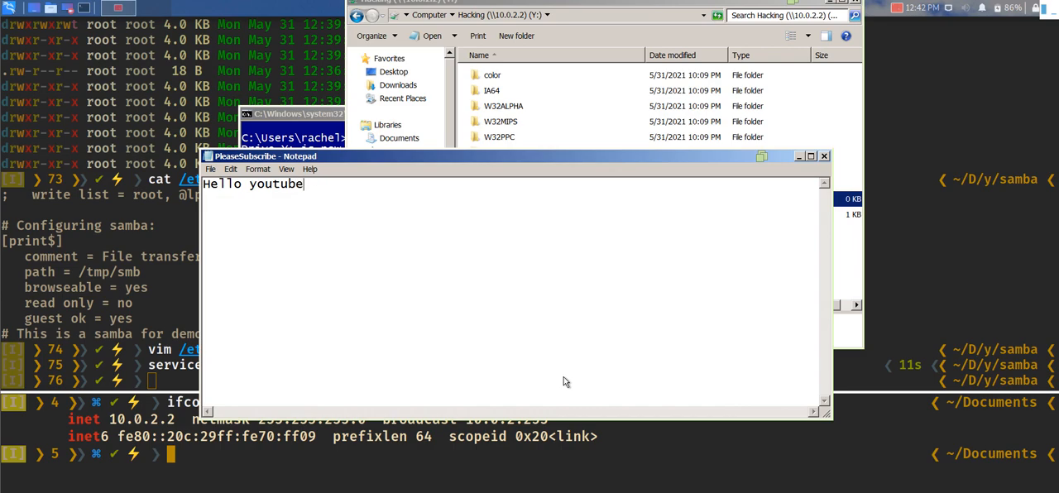
{"action": "type", "text": "!"}
{"action": "left_click", "coordinate": [540, 381]}
{"action": "type", "text": "cat"}
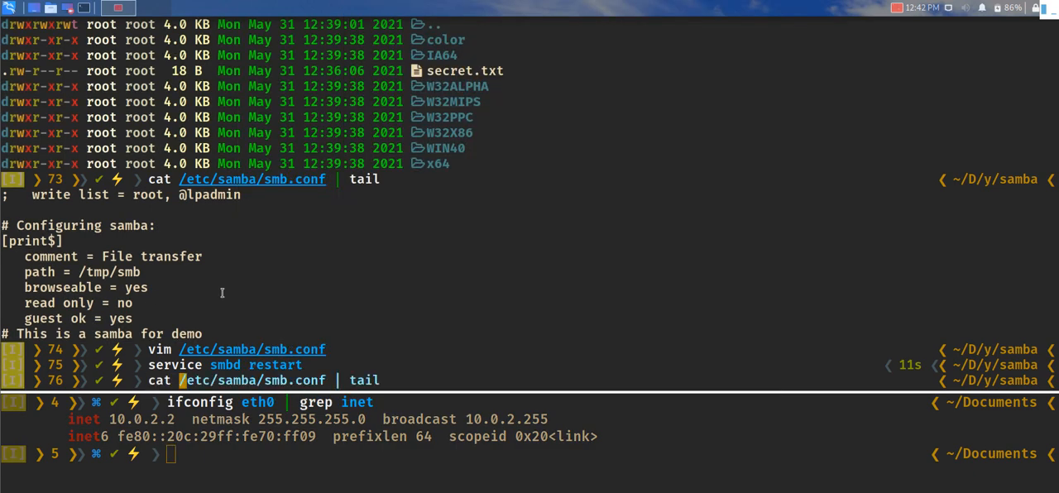
Step: Cat /tmp/smb/PleaseSubscribe.txt showing Hello youtube, then return to the Windows guest
{"action": "type", "text": "/tc"}
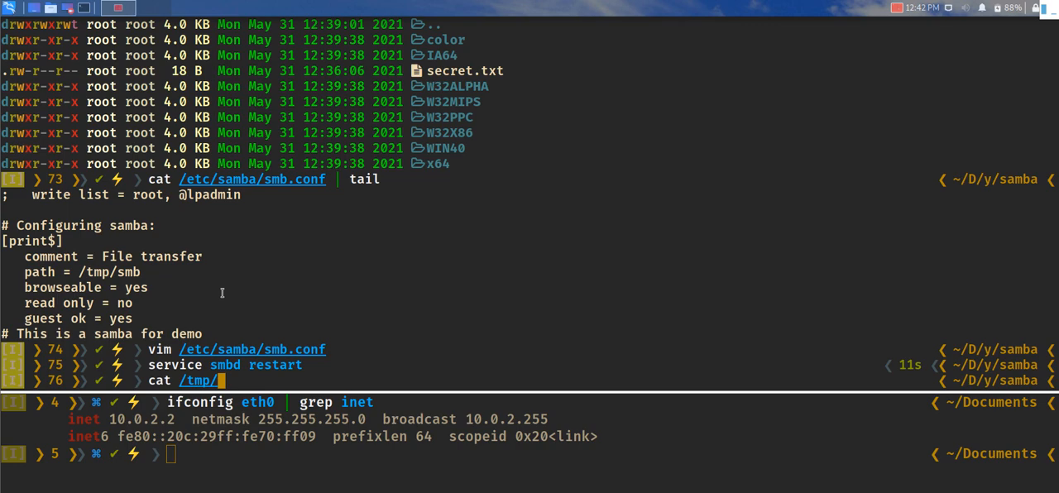
{"action": "type", "text": "smb/PleaseSubscribe.txt"}
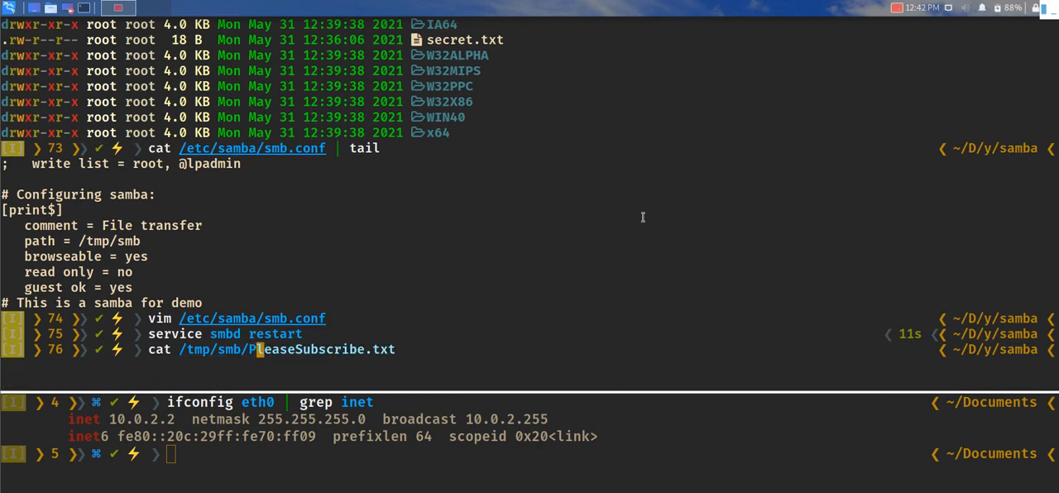
{"action": "key", "text": "Return"}
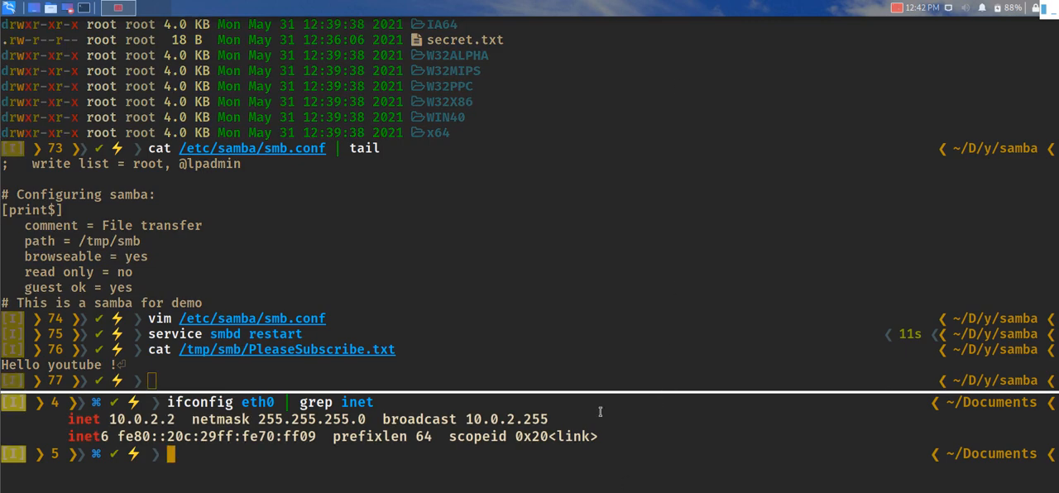
{"action": "type", "text": "u"}
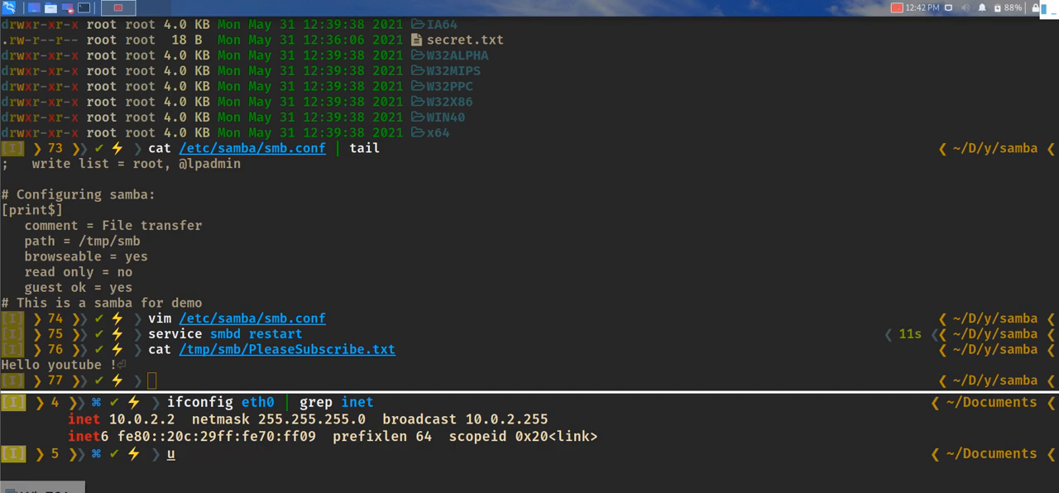
{"action": "left_click", "coordinate": [10, 489]}
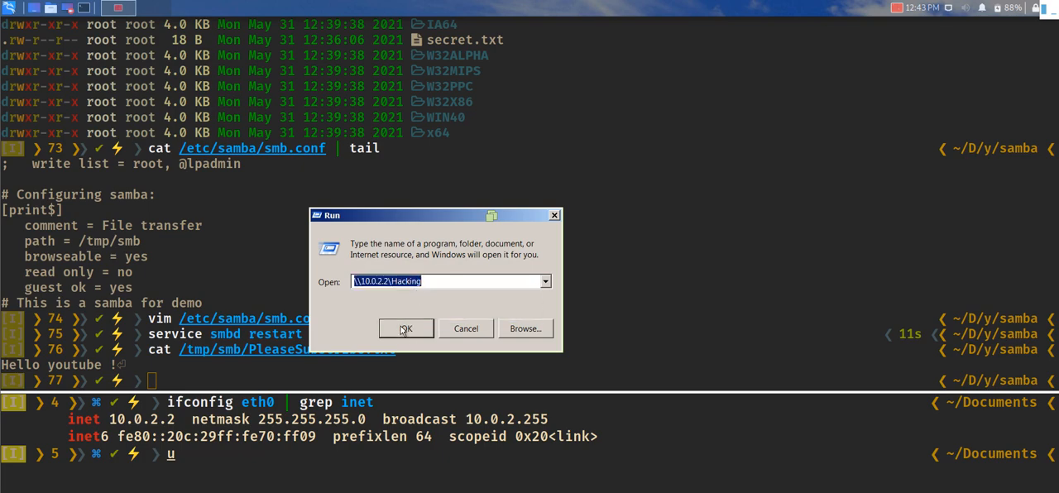
Step: Open \\10.0.2.2\Hacking from the Run dialog and select the secret file in Explorer
{"action": "left_click", "coordinate": [405, 327]}
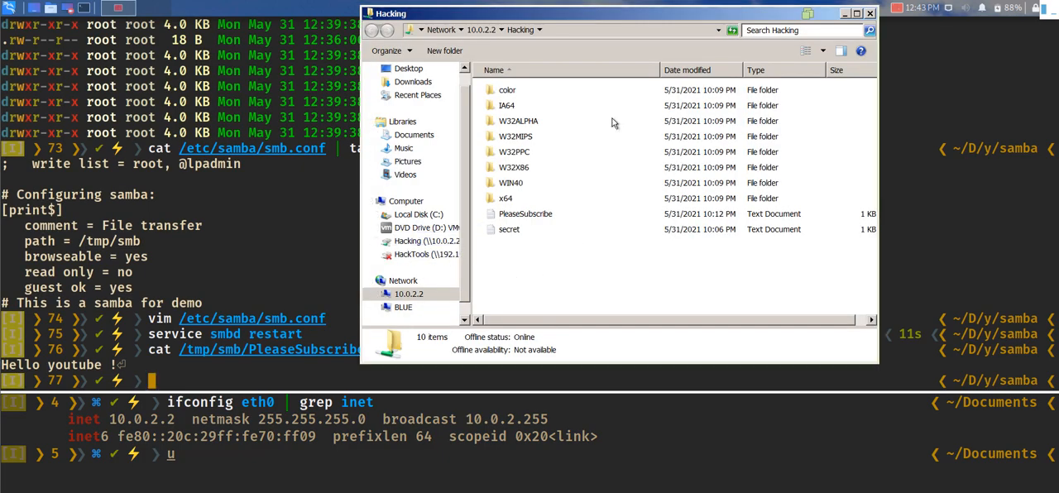
{"action": "mouse_move", "coordinate": [649, 205]}
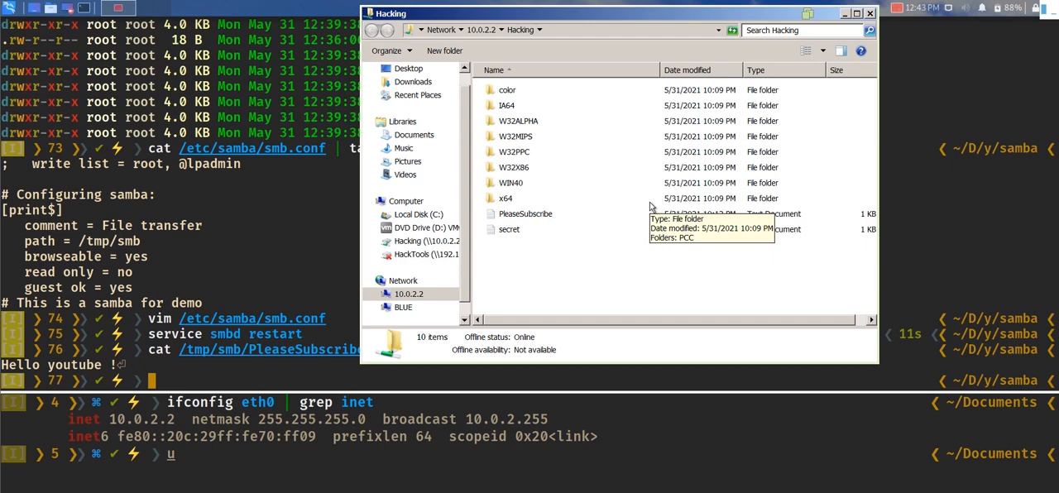
{"action": "mouse_move", "coordinate": [586, 242]}
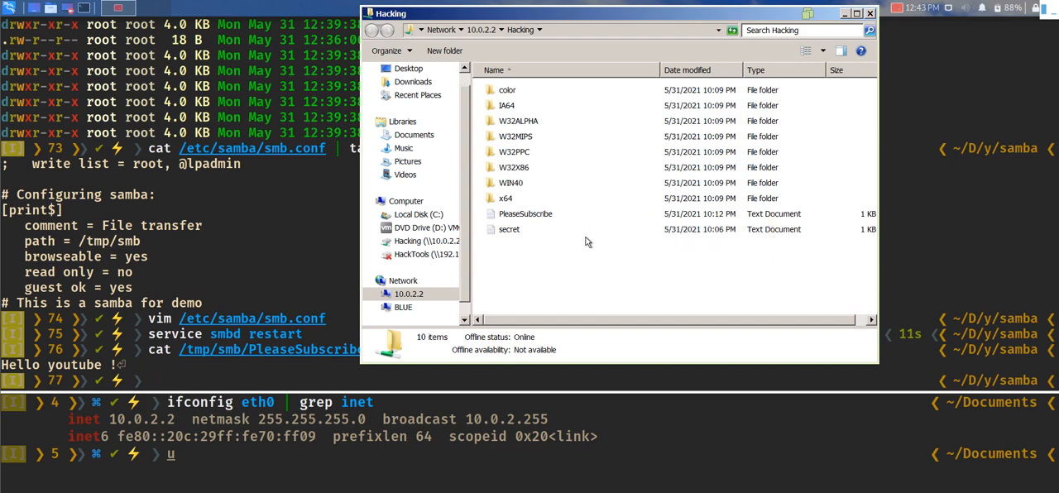
{"action": "left_click", "coordinate": [510, 228]}
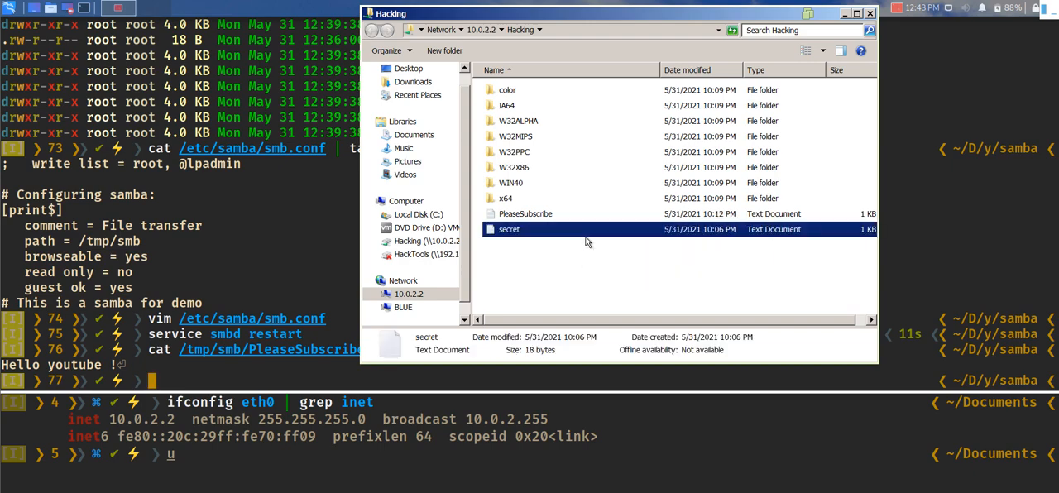
{"action": "left_click", "coordinate": [604, 297]}
{"action": "type", "text": "ls"}
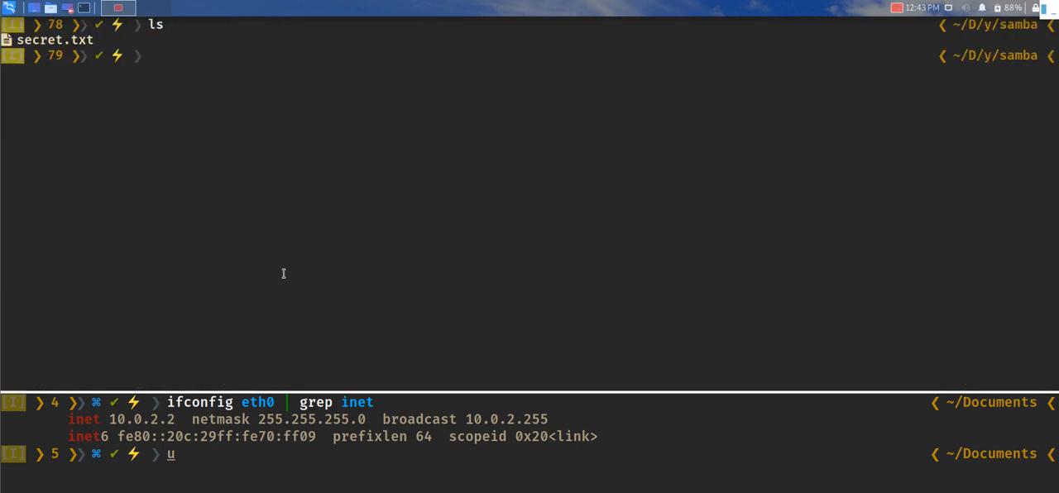
Step: Show the impacket-smbserver usage help with the -h option
{"action": "type", "text": "impacket-addcomputer"}
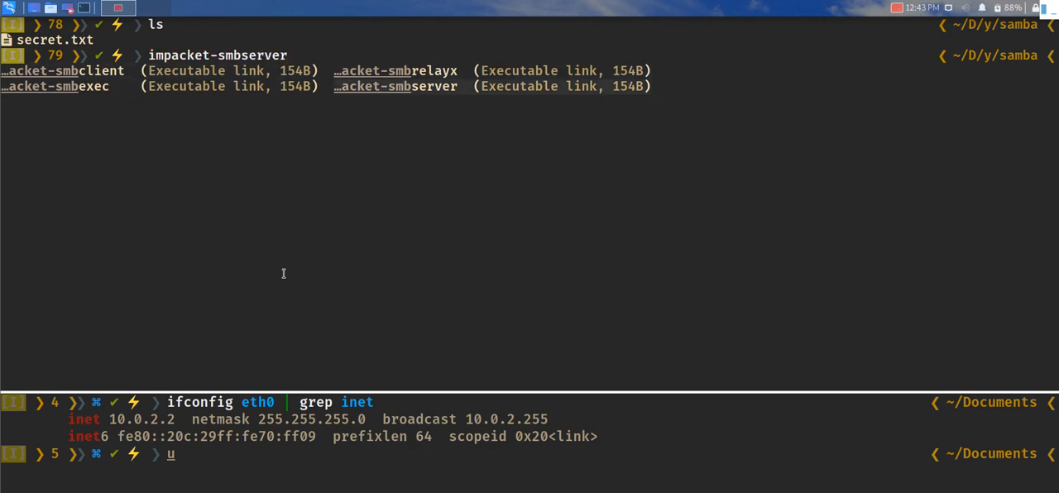
{"action": "mouse_move", "coordinate": [327, 123]}
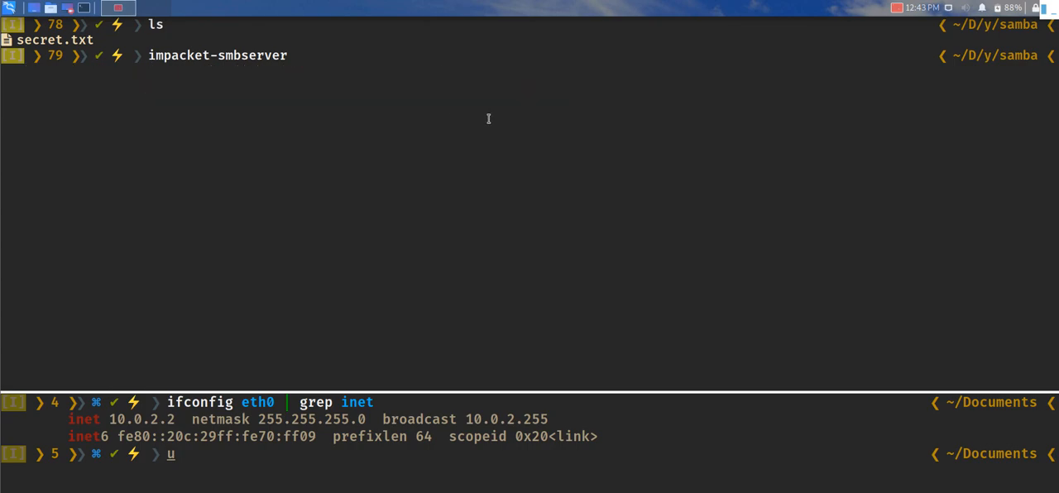
{"action": "type", "text": "-h"}
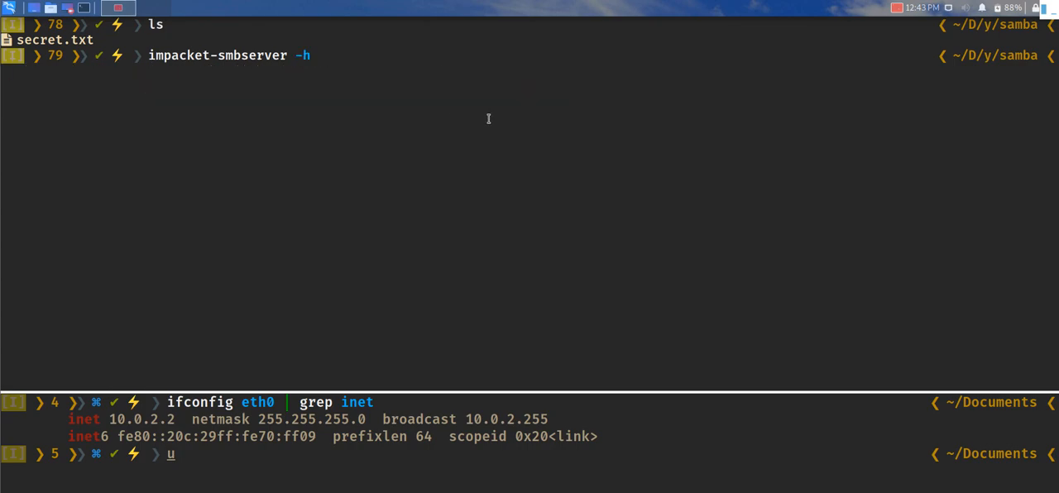
{"action": "key", "text": "Return"}
{"action": "type", "text": "pwd"}
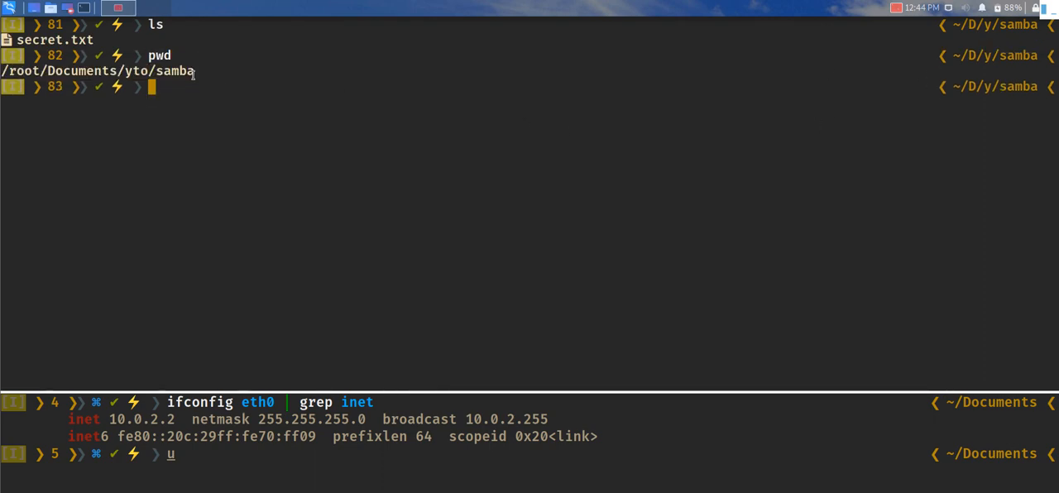
Step: Copy the samba folder path from the pwd output and re-display the impacket-smbserver help
{"action": "right_click", "coordinate": [165, 80]}
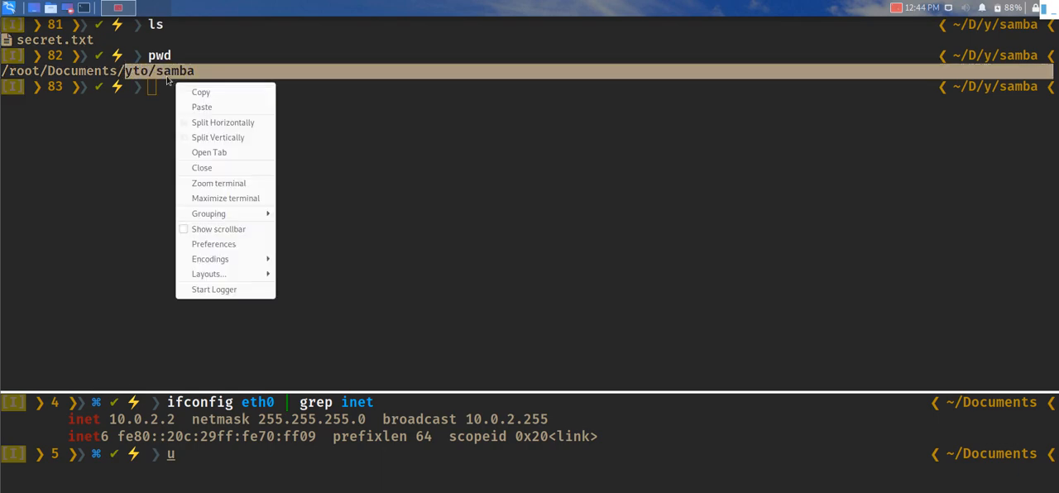
{"action": "left_click", "coordinate": [255, 111]}
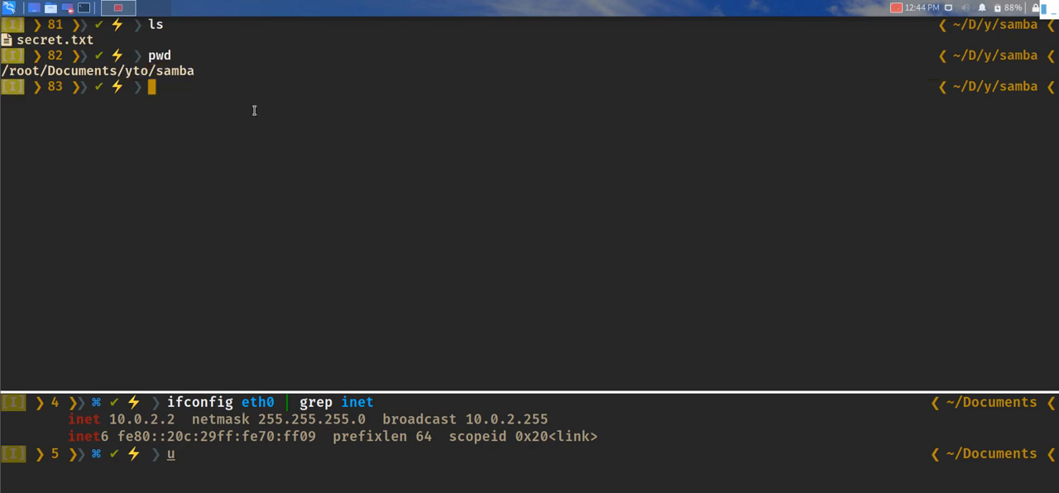
{"action": "type", "text": "impacket-smbserver -h"}
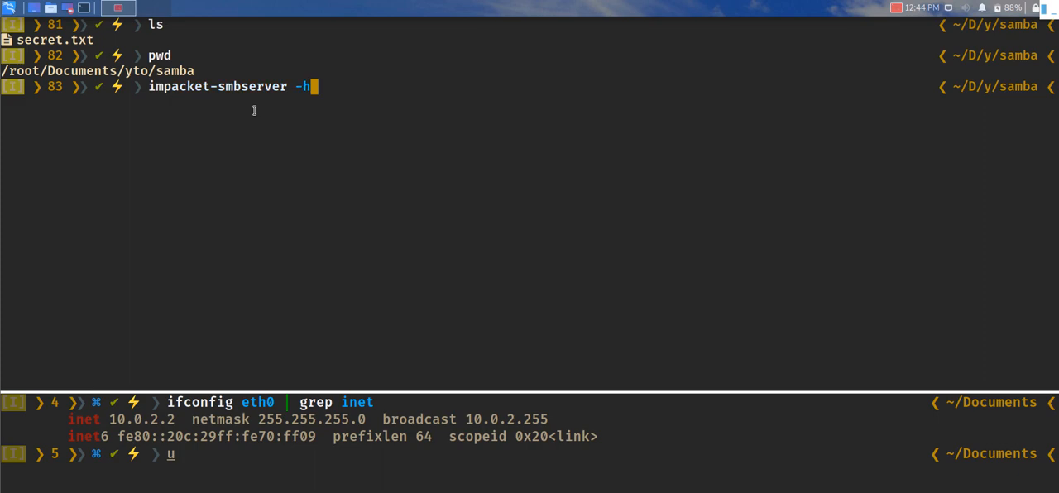
{"action": "key", "text": "BackSpace"}
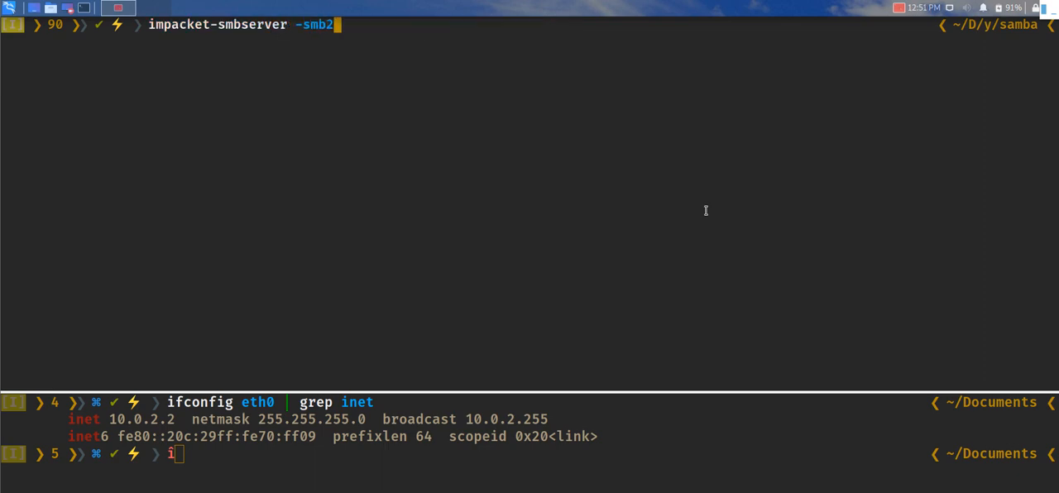
Step: Complete impacket-smbserver -smb2support badsmb "/root/Documents/yto/samba/" to share the folder as badsmb
{"action": "type", "text": "support"}
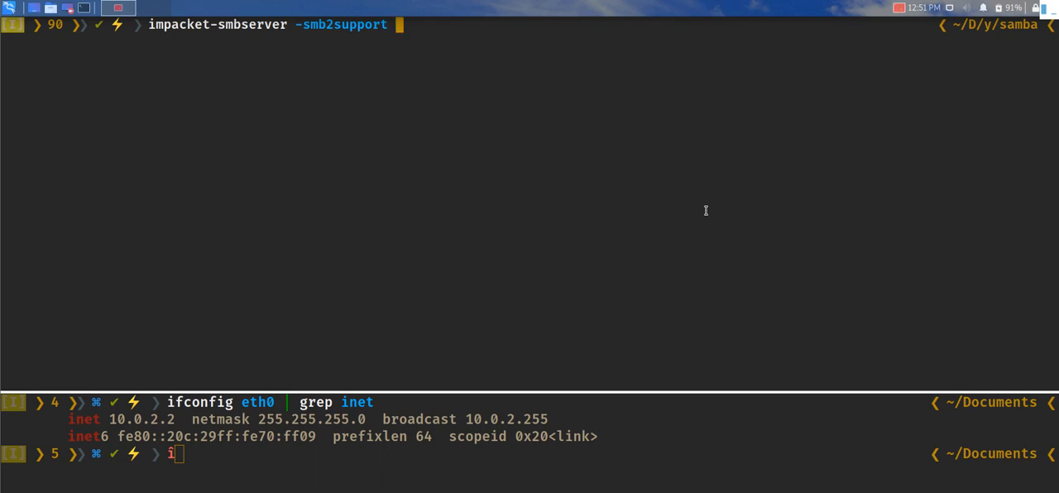
{"action": "type", "text": "badsmb"}
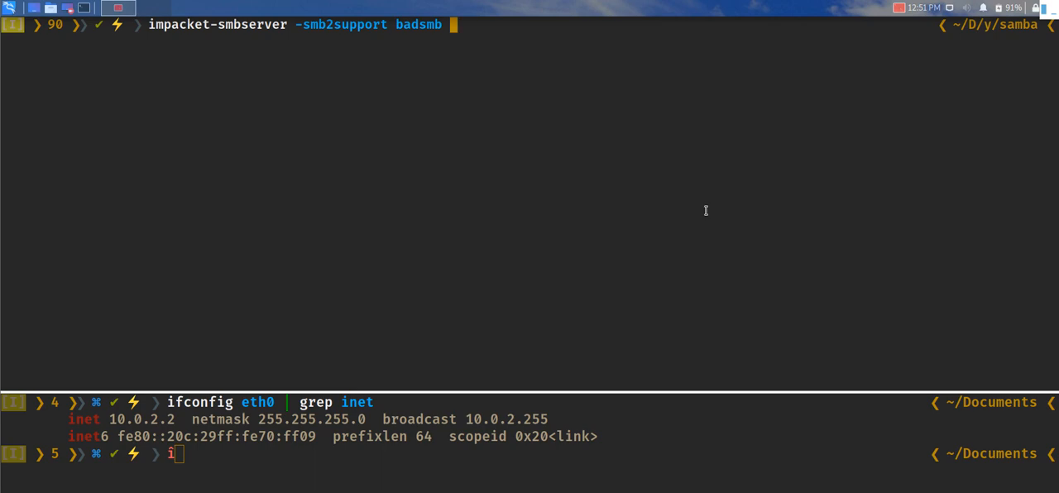
{"action": "type", "text": "\"\""}
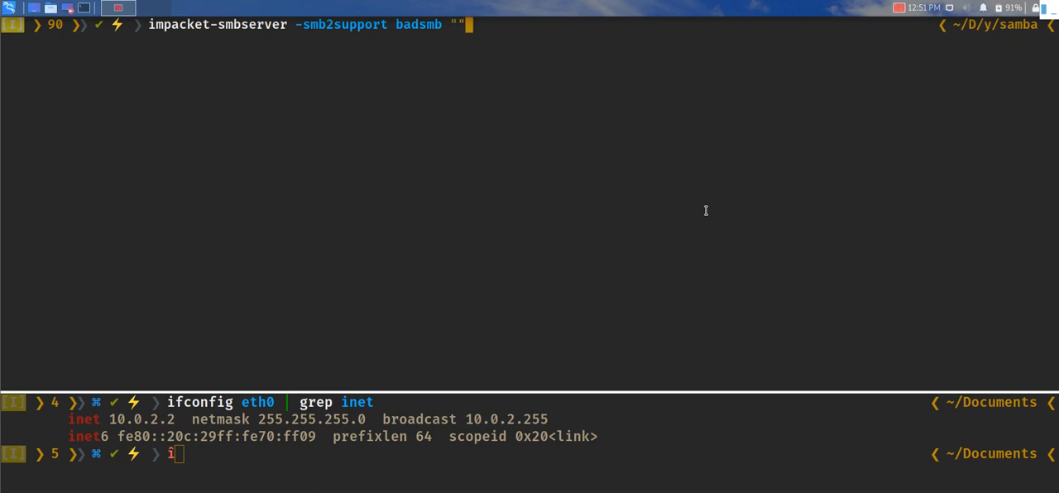
{"action": "type", "text": "/root/"}
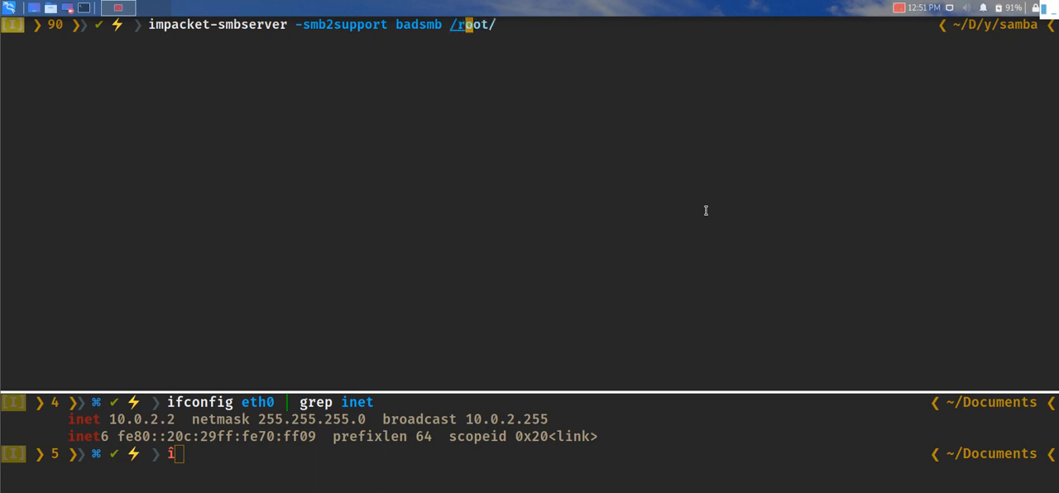
{"action": "type", "text": "Documents/"}
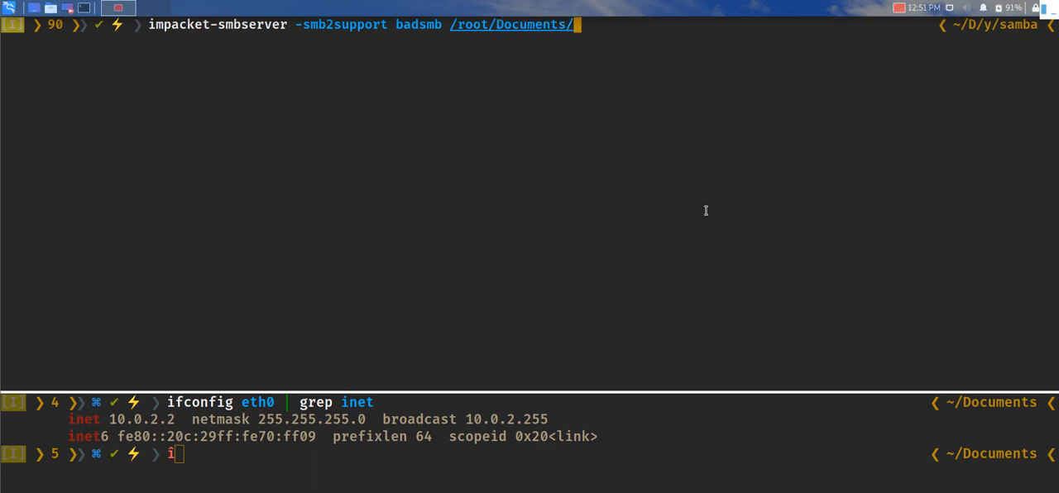
{"action": "type", "text": "yto/certutil/"}
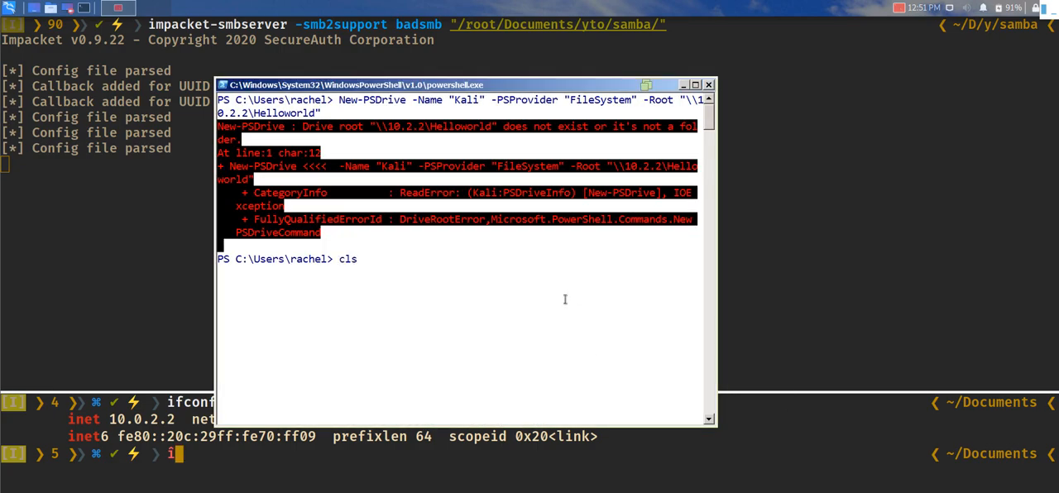
Step: Clear the screen and begin New-PSDrive -Name badsmb -PSProvider "FileSystem"
{"action": "key", "text": "Return"}
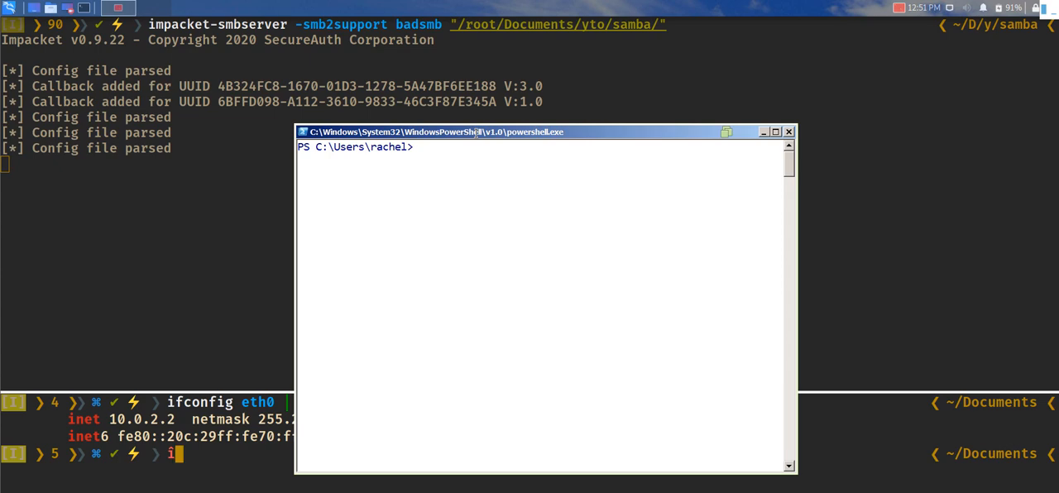
{"action": "type", "text": "New-"}
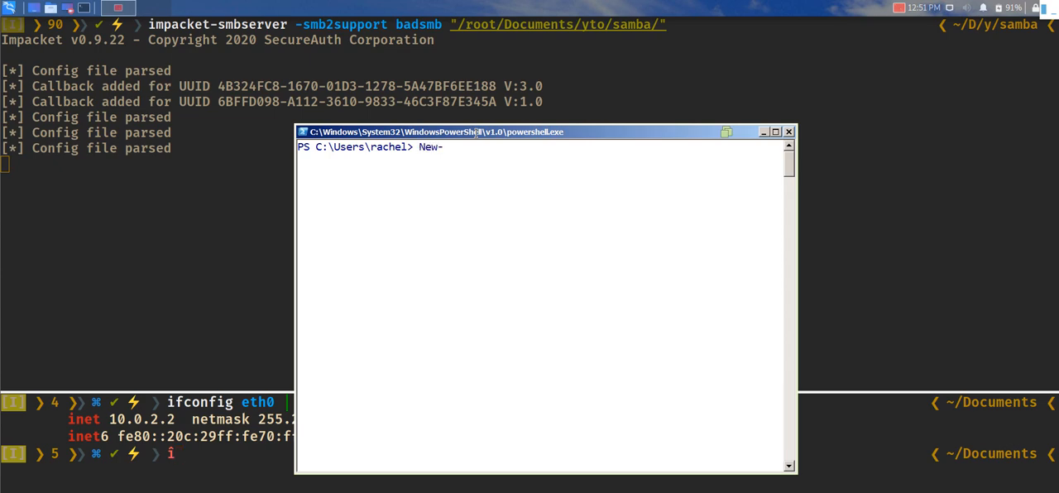
{"action": "type", "text": "PSDrive"}
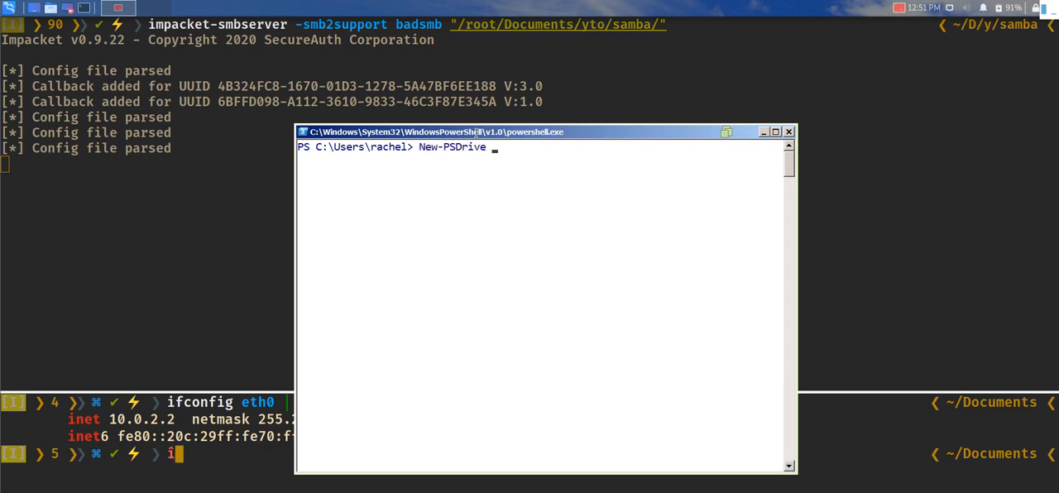
{"action": "type", "text": "-Name"}
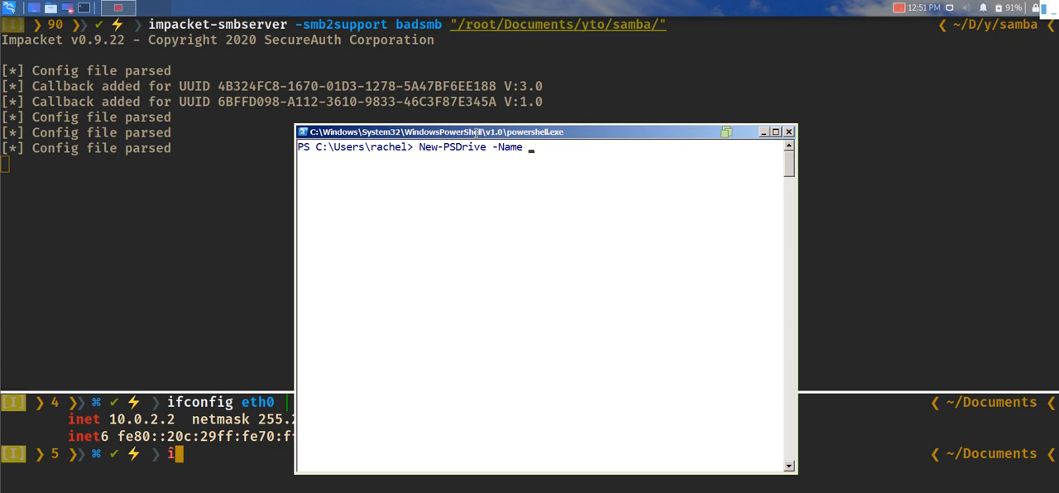
{"action": "type", "text": "b"}
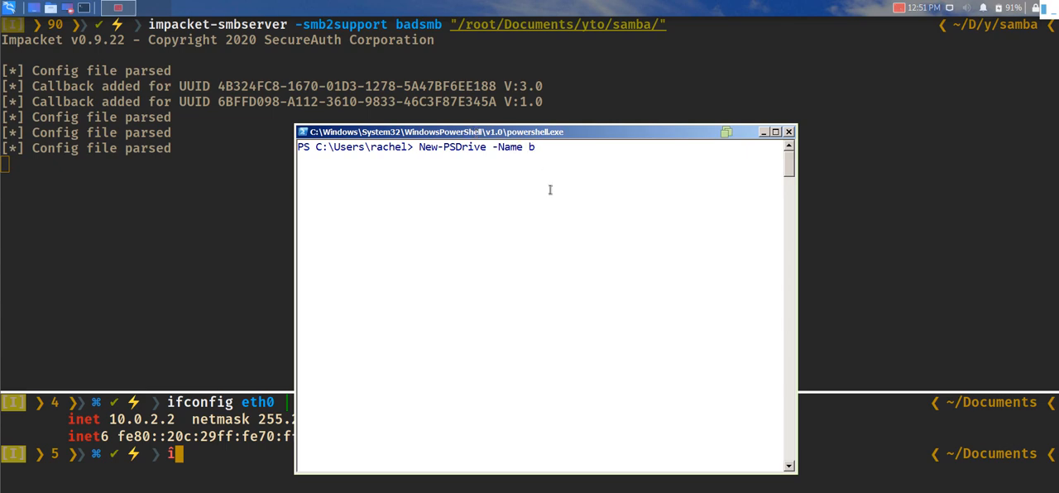
{"action": "type", "text": "adsmb"}
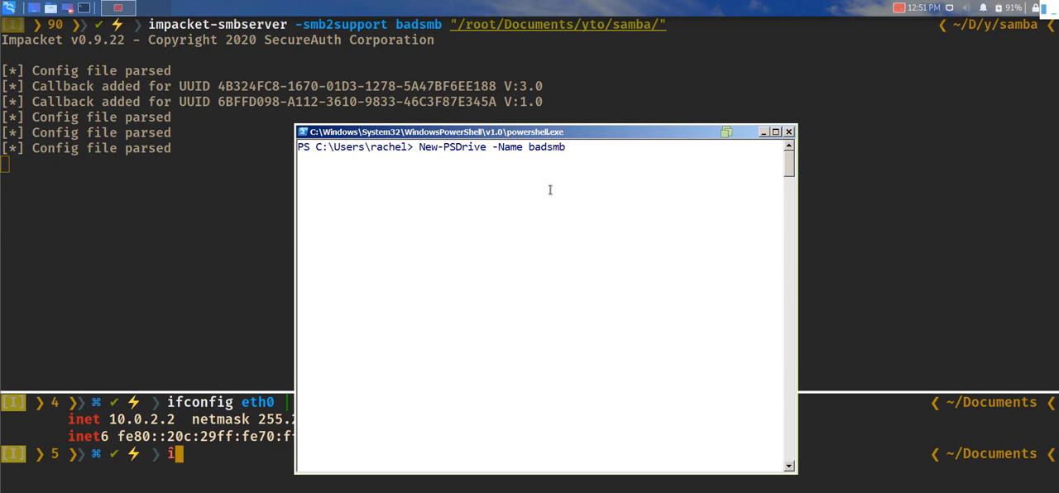
{"action": "type", "text": "-"}
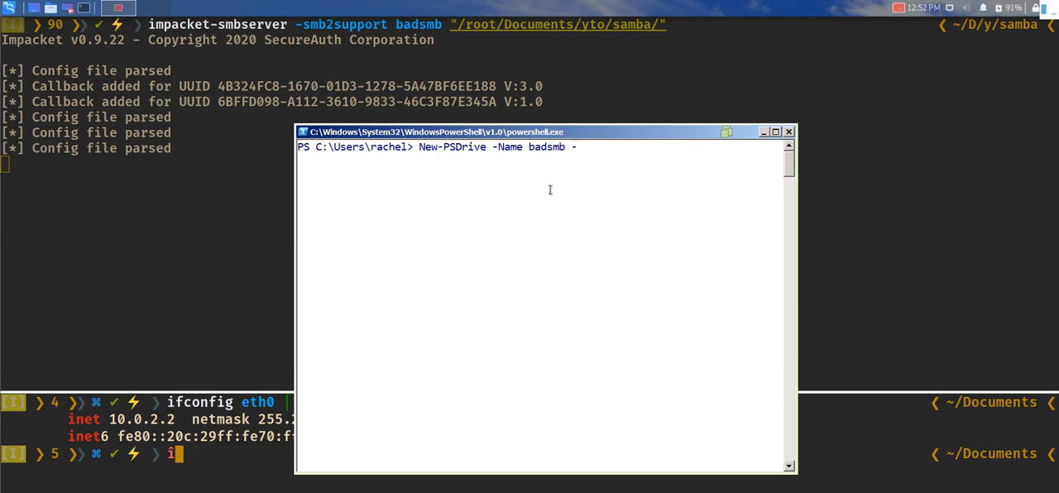
{"action": "type", "text": "PSProv"}
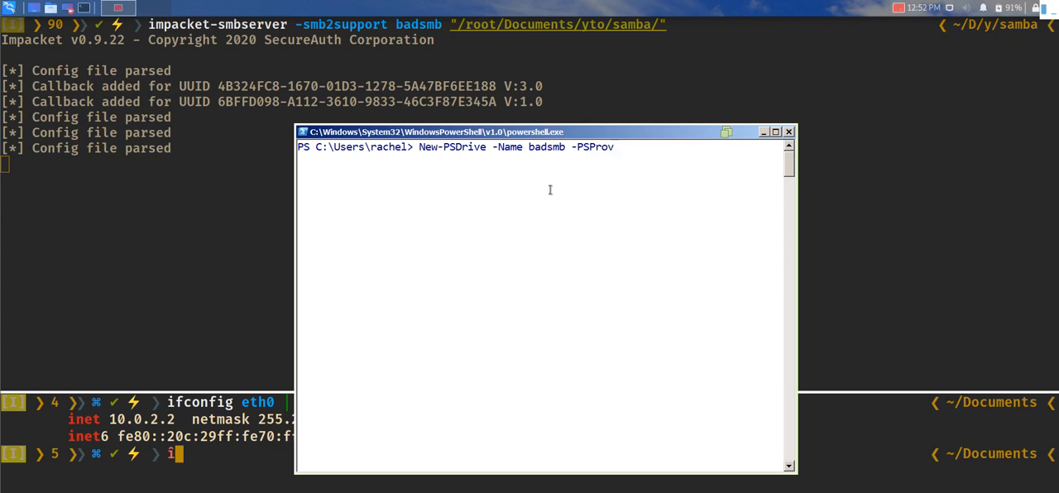
{"action": "type", "text": "ider"}
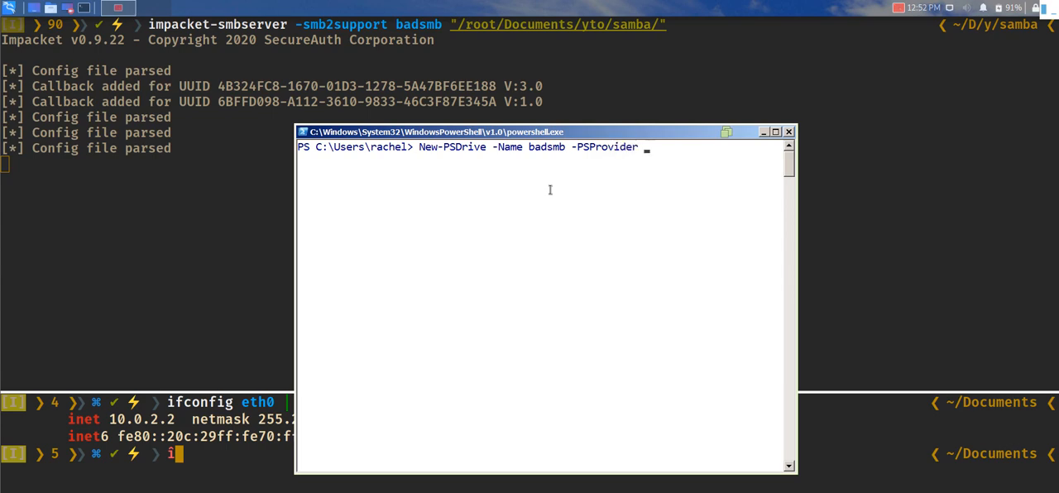
{"action": "type", "text": "\"F\""}
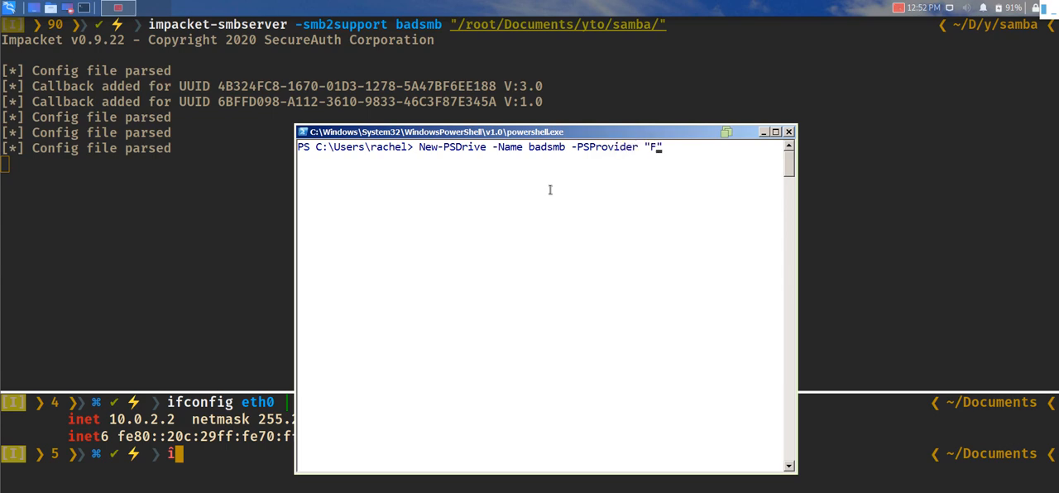
{"action": "type", "text": "ileSystem"}
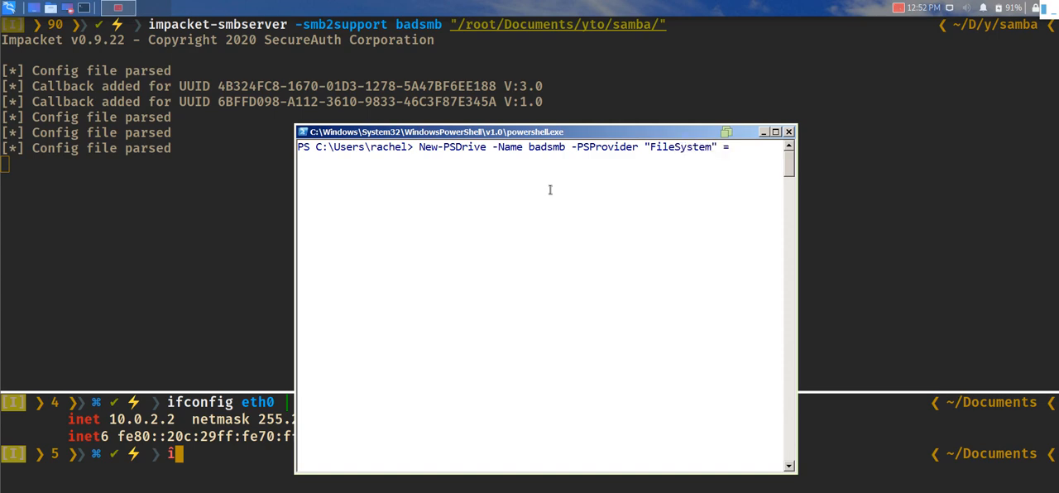
Step: Add -Root "\\10.0.2.2\badsmb" and run it to map the badsmb drive
{"action": "type", "text": "-Root"}
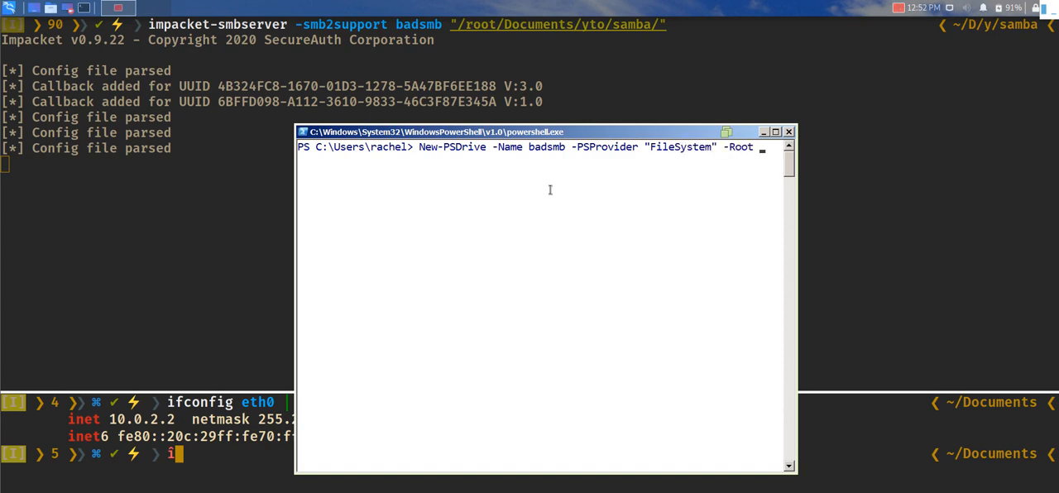
{"action": "type", "text": "\"\""}
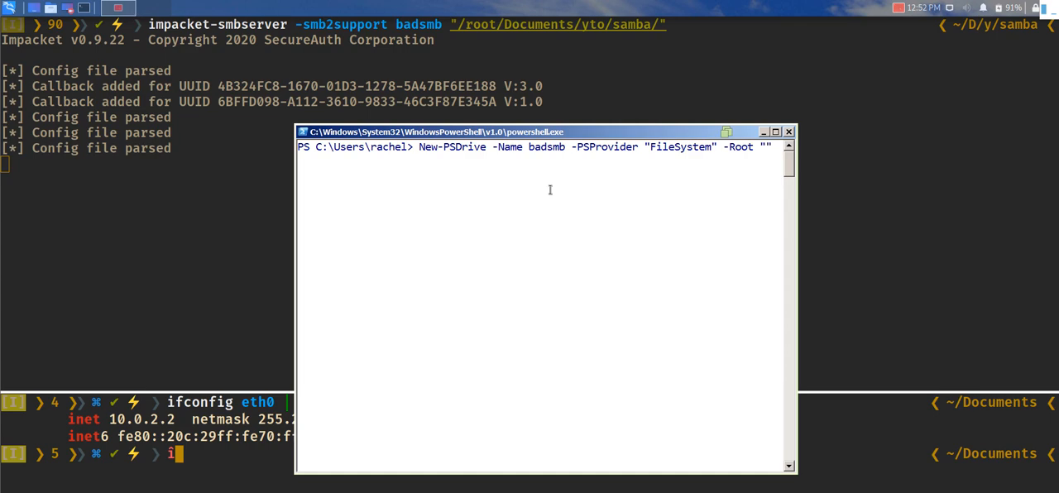
{"action": "type", "text": "\\\\10.\""}
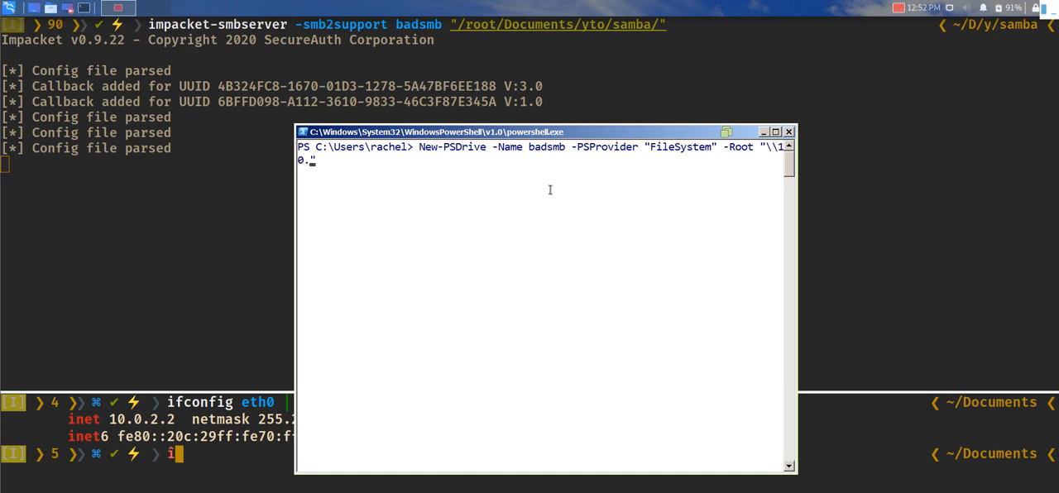
{"action": "type", "text": "2"}
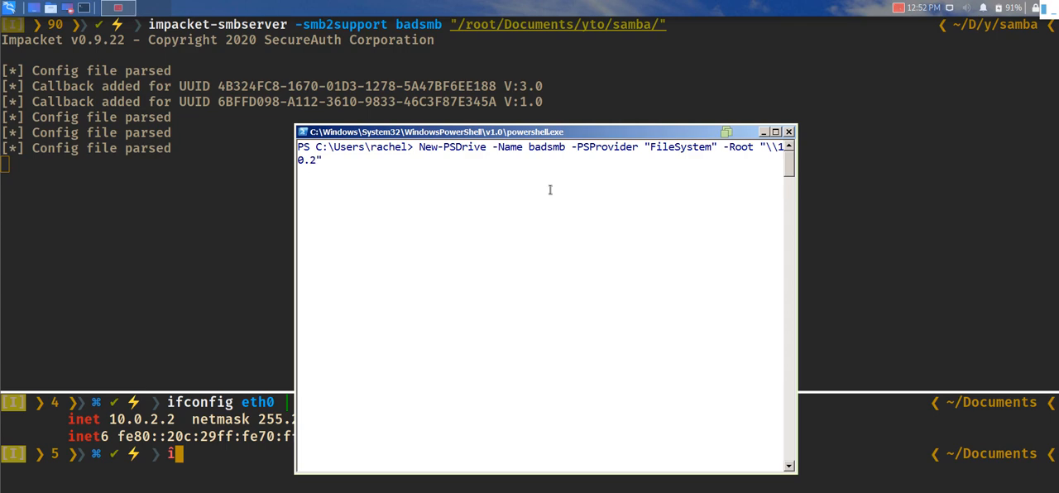
{"action": "type", "text": "\""}
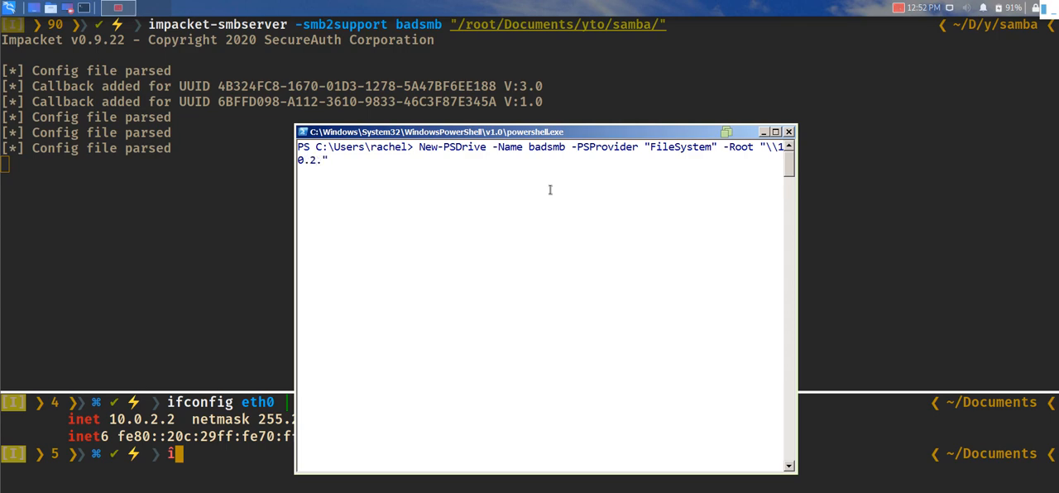
{"action": "type", "text": "0.0,"}
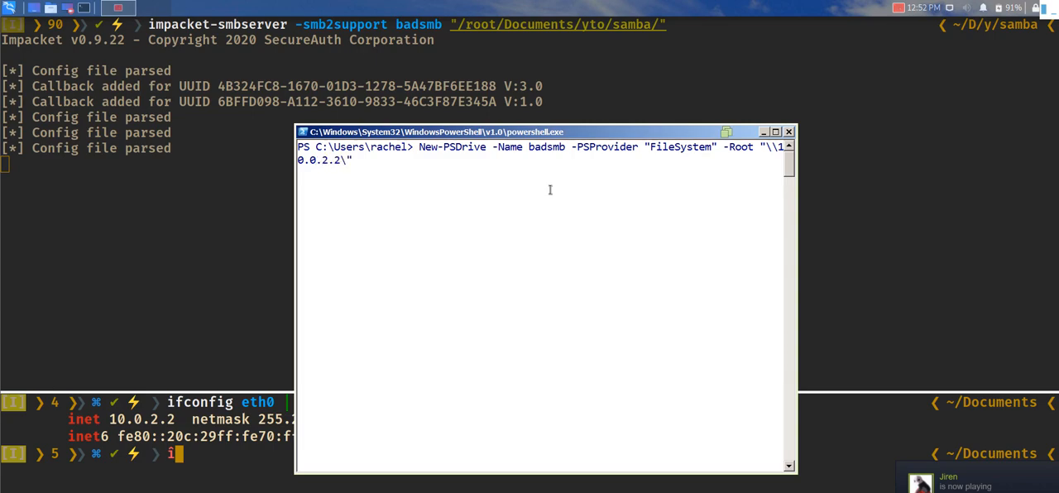
{"action": "type", "text": "bads"}
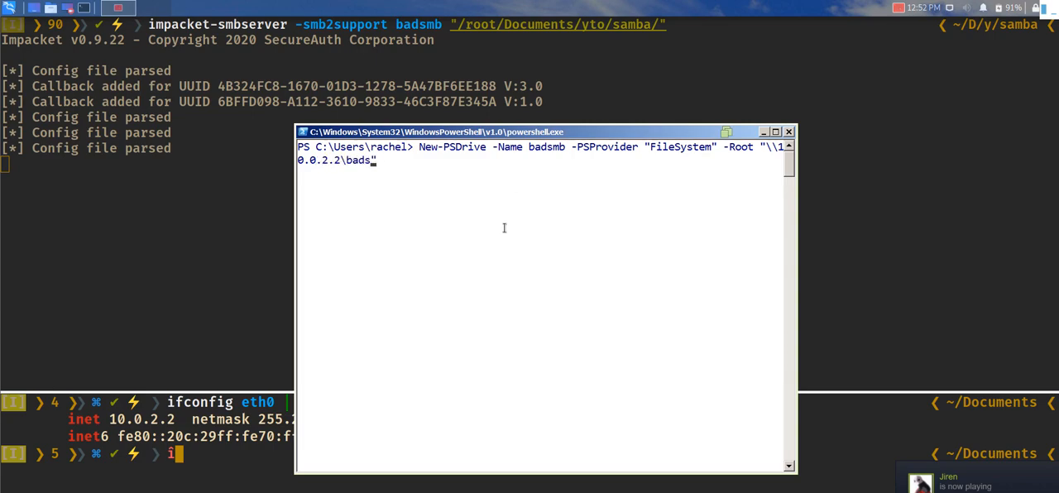
{"action": "type", "text": "mb"}
{"action": "key", "text": "Return"}
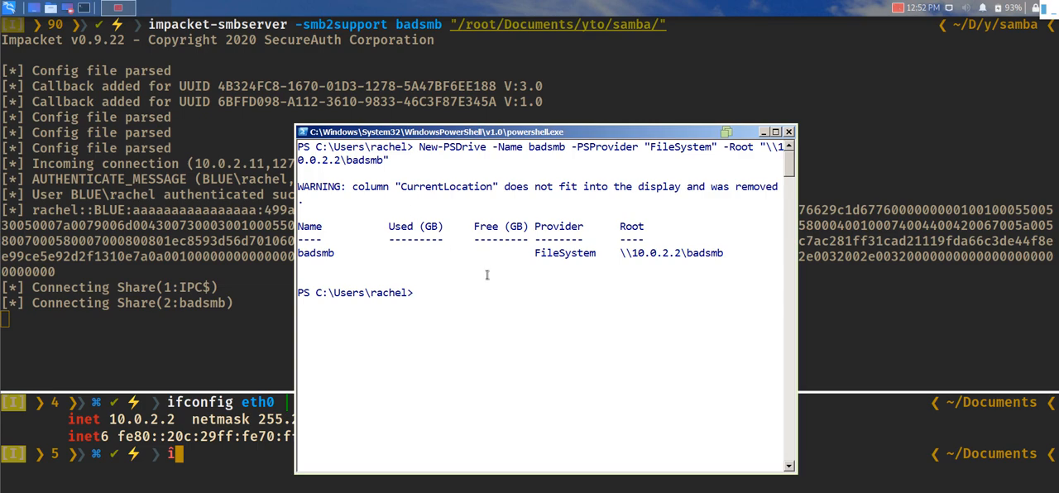
Step: Change into the mounted badsmb: drive, list it to reveal secret.txt, and begin typing 'type s'
{"action": "type", "text": "cd ba"}
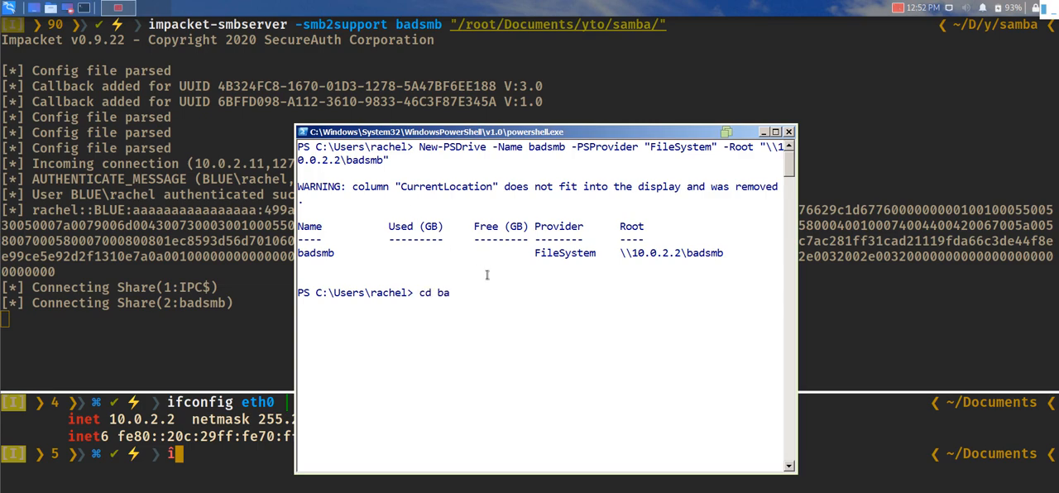
{"action": "type", "text": "dsmb"}
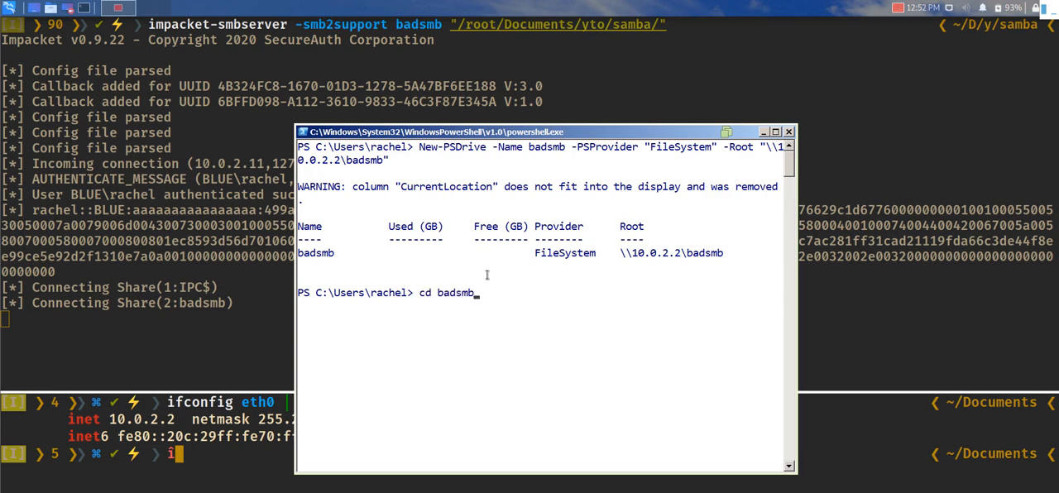
{"action": "type", "text": ":"}
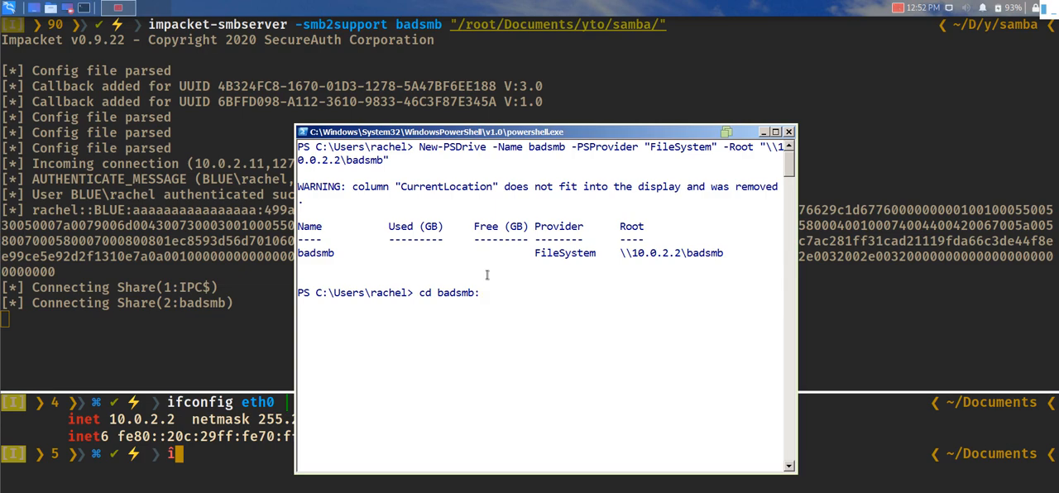
{"action": "key", "text": "Return"}
{"action": "type", "text": "ls"}
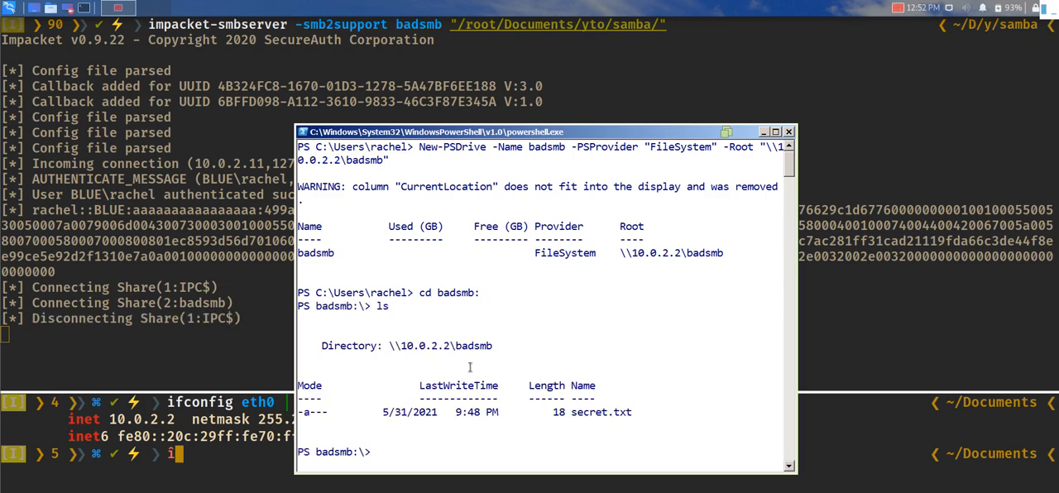
{"action": "mouse_move", "coordinate": [621, 296]}
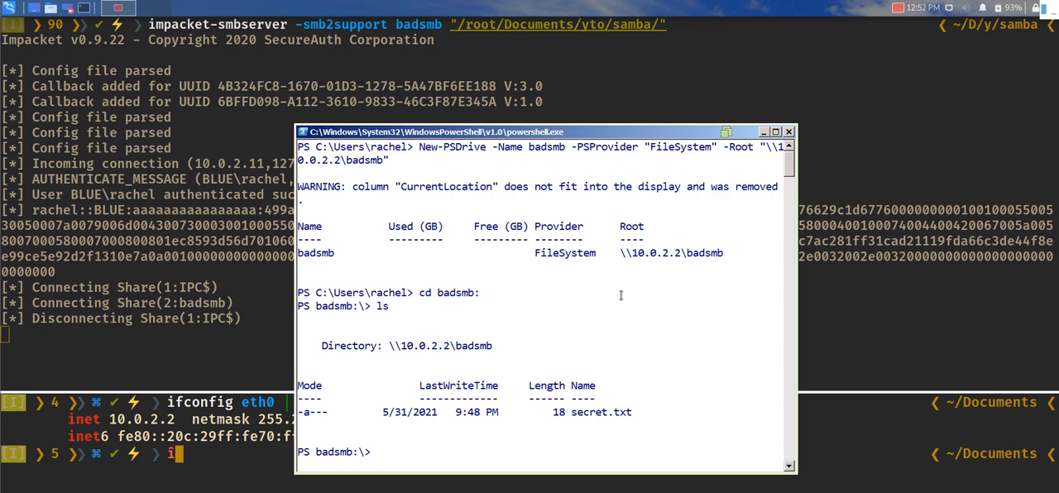
{"action": "type", "text": "type s"}
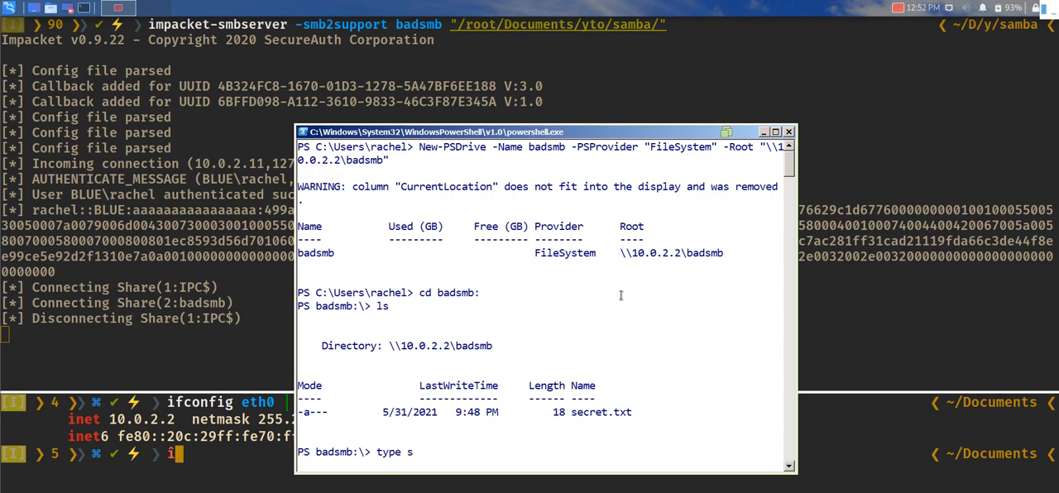